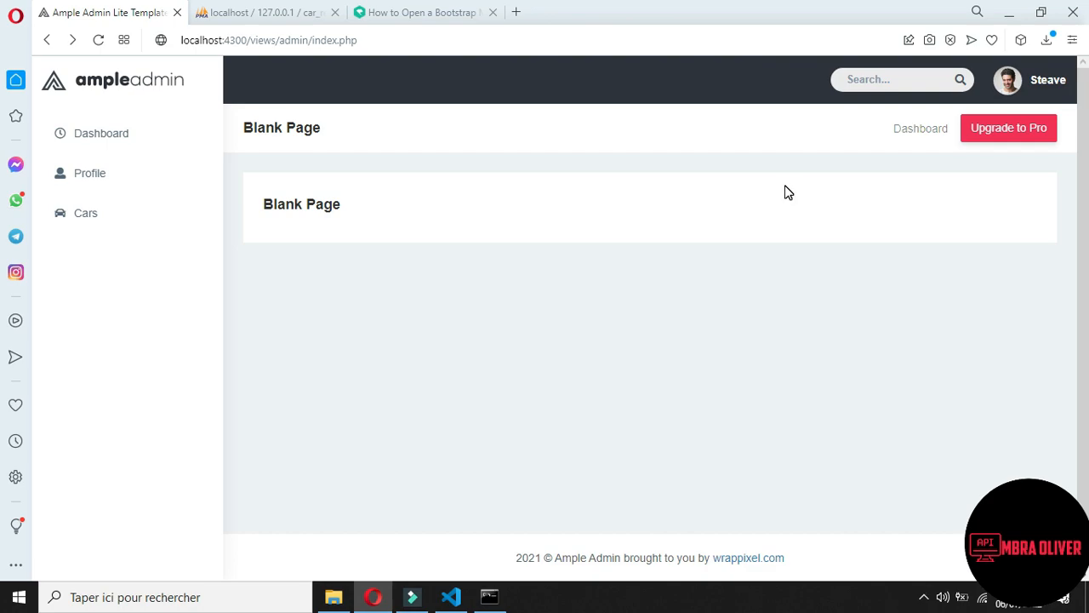
mouse_move(446, 278)
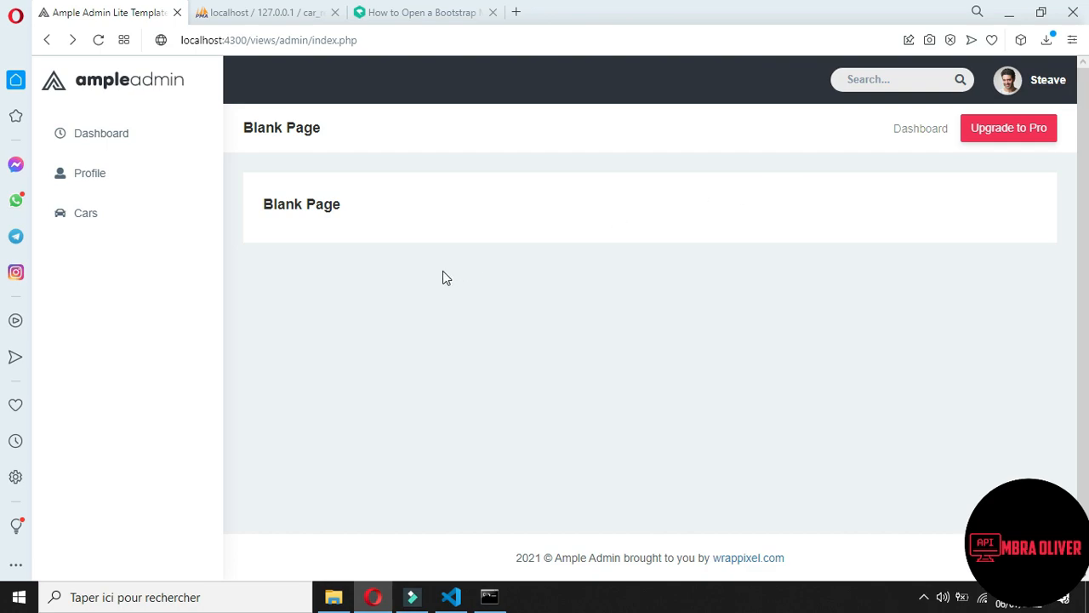
mouse_move(85, 213)
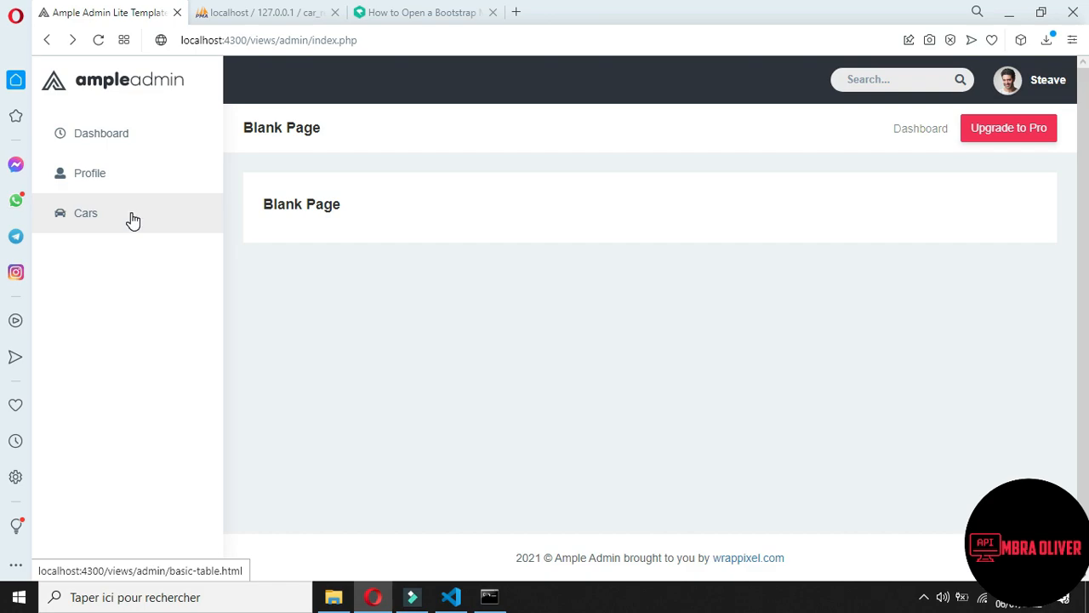
mouse_move(95, 254)
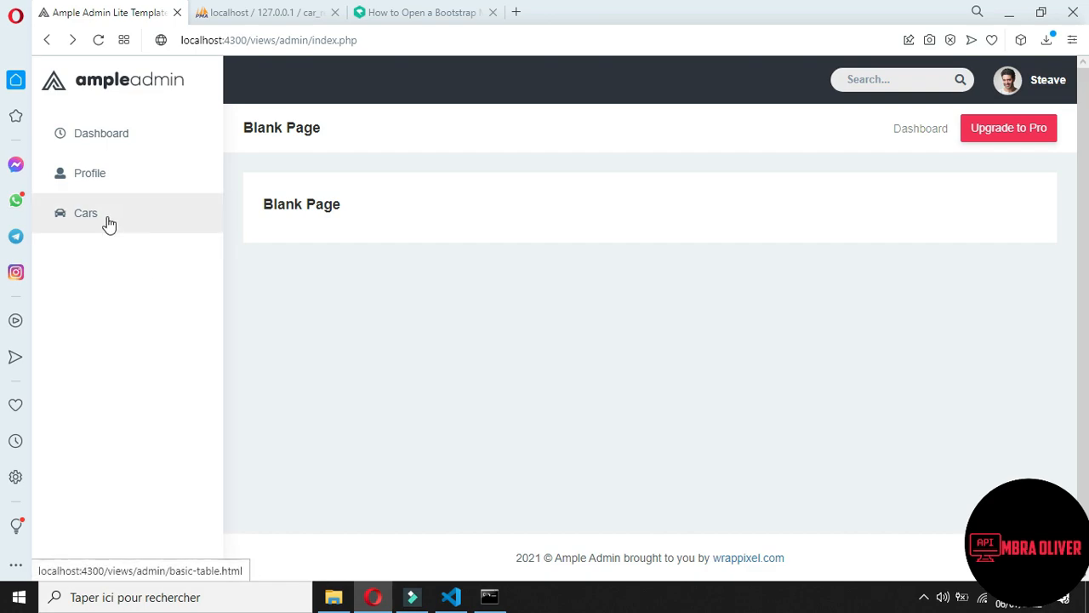
mouse_move(104, 233)
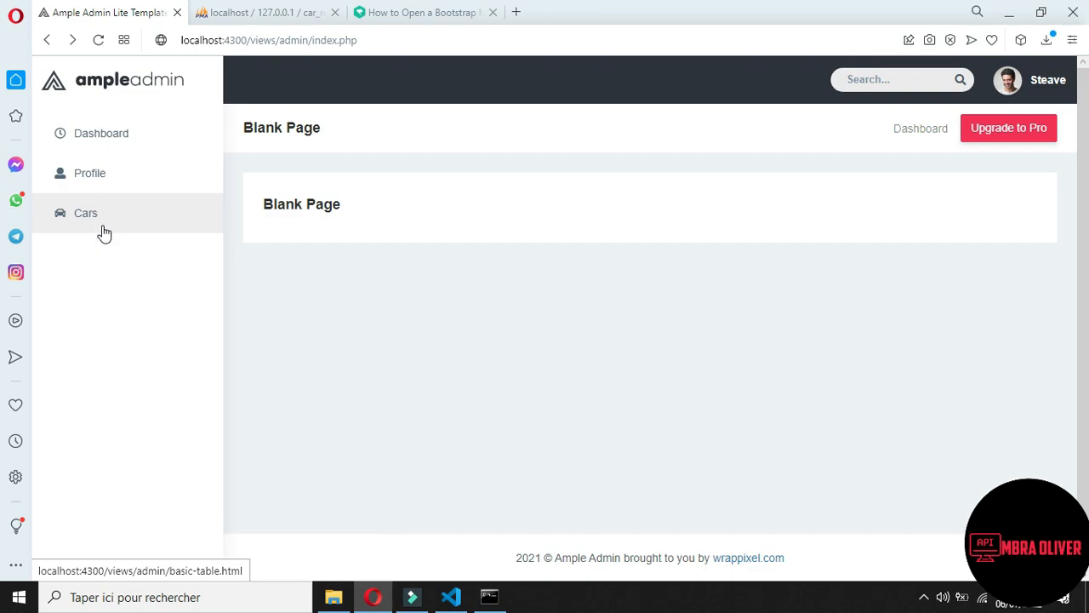
Step: Point the sidebar's Cars link in header.php to "../cars.php"
key("alt+tab")
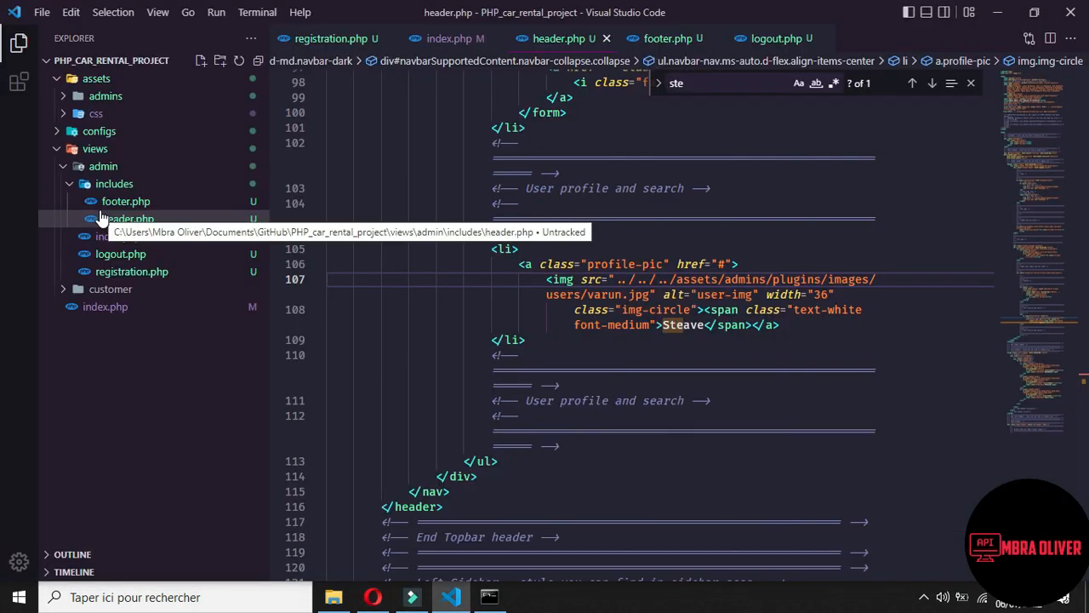
type("cars")
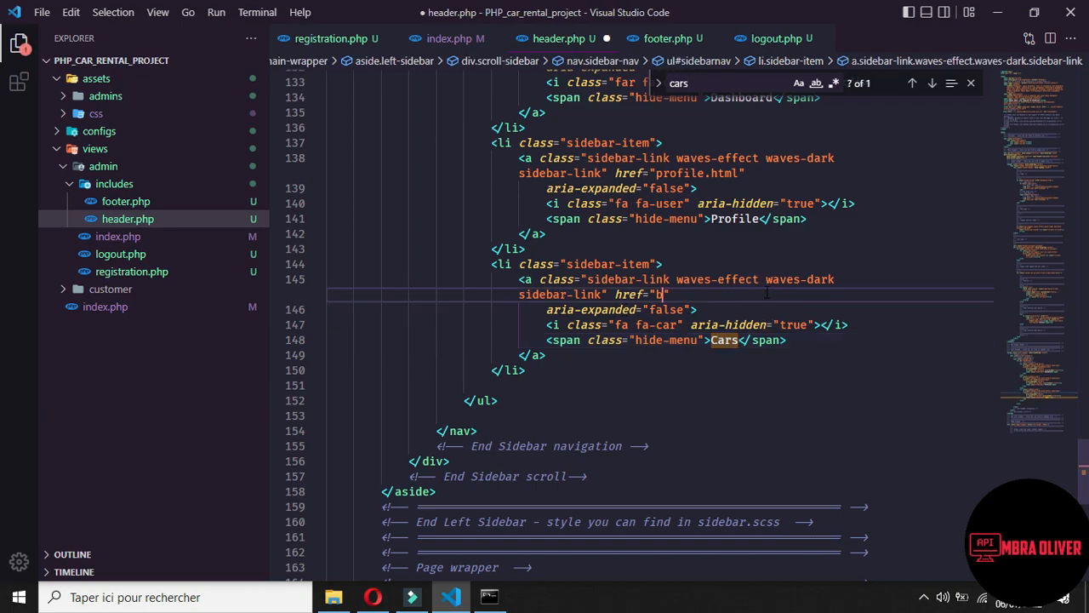
key("Backspace")
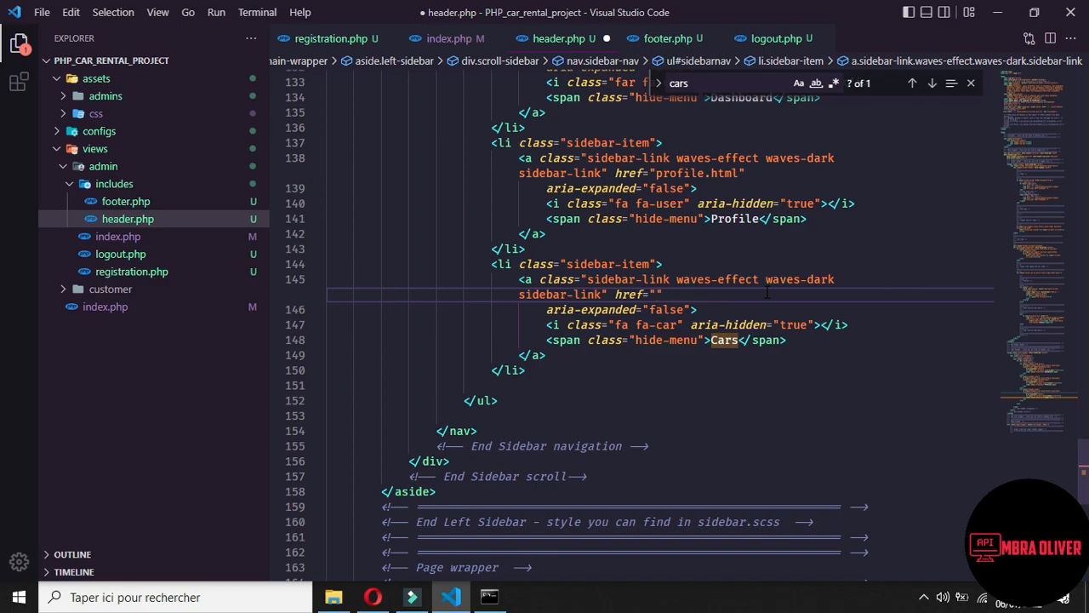
type("../")
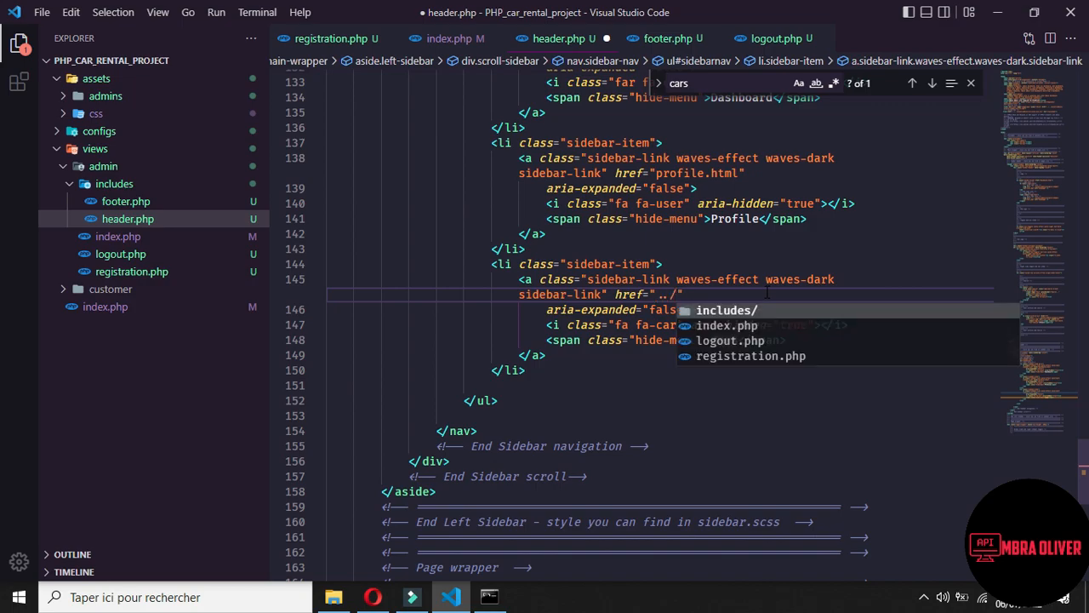
type("cars")
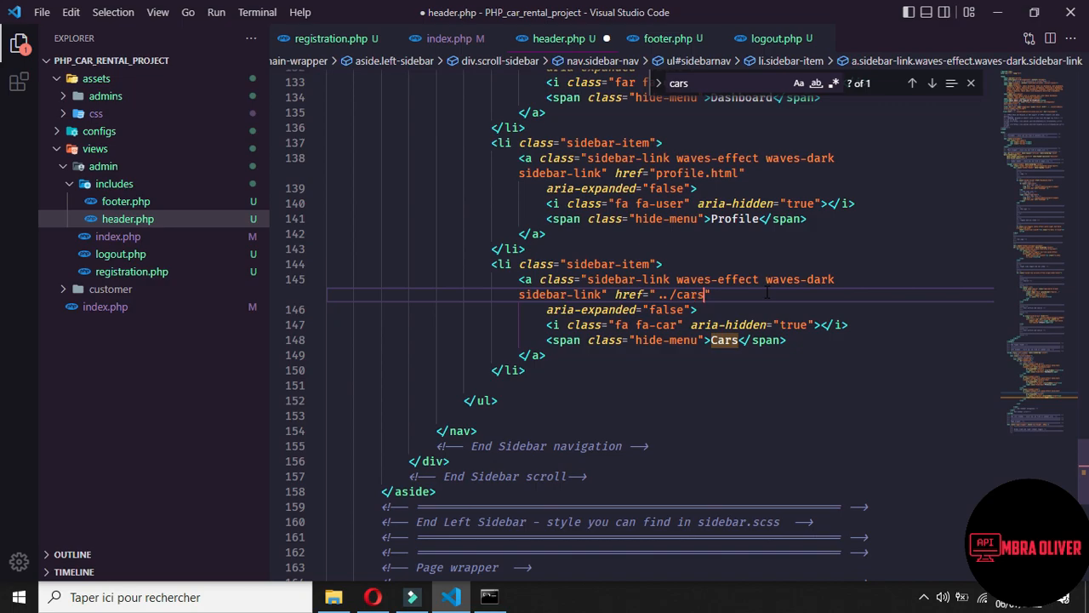
type(".php")
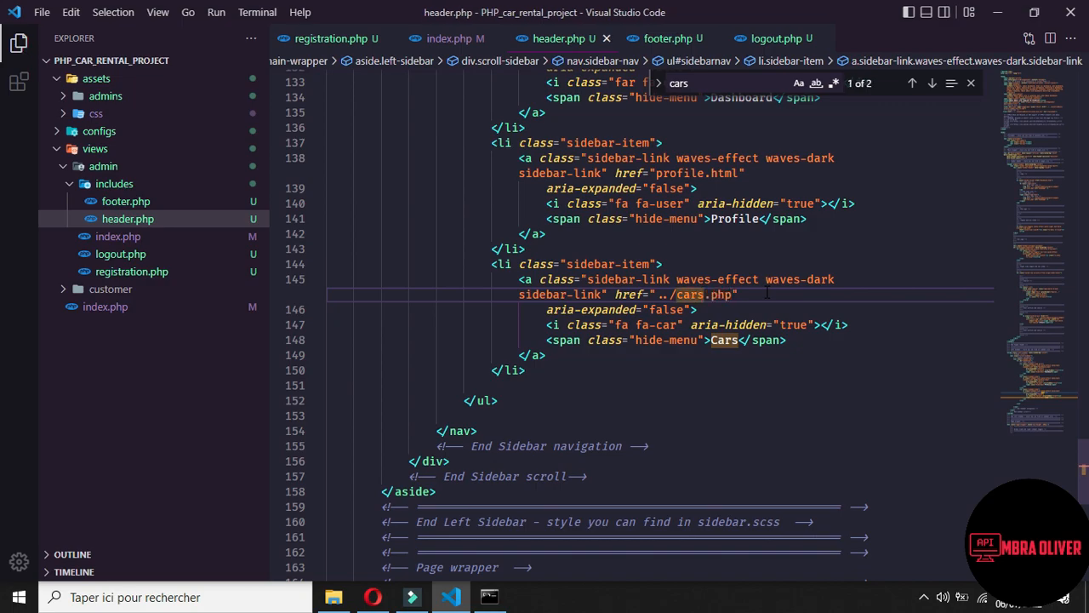
Step: Collapse the includes folder and start a new file in the admin folder
left_click(114, 184)
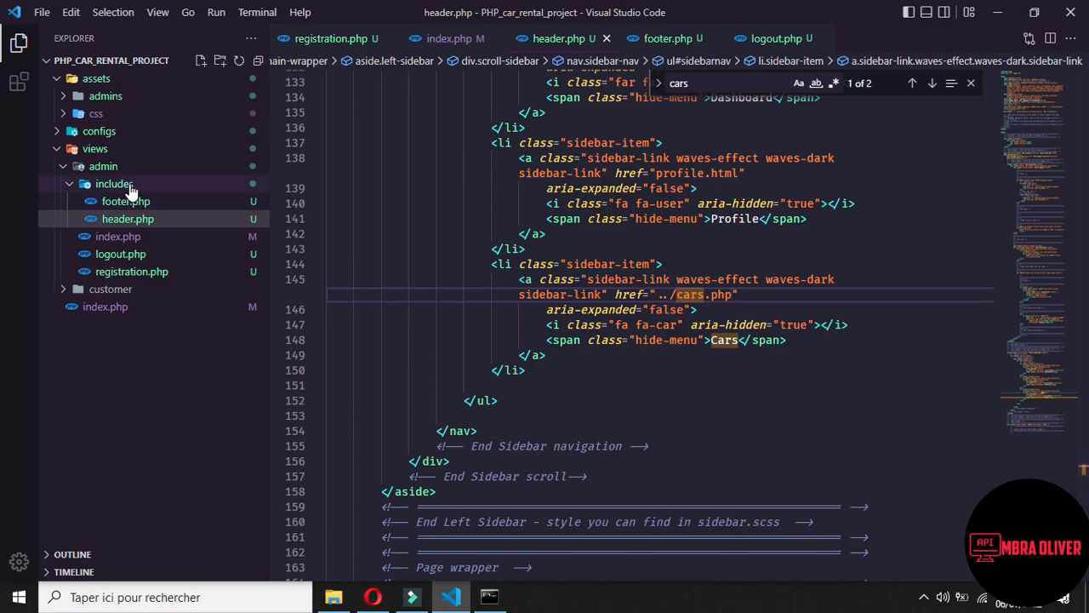
left_click(114, 184)
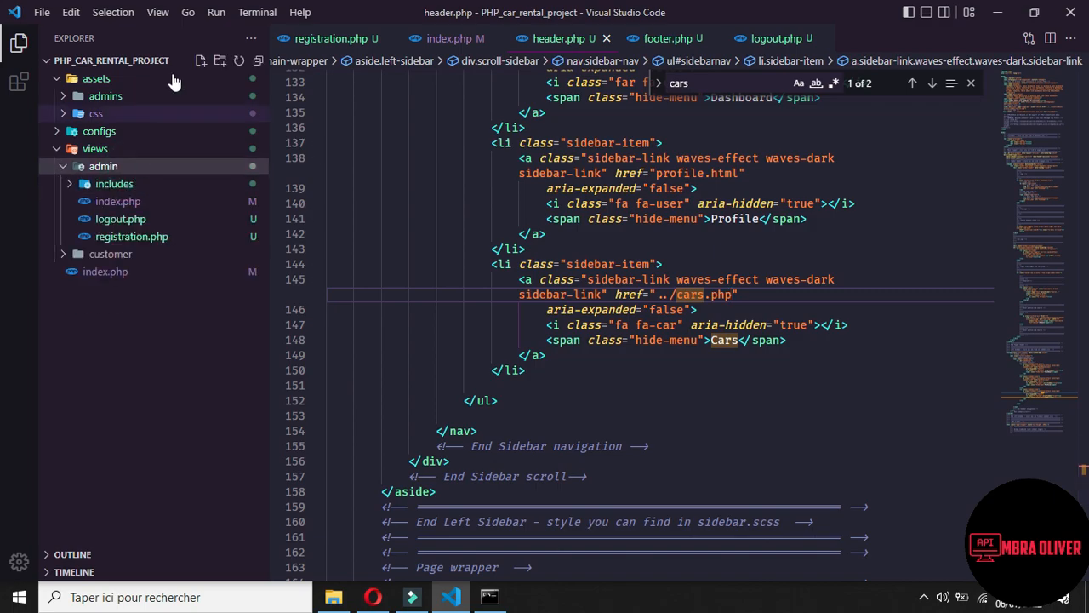
left_click(200, 61)
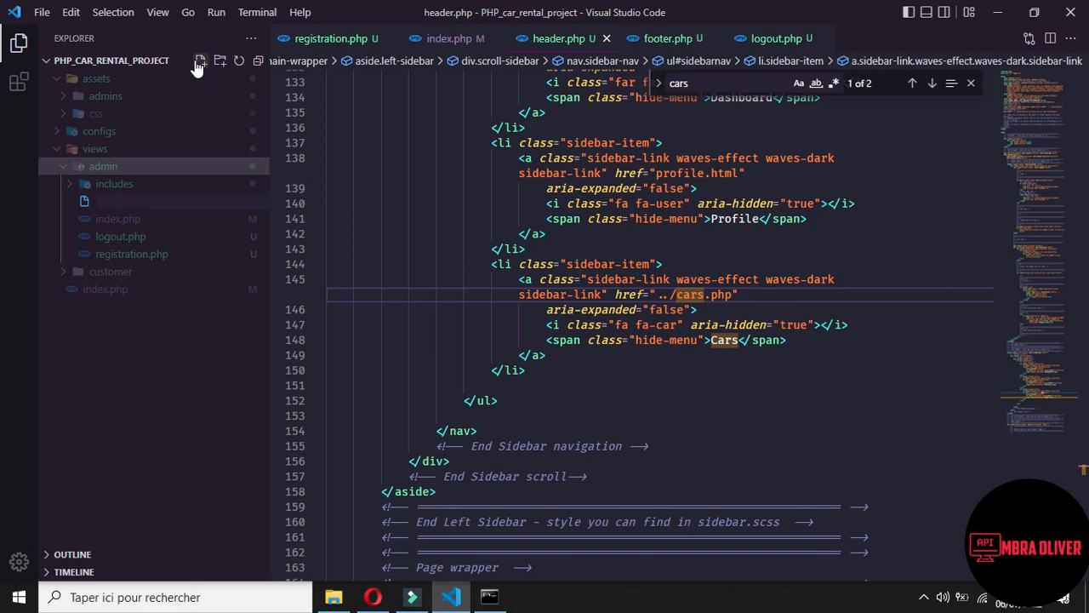
Step: Name the file cars.php, reuse admin index.php's layout with a Cars breadcrumb and 'Add new car' button, and save
type("cars.php")
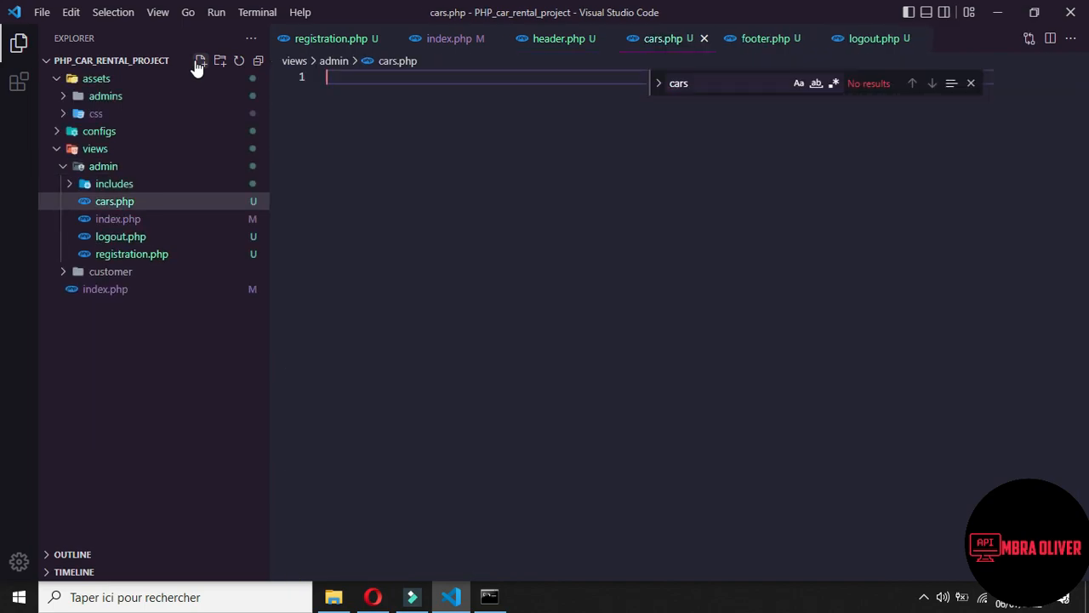
mouse_move(374, 38)
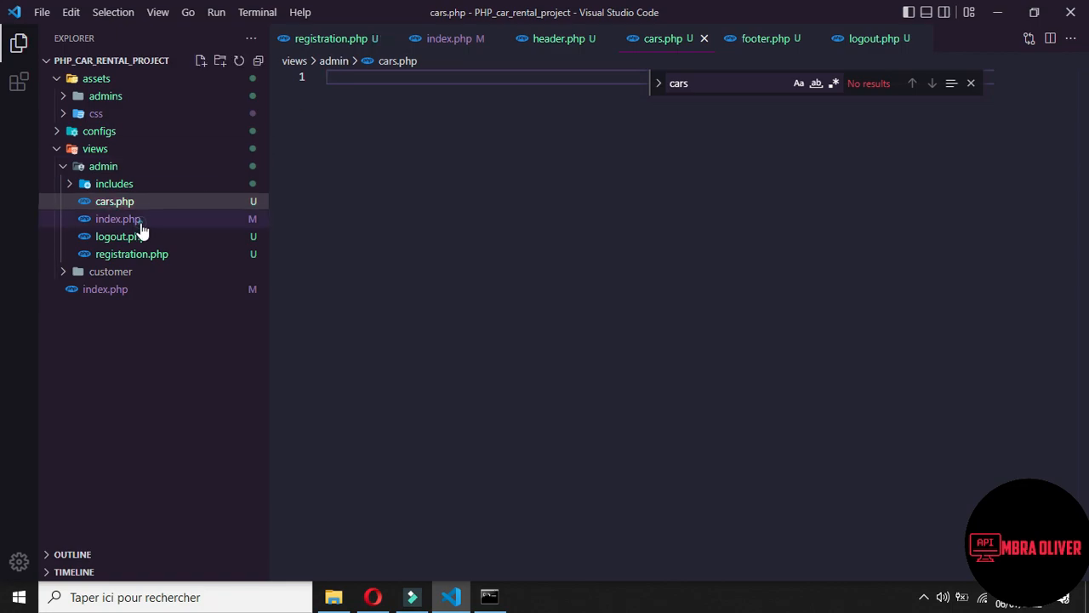
left_click(117, 218)
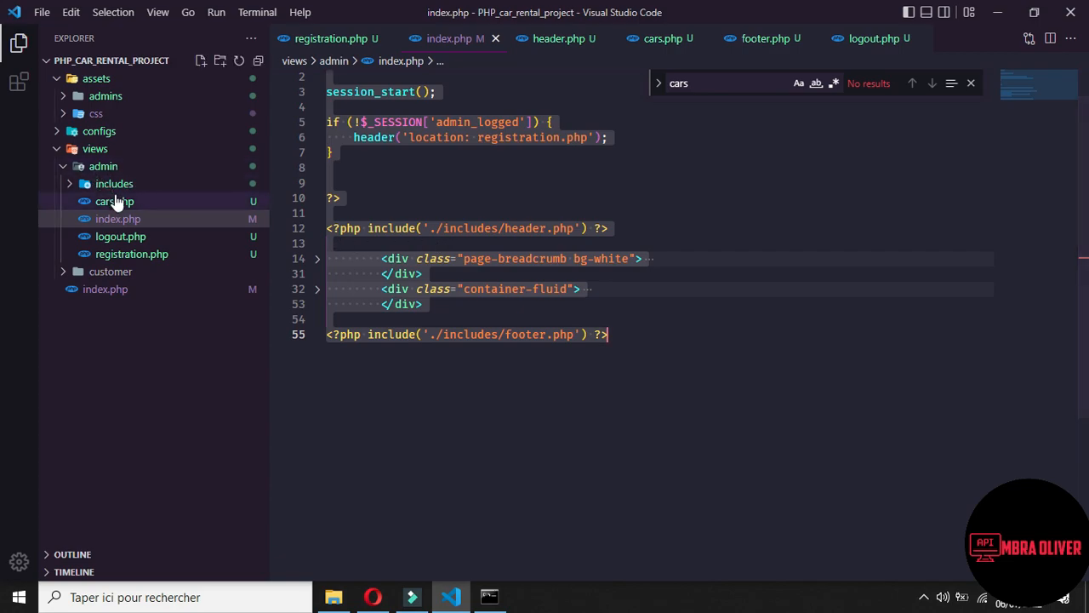
left_click(114, 201)
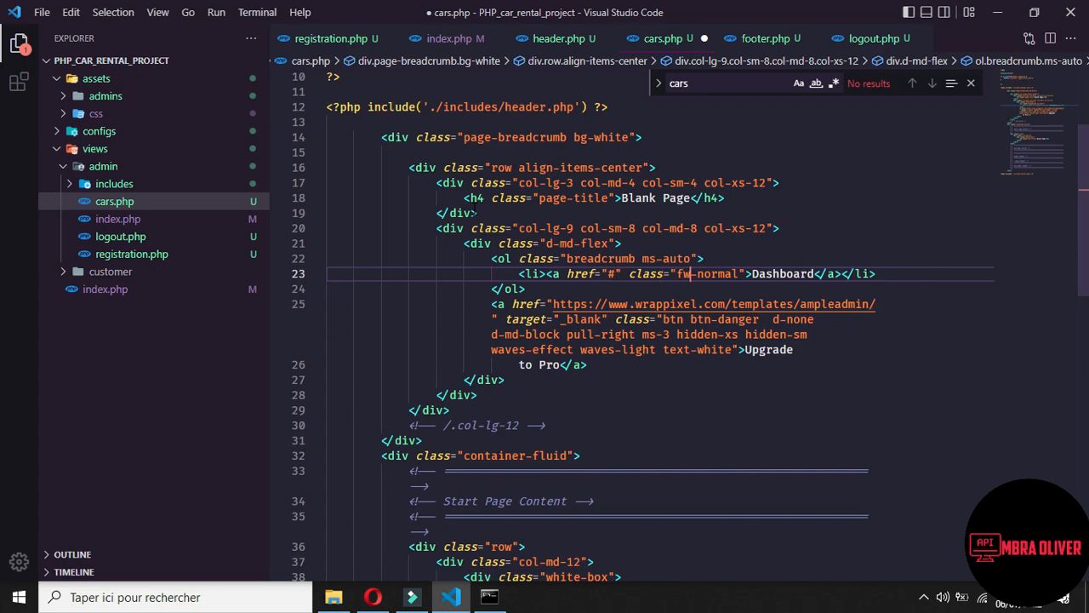
double_click(779, 272)
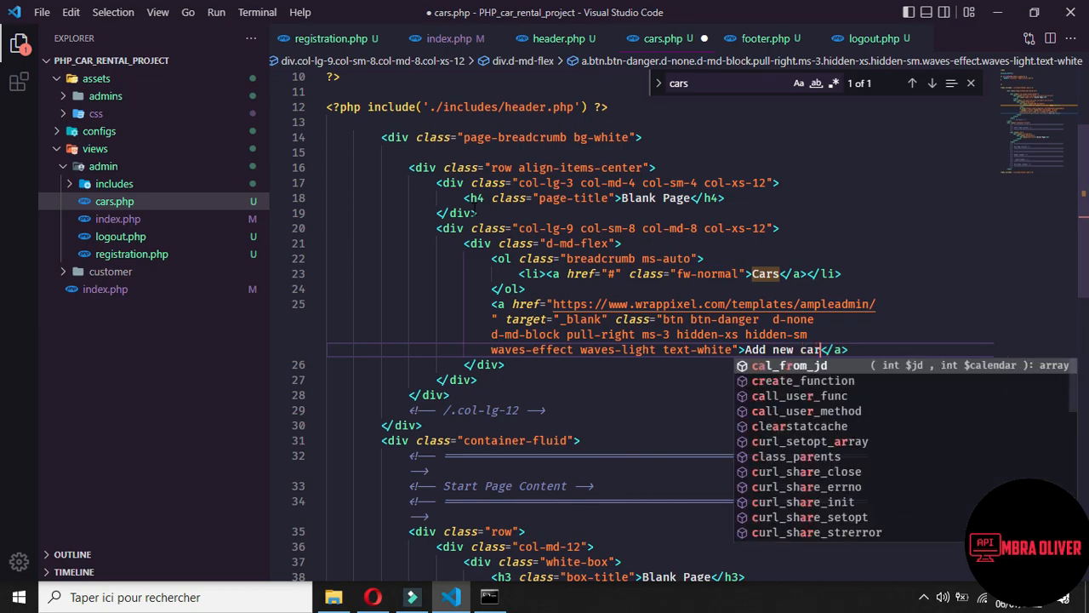
key("alt+tab")
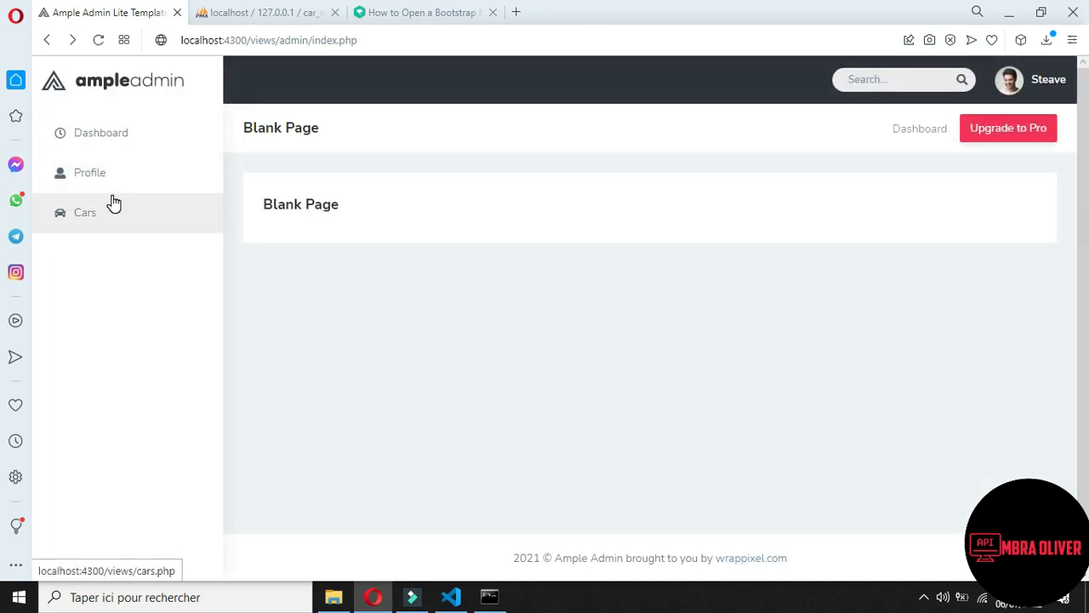
Step: Follow the admin sidebar's Cars link, landing on a 404 for /views/cars.php
left_click(86, 211)
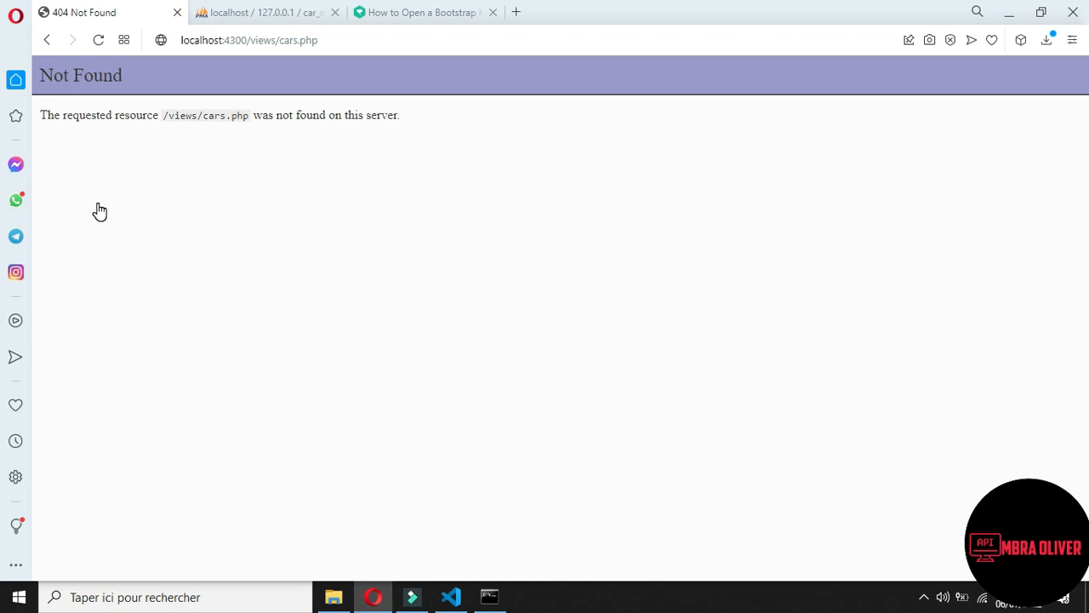
mouse_move(208, 163)
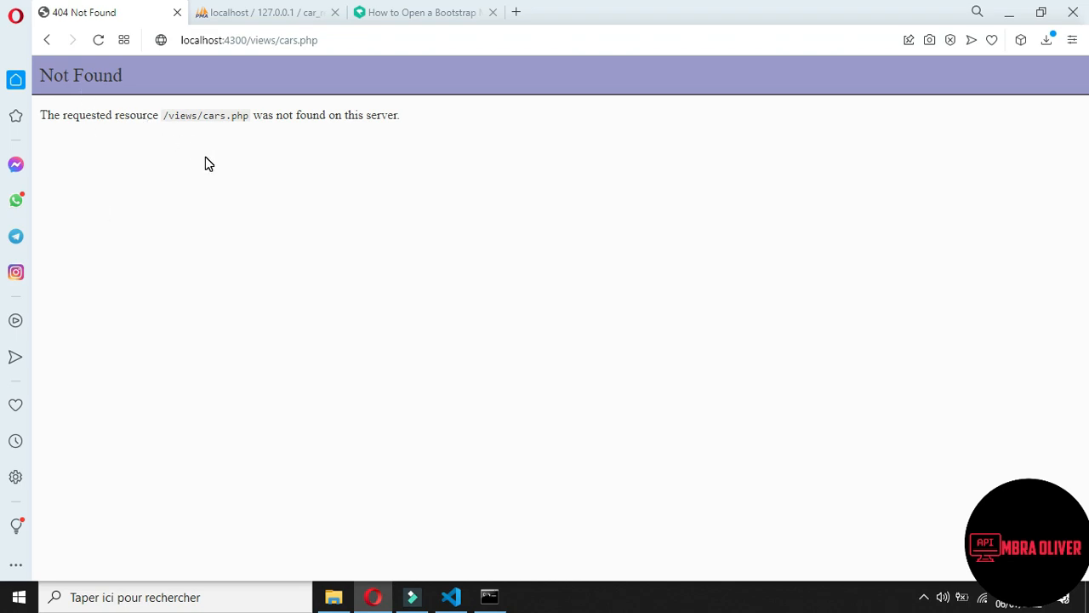
mouse_move(238, 74)
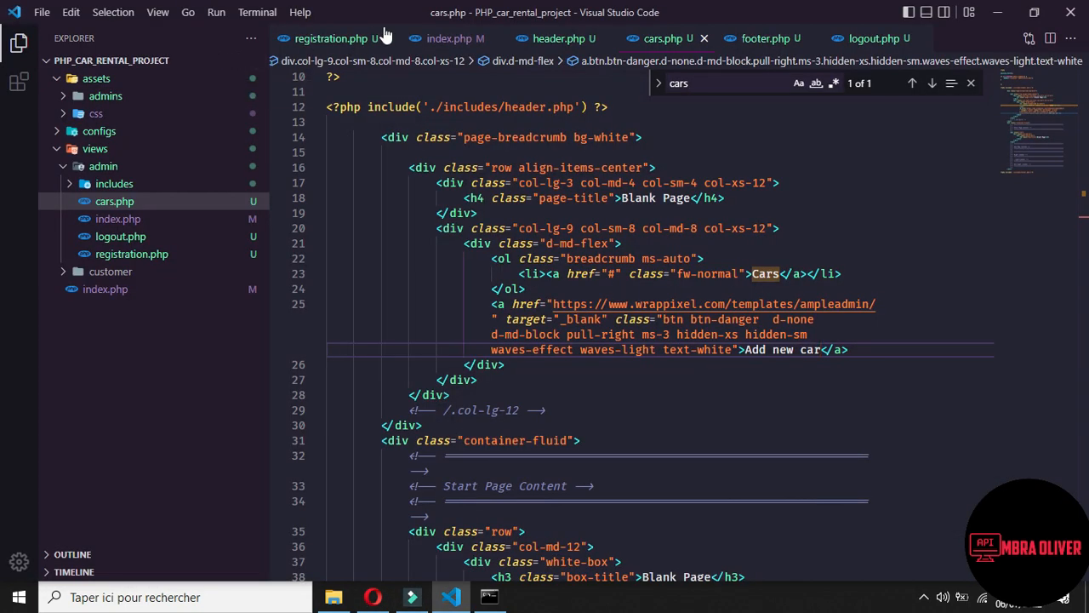
Step: Reload the admin Cars page so it shows the Cars breadcrumb and red Add new car button
left_click(558, 37)
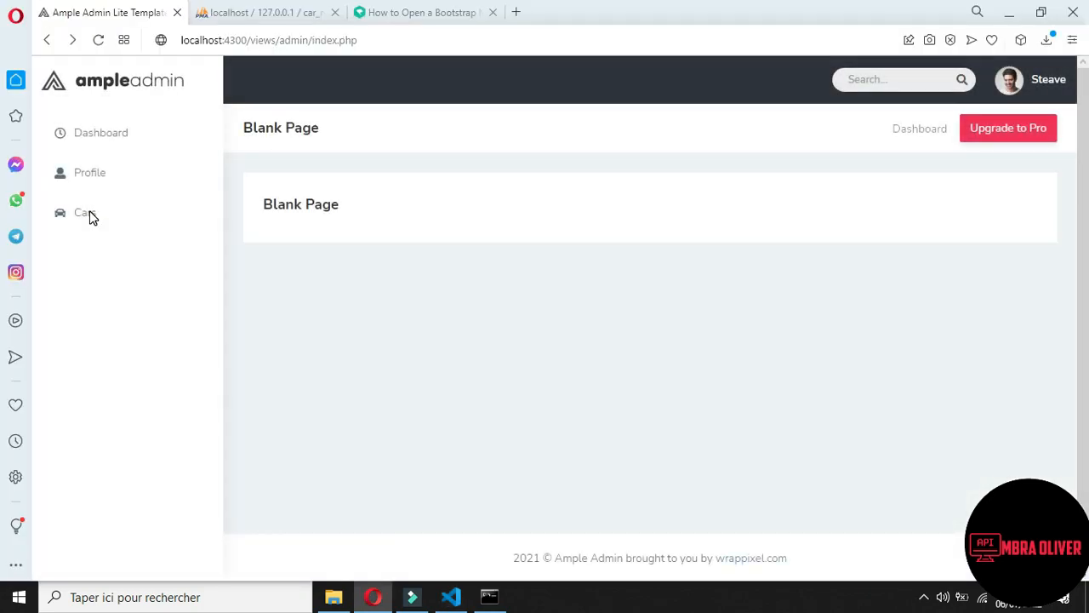
left_click(85, 211)
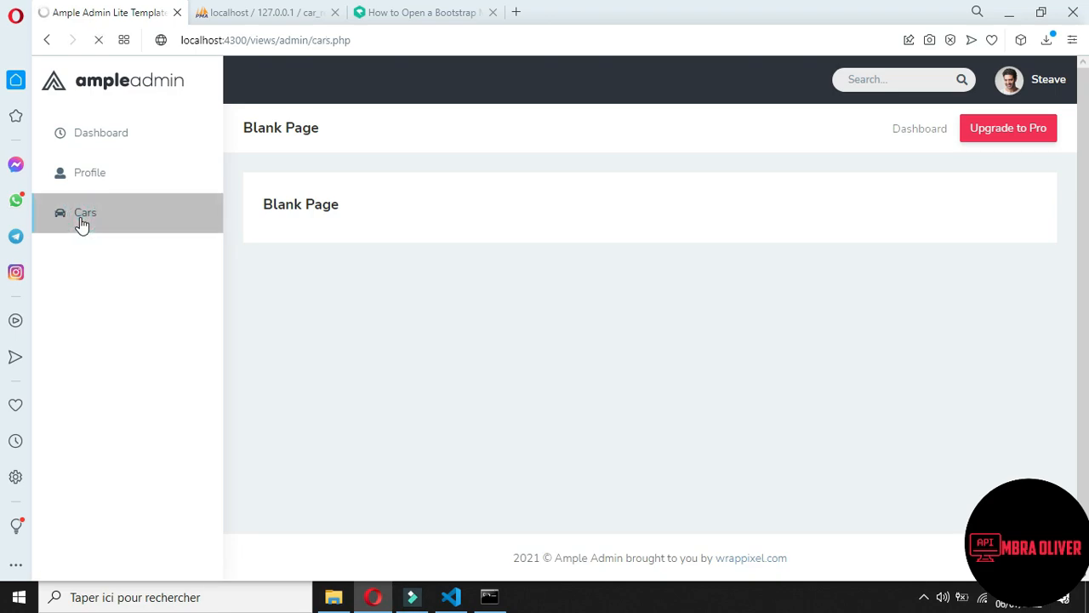
left_click(85, 211)
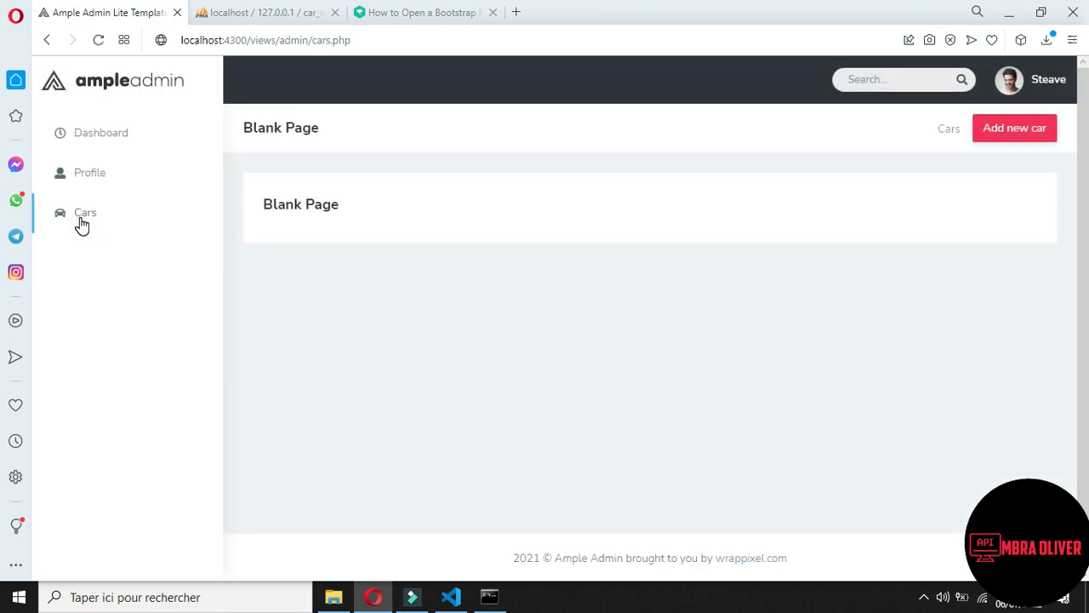
left_click(449, 596)
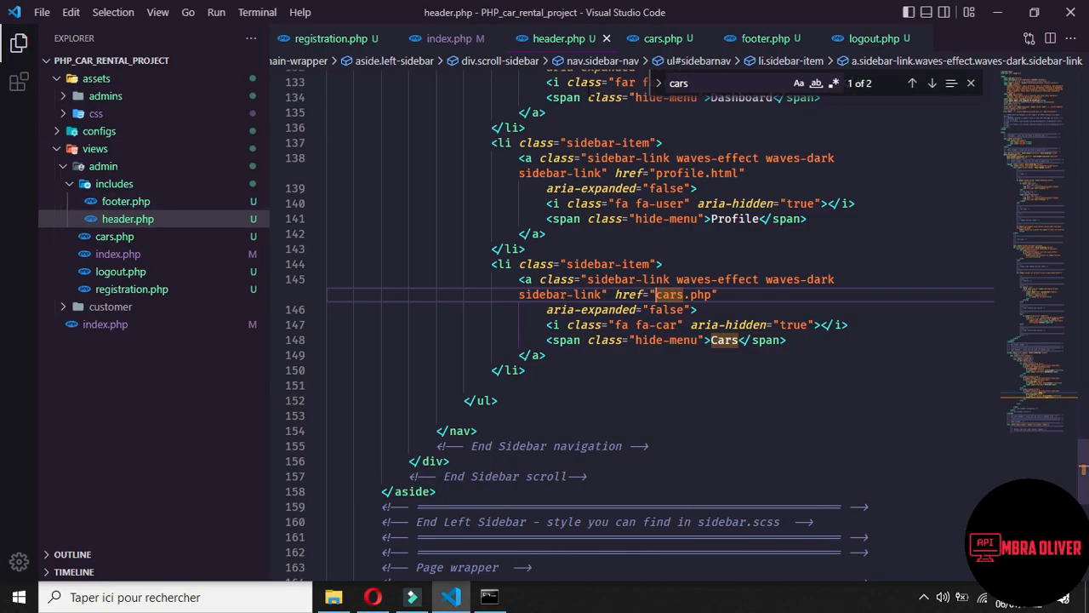
Step: Change the h4 page-title to Cars, remove the breadcrumb link text, and check the result in the browser
left_click(662, 37)
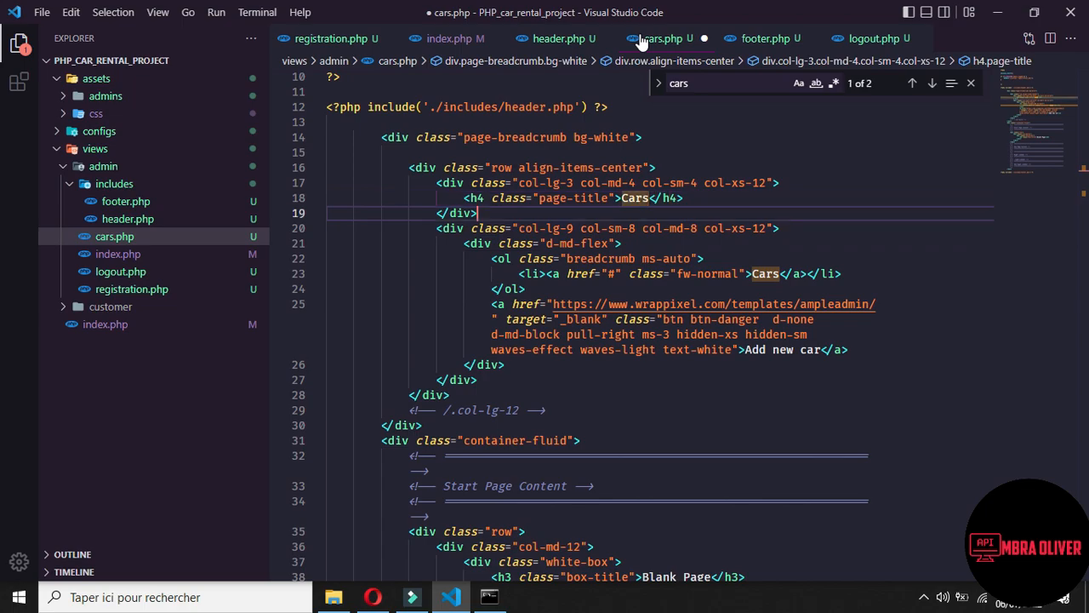
left_click(372, 596)
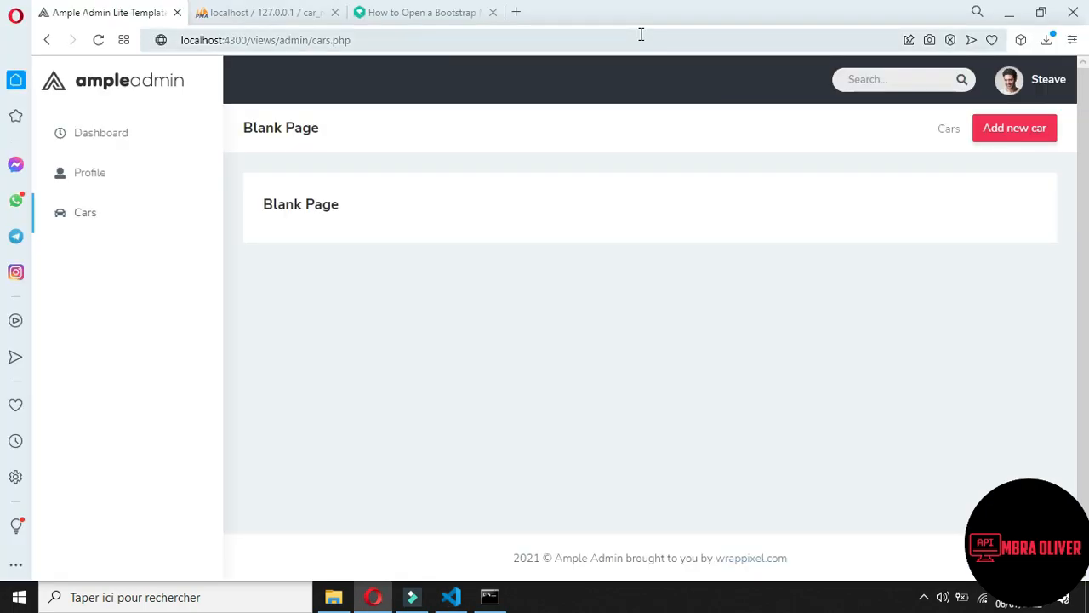
mouse_move(642, 41)
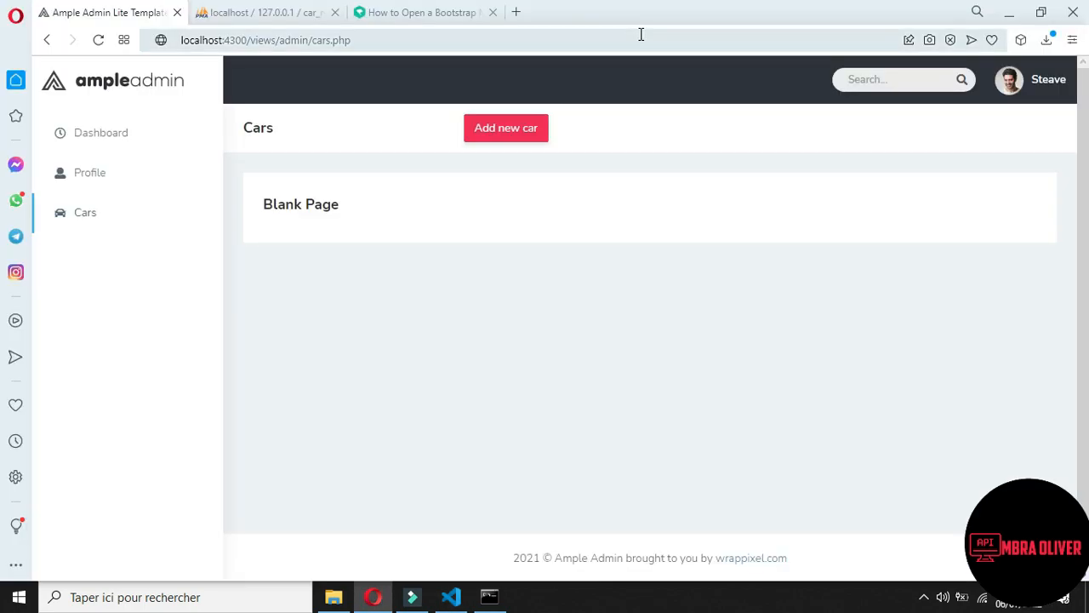
left_click(449, 596)
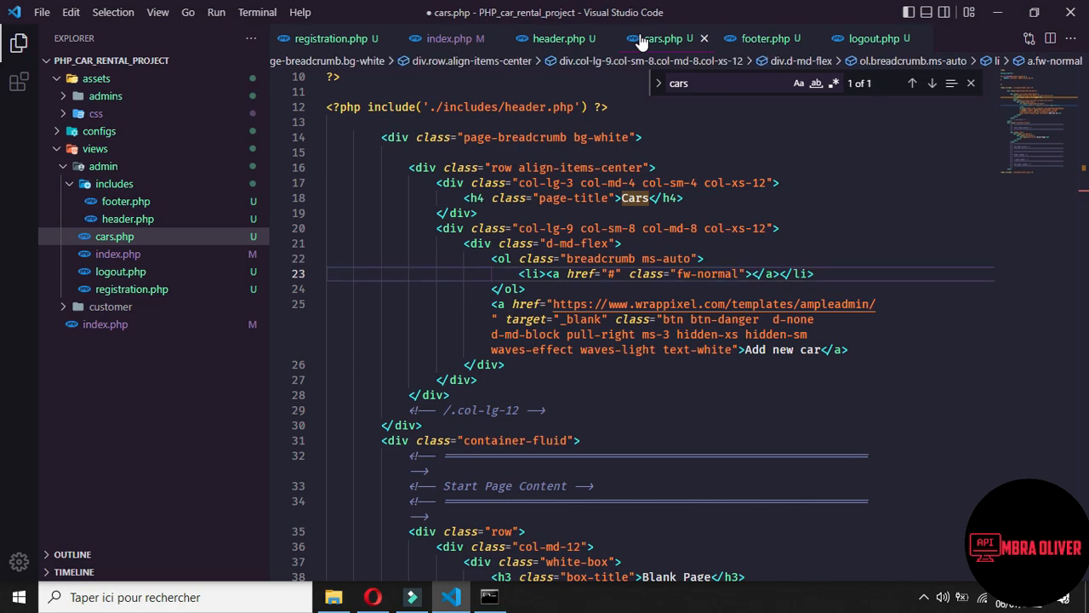
left_click(372, 596)
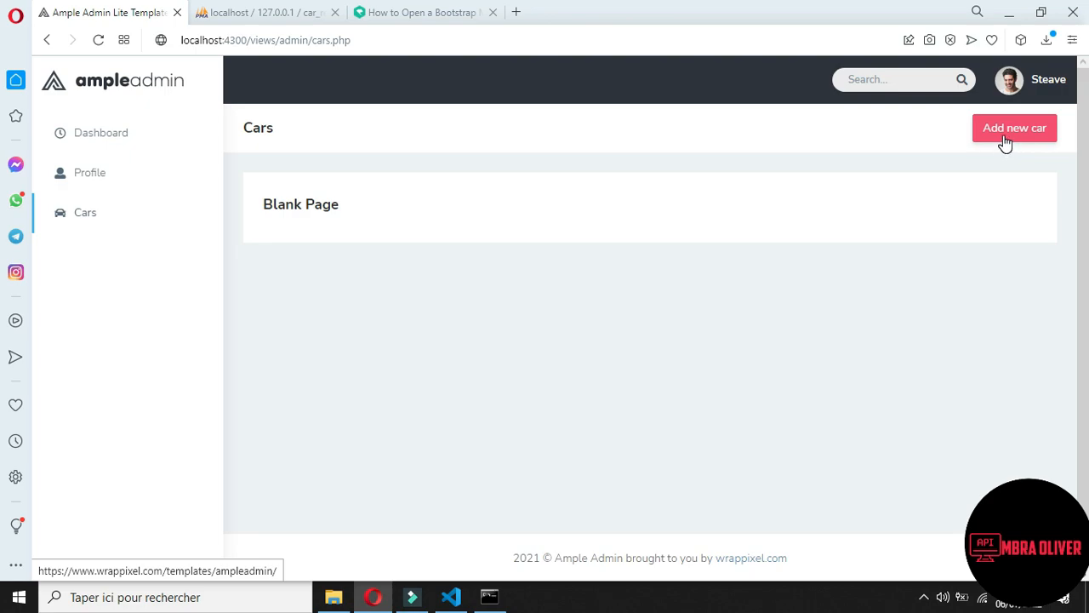
mouse_move(695, 108)
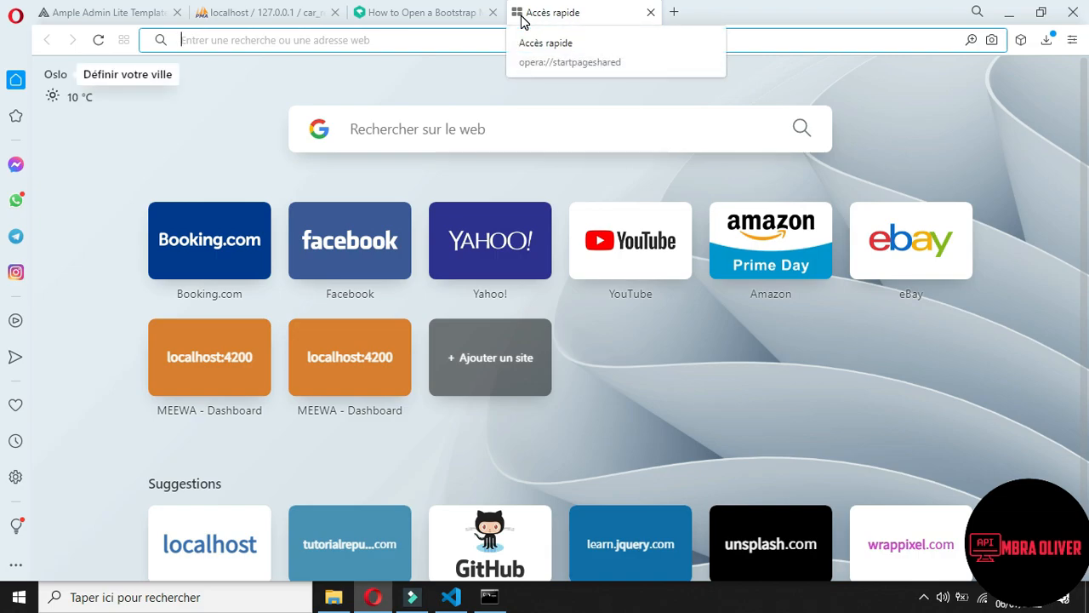
Step: Search 'bootstrap modal' and open the getbootstrap.com Modal documentation page
type("bootstrap")
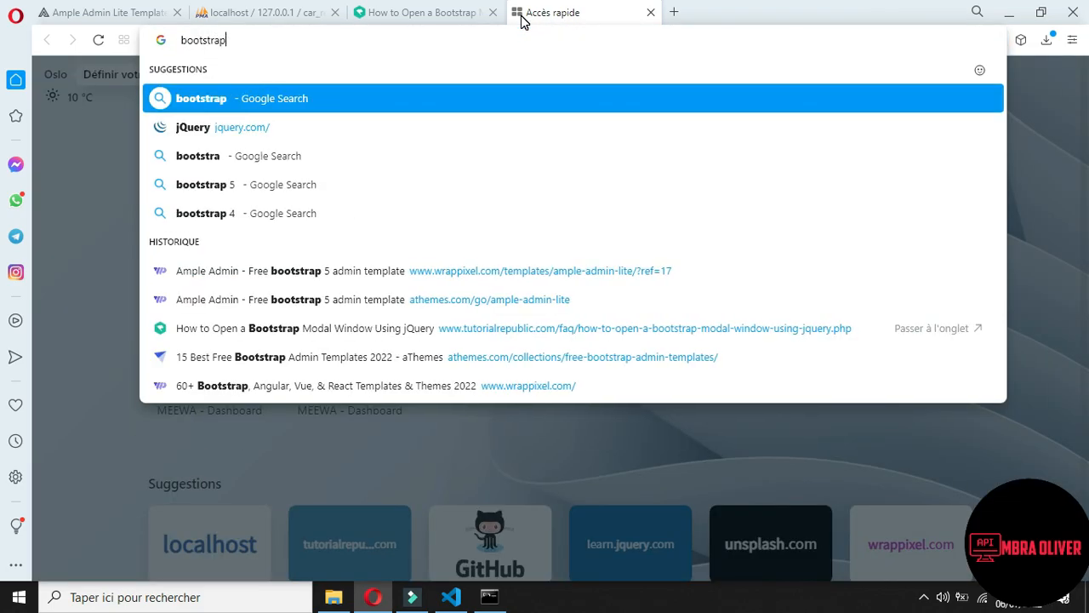
type("modal")
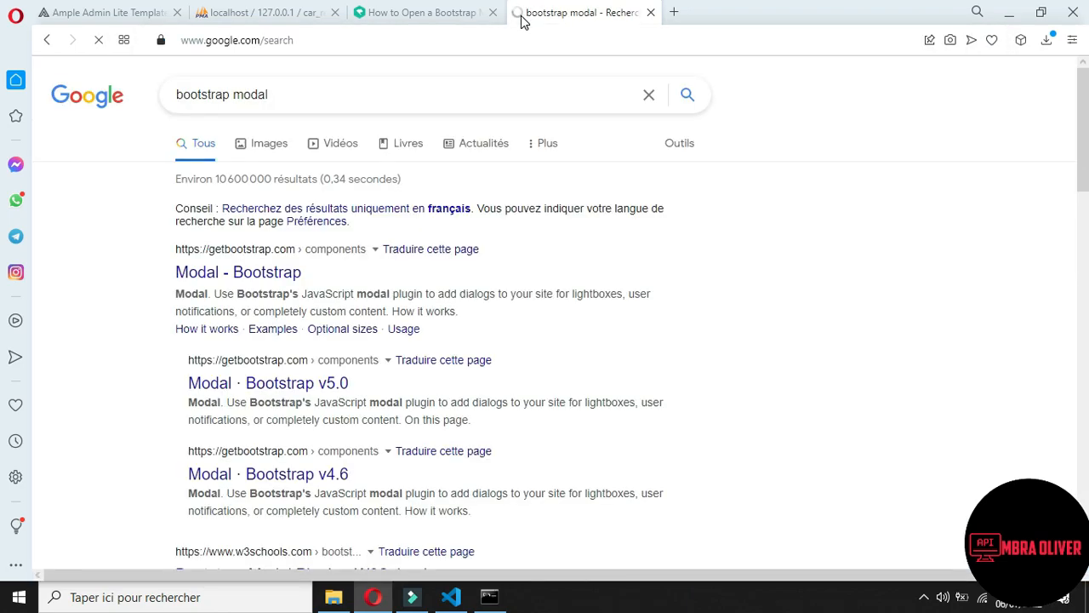
left_click(238, 272)
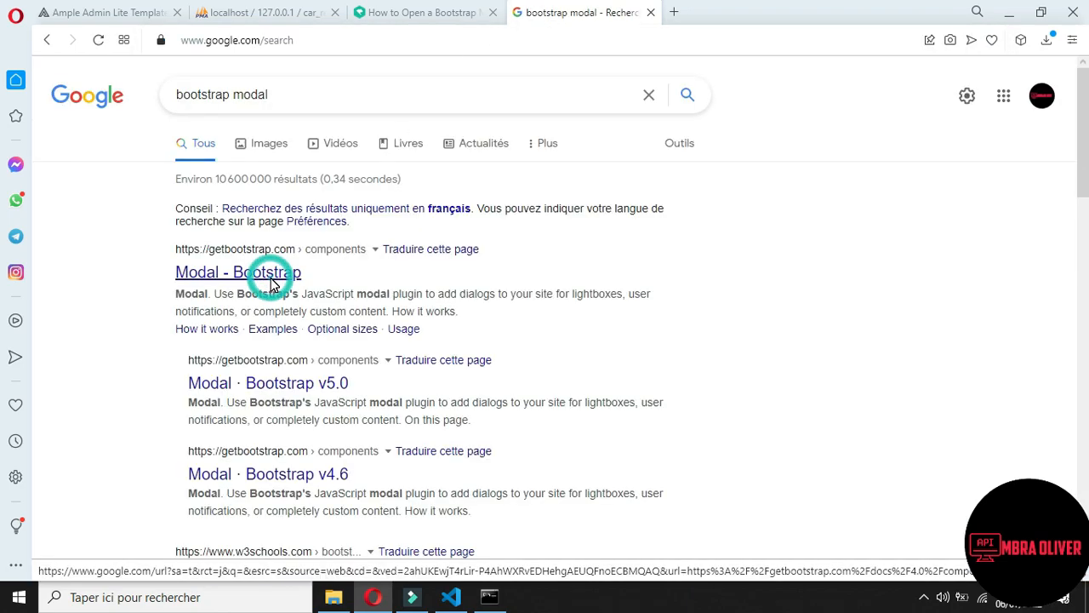
left_click(238, 273)
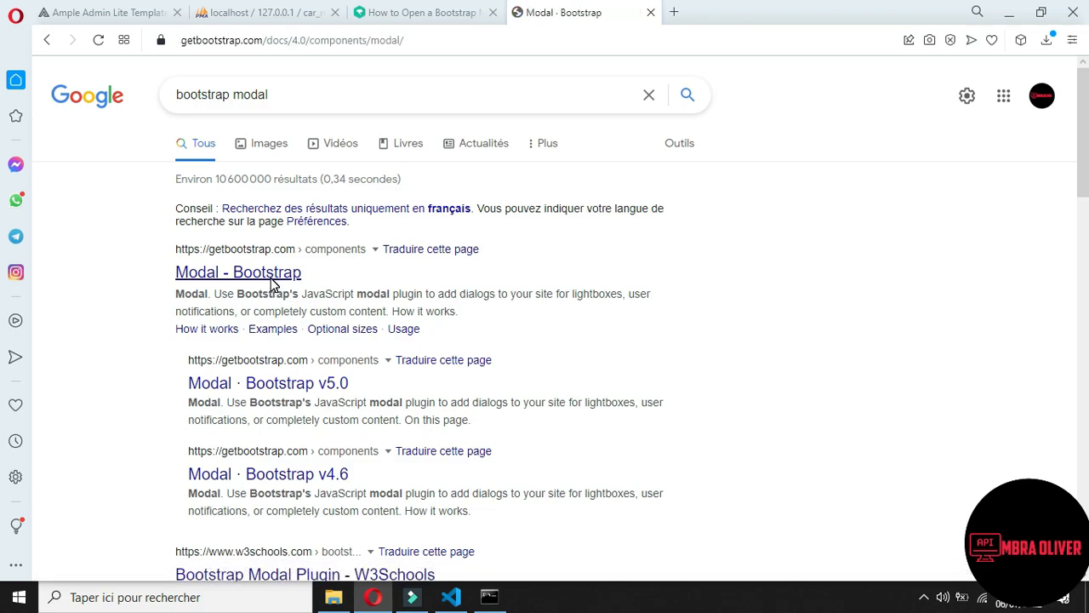
left_click(238, 272)
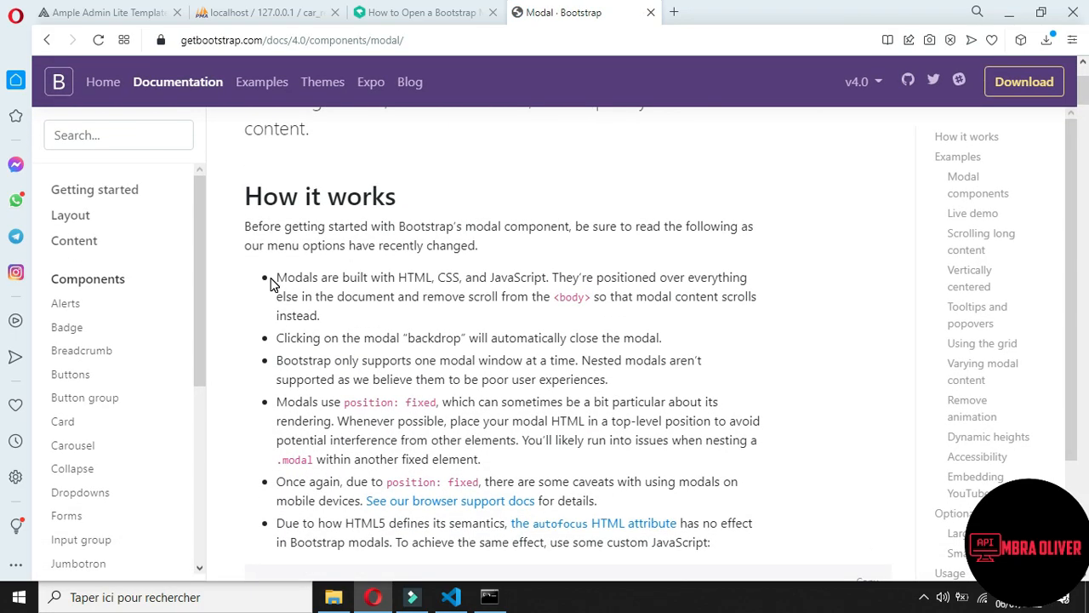
Step: Copy the example modal markup from the Modal components section and return to cars.php
scroll("down", 3)
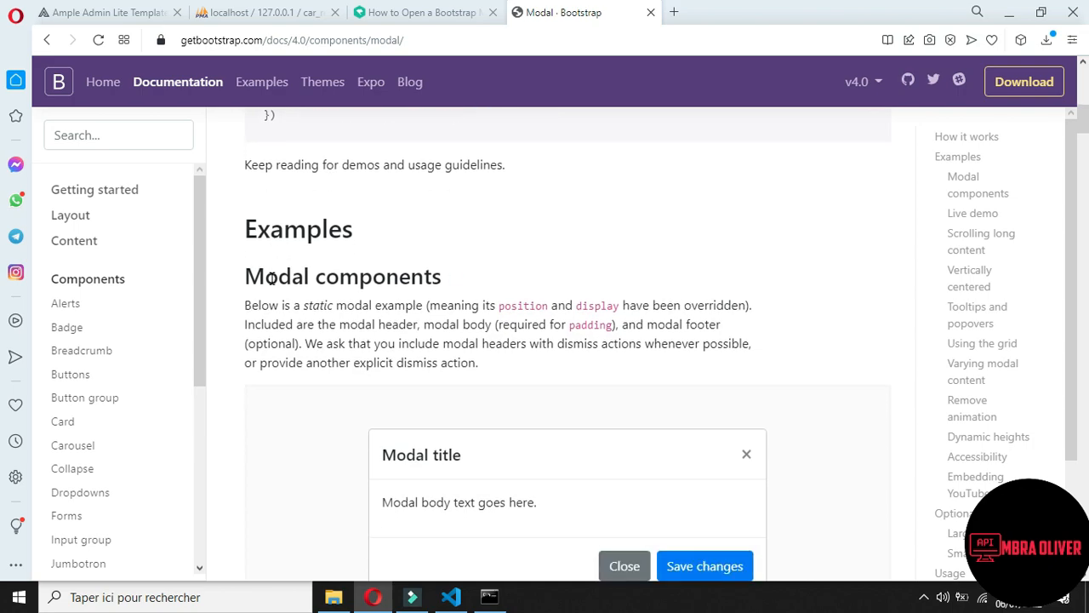
scroll("down", 3)
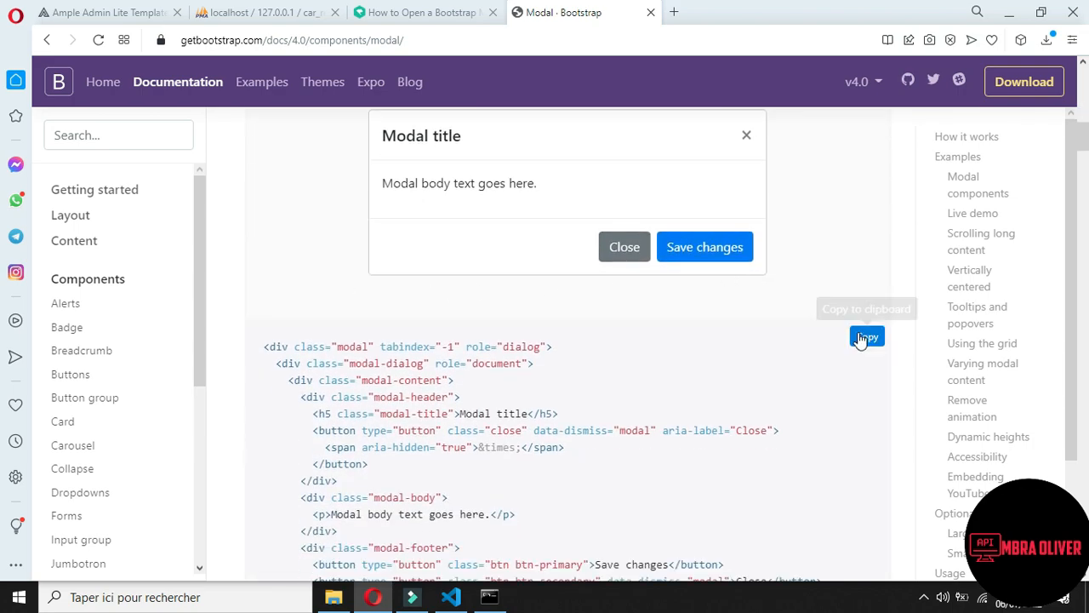
left_click(867, 337)
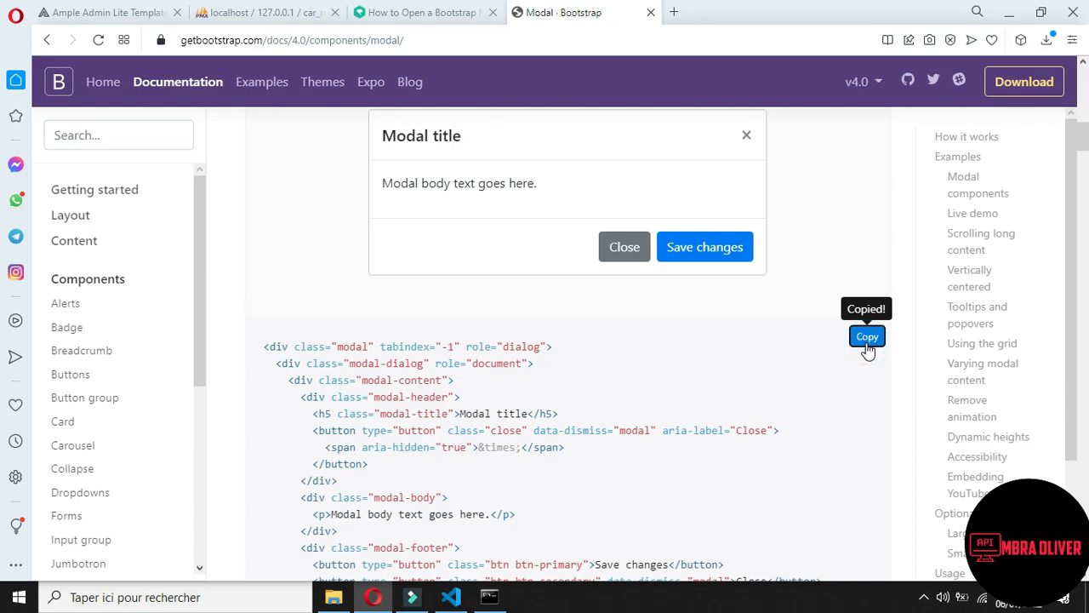
left_click(449, 595)
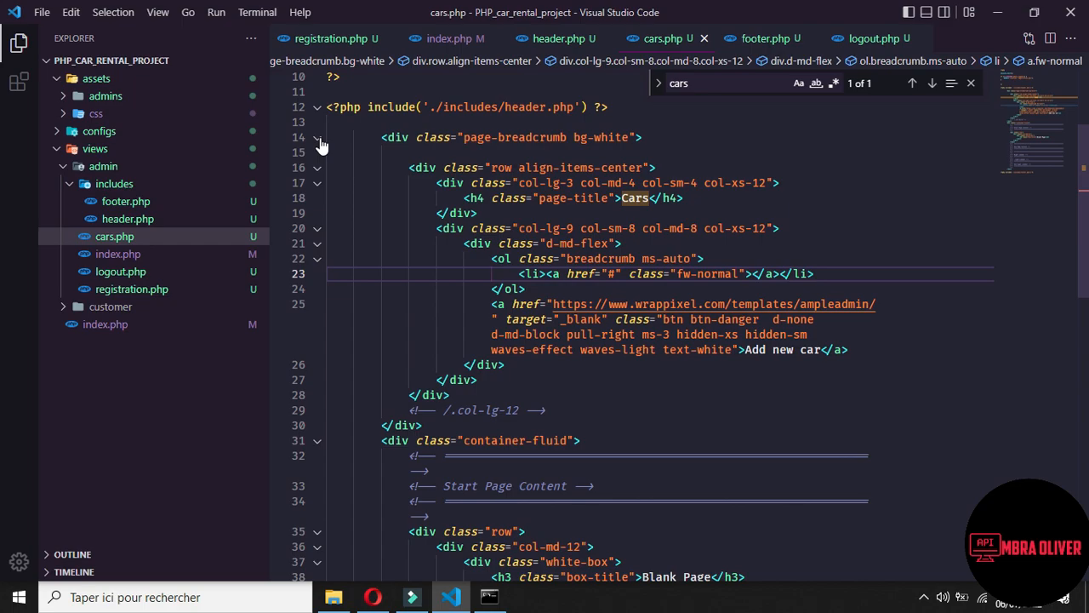
Step: Paste Bootstrap's modal markup after the header include in cars.php and give it the id carsModal
left_click(317, 137)
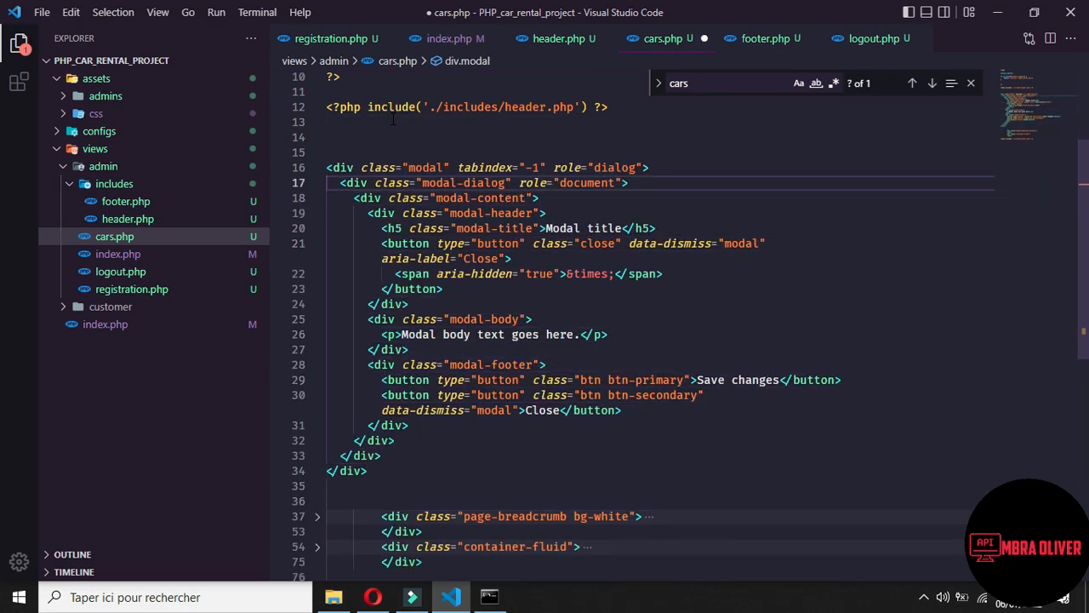
type("if")
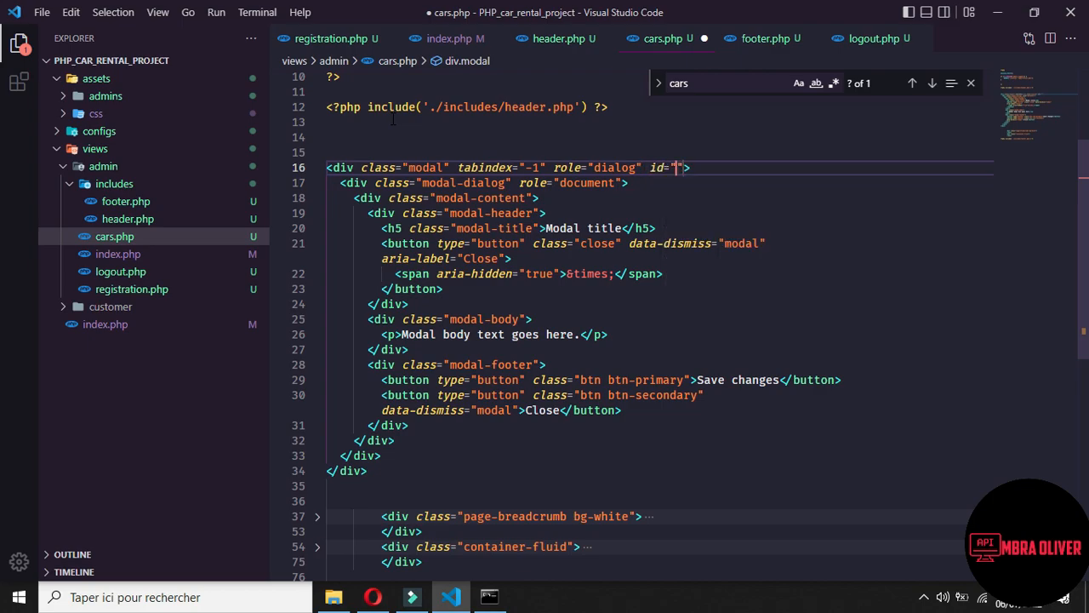
type("cars")
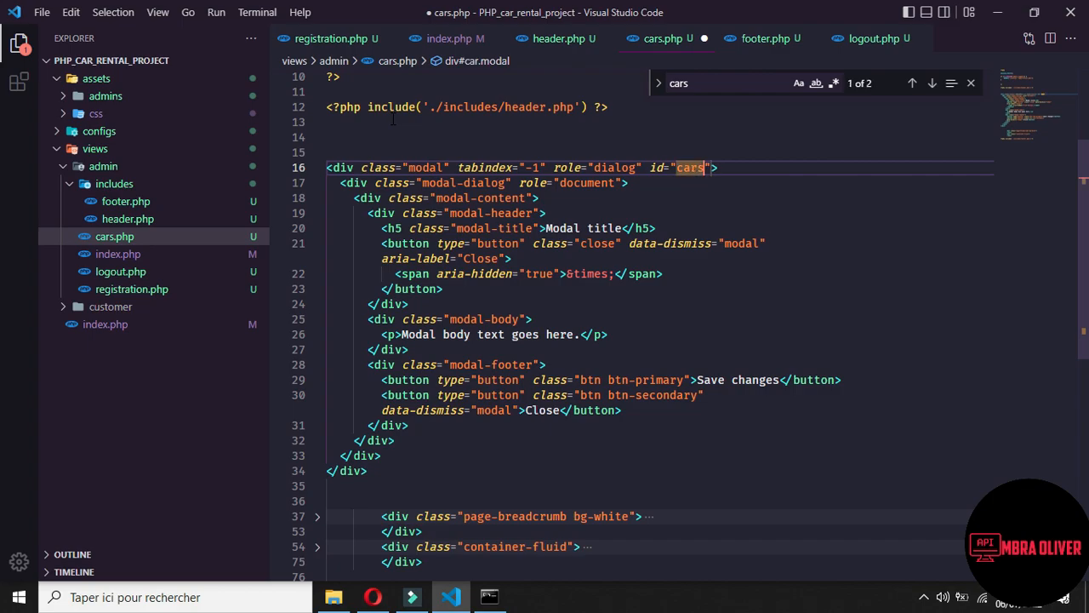
type("Modal")
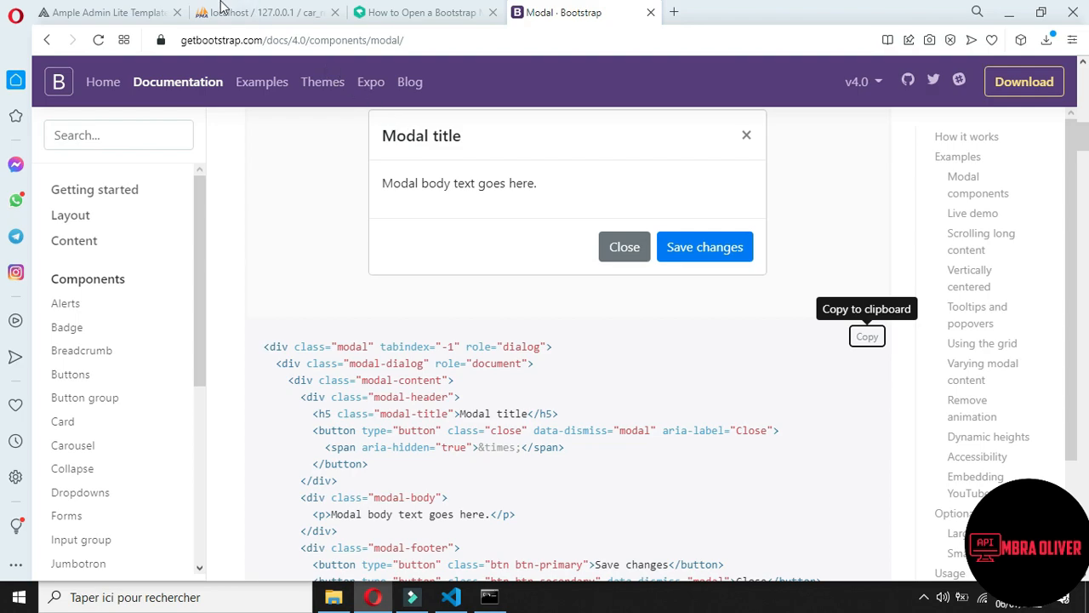
Step: Search Google for bootstrap cdn and open the official BootstrapCDN site
left_click(102, 12)
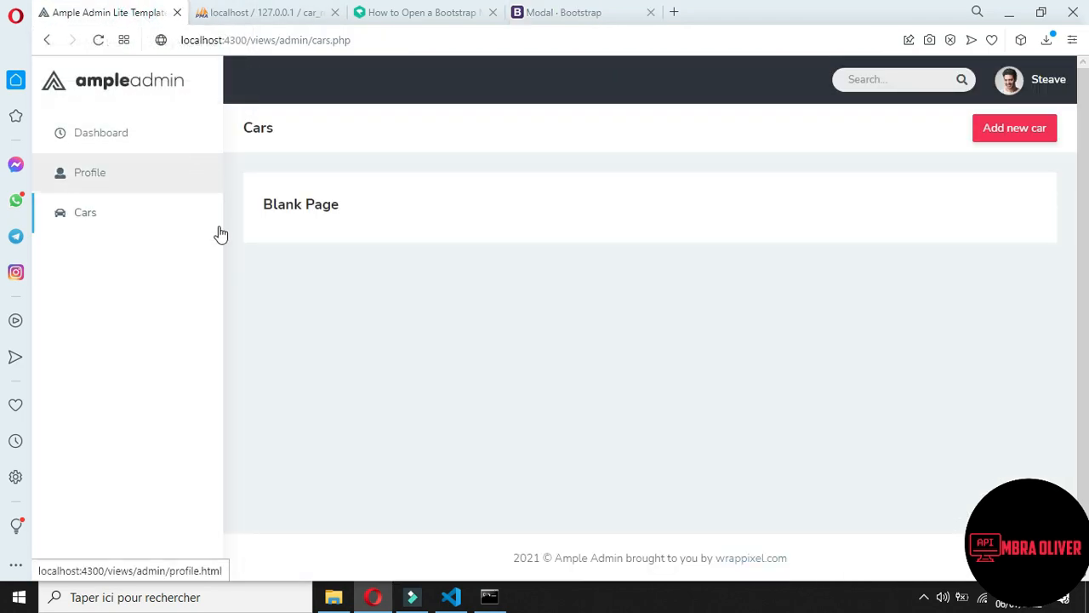
mouse_move(122, 277)
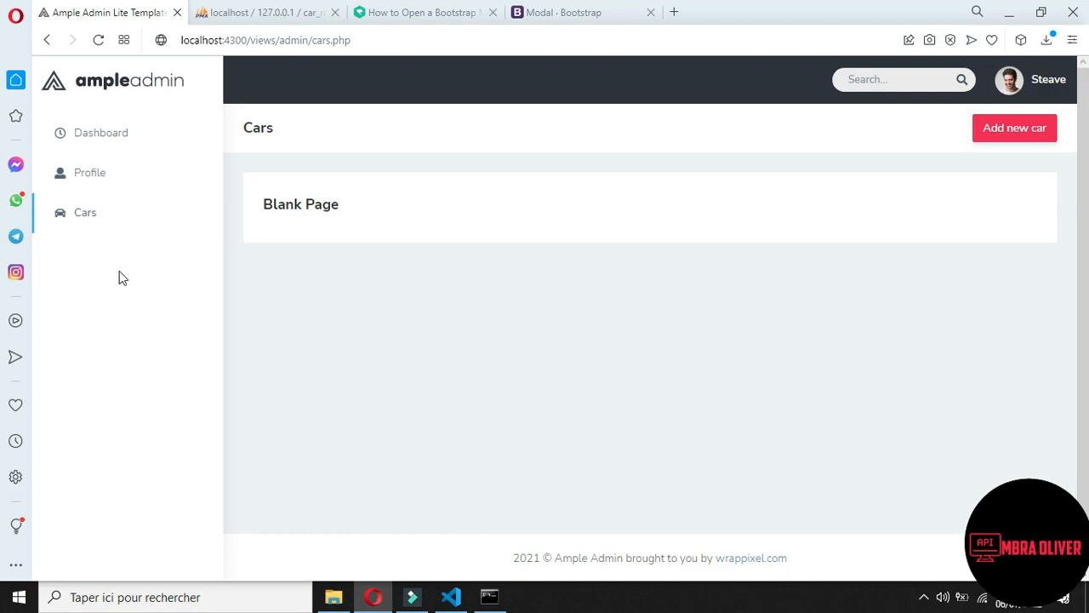
mouse_move(109, 245)
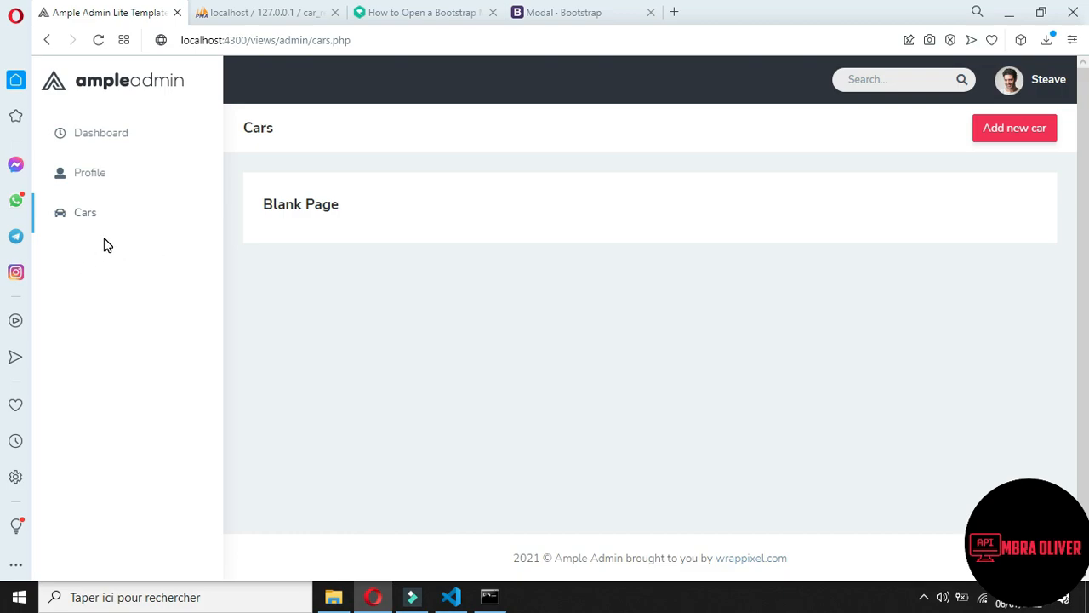
mouse_move(170, 262)
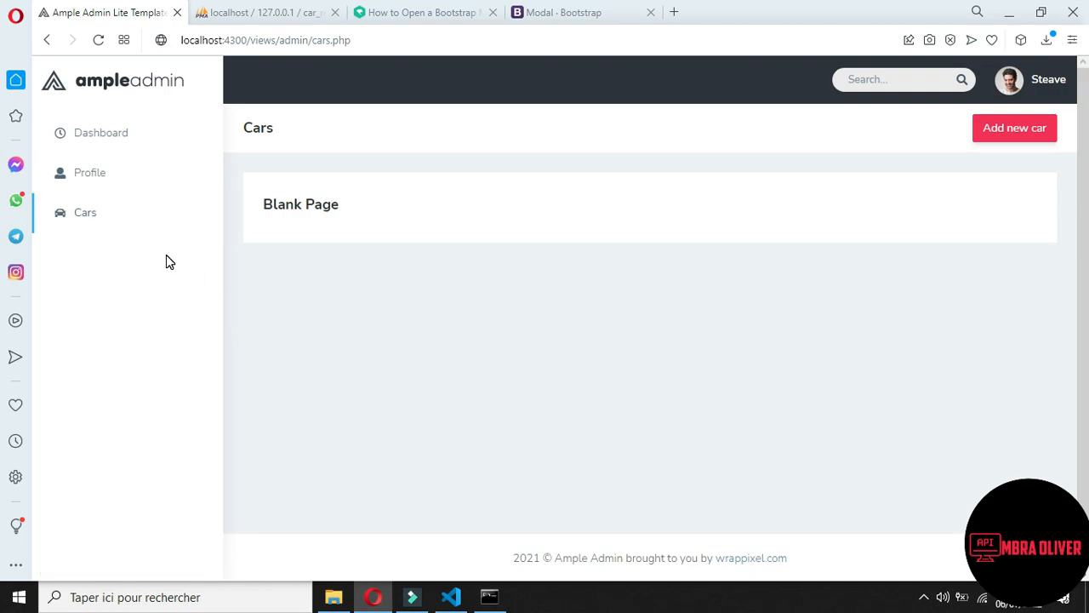
left_click(582, 11)
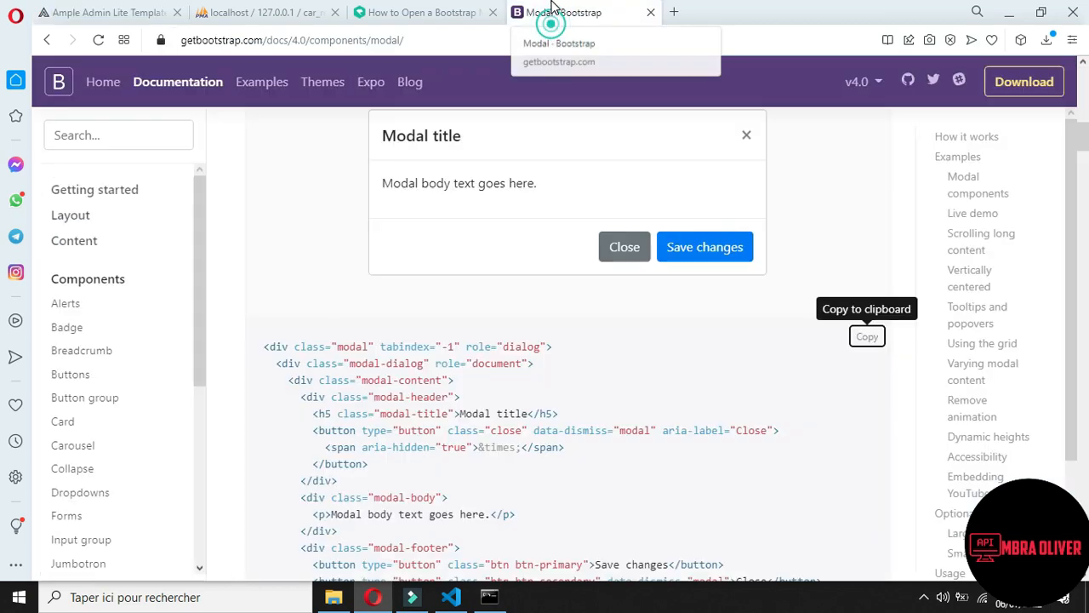
left_click(291, 39)
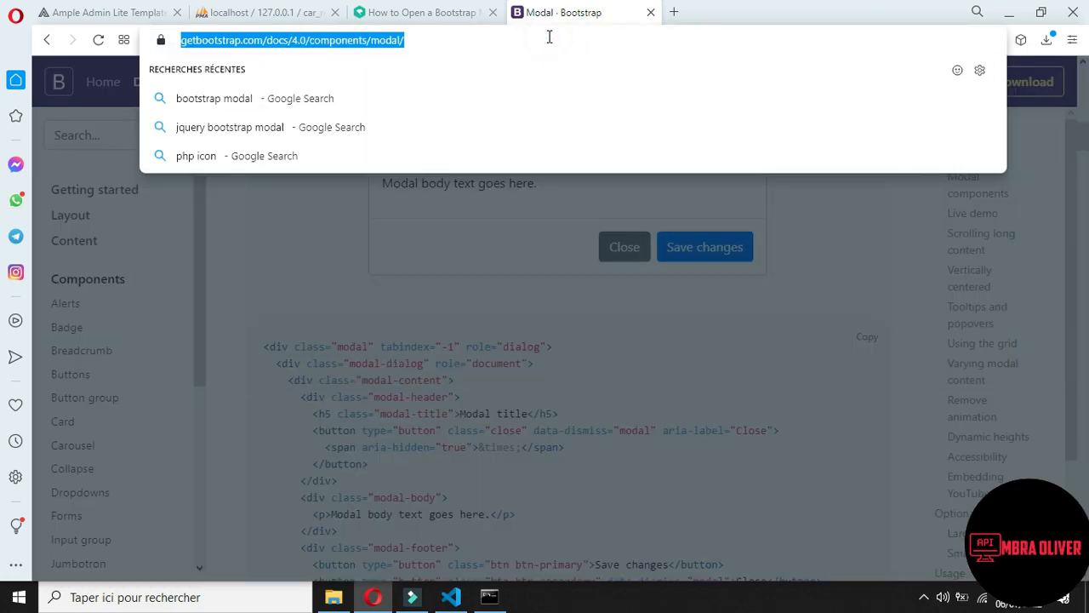
type("bootr")
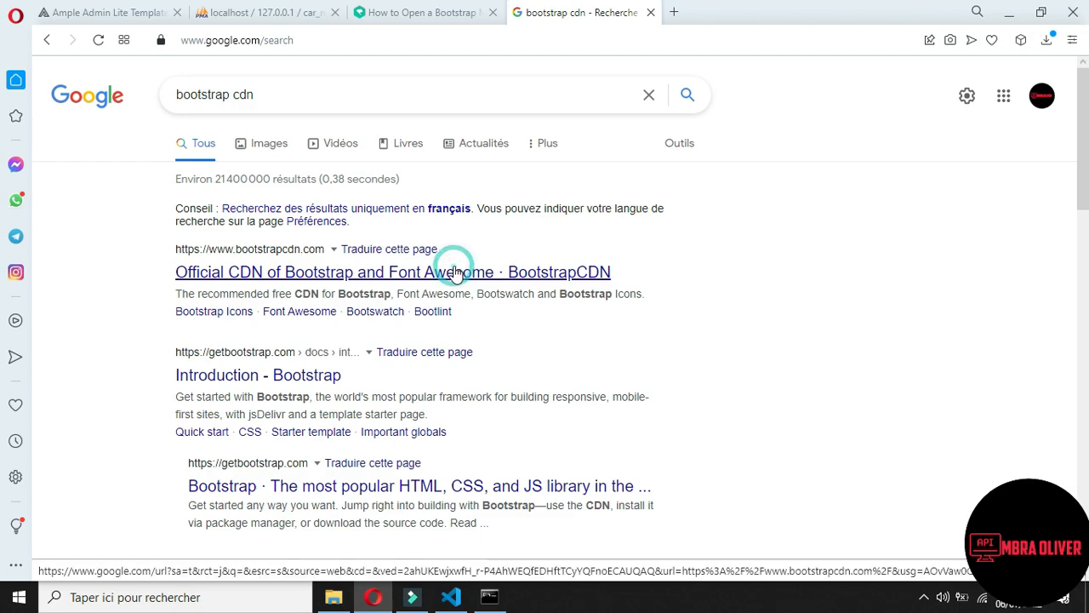
left_click(391, 272)
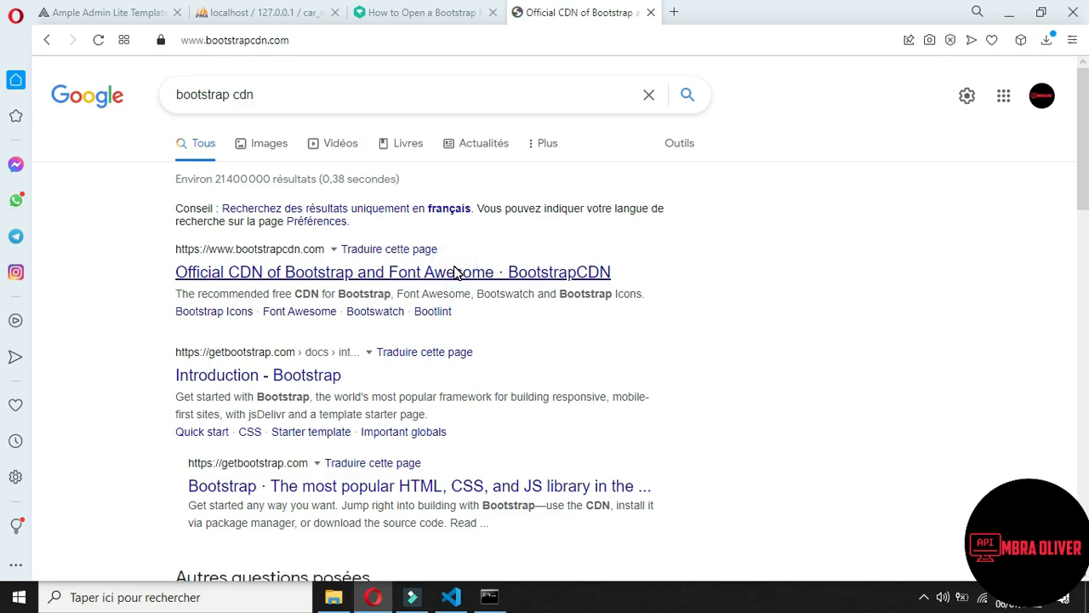
left_click(392, 272)
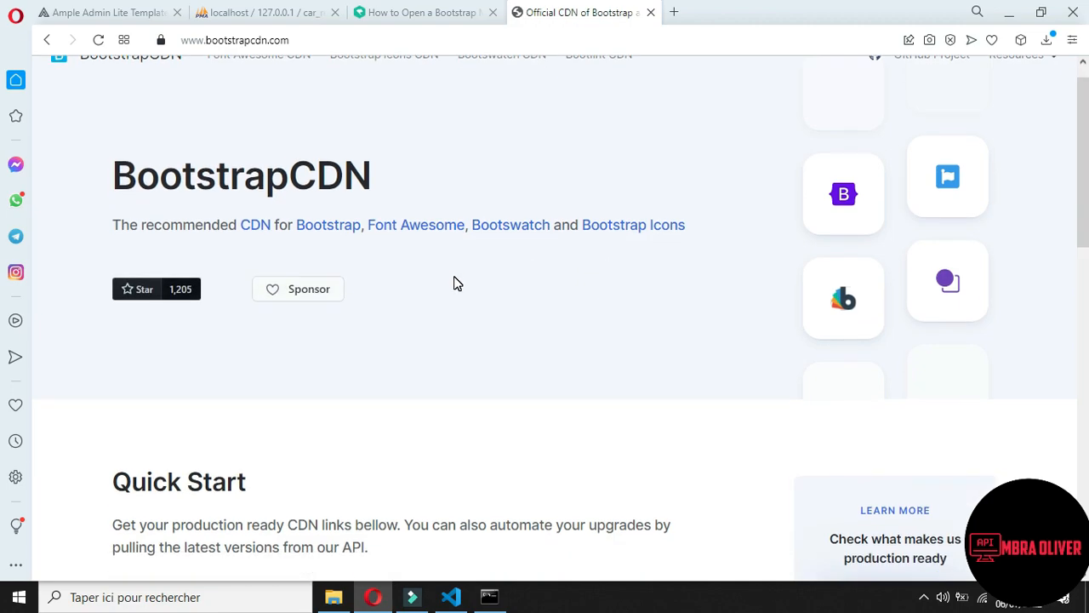
Step: Copy the Bootstrap 5.1.3 CSS link tag into cars.php and copy the JavaScript file URL
scroll("down", 3)
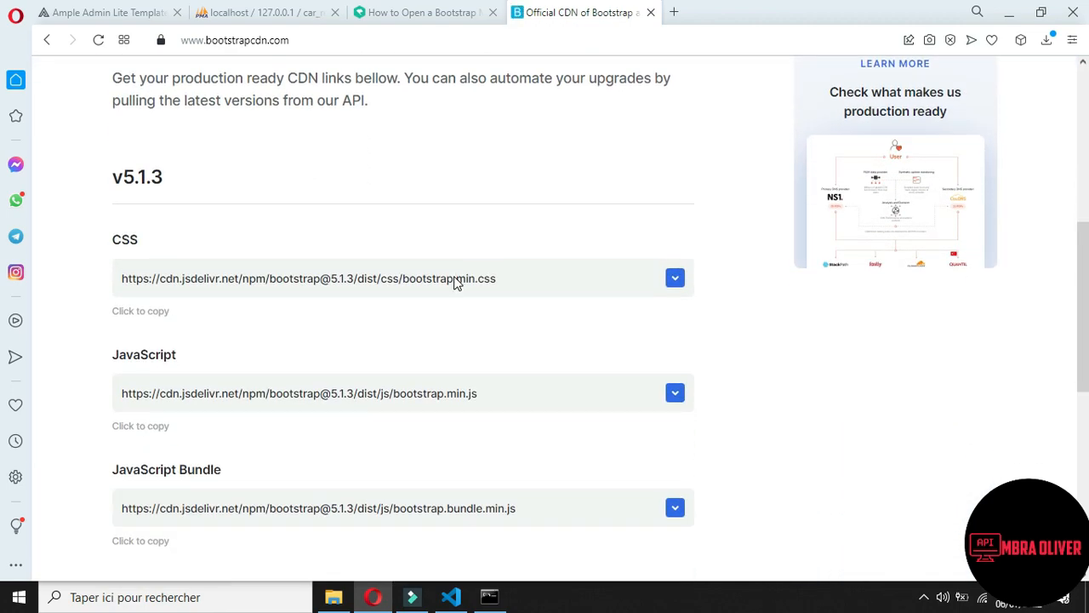
left_click(674, 279)
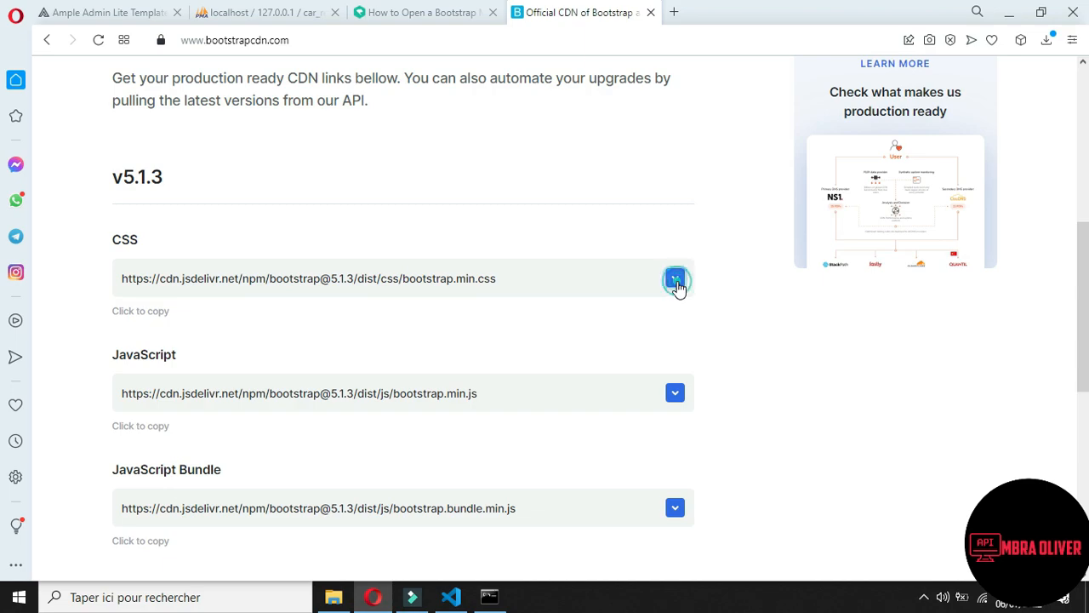
left_click(674, 279)
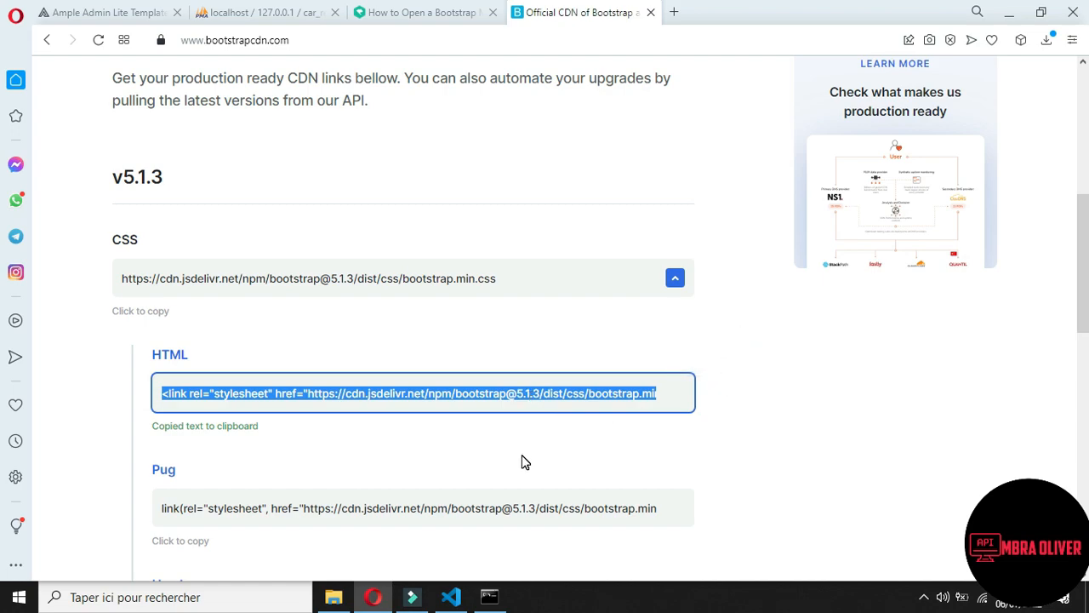
left_click(449, 596)
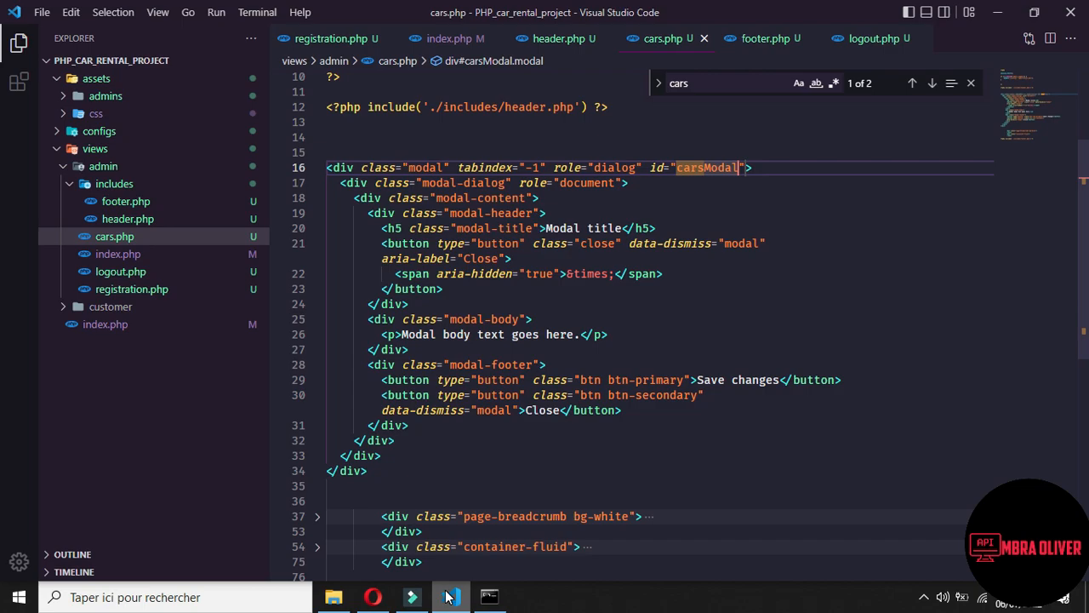
left_click(435, 152)
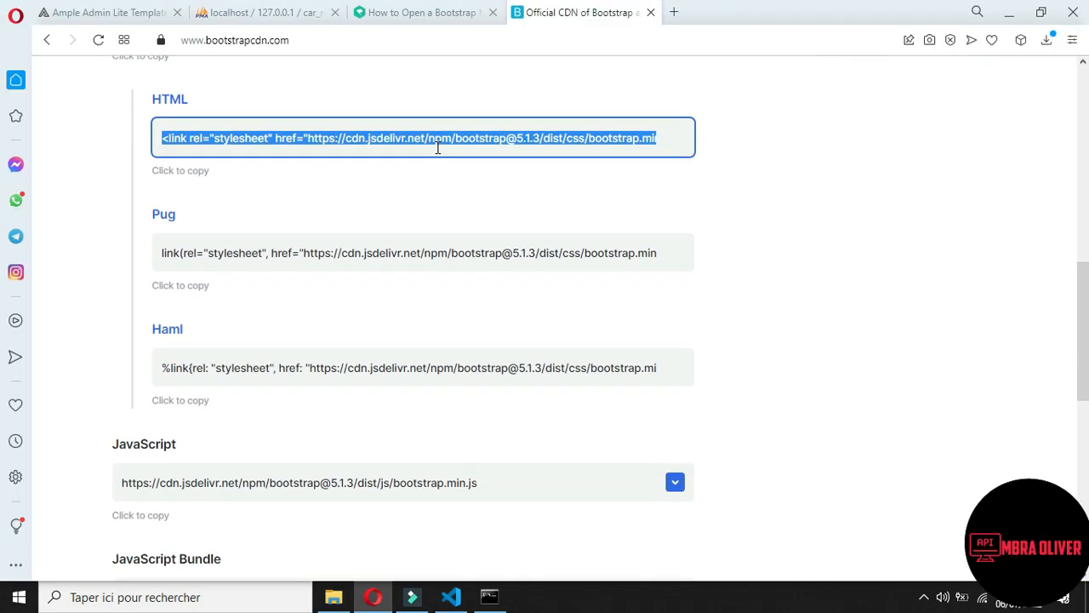
scroll("down", 3)
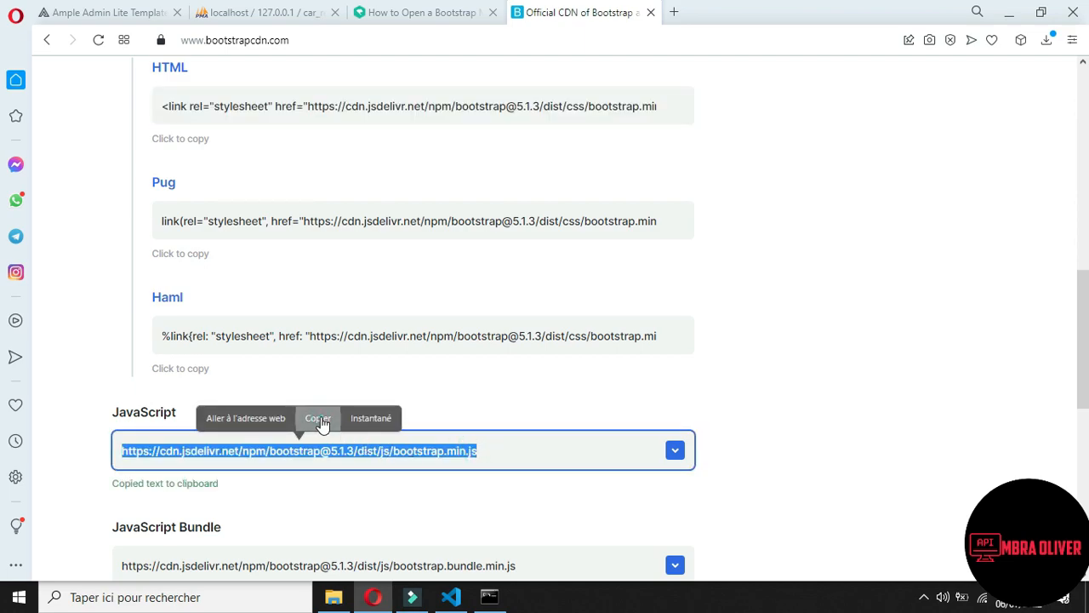
left_click(451, 596)
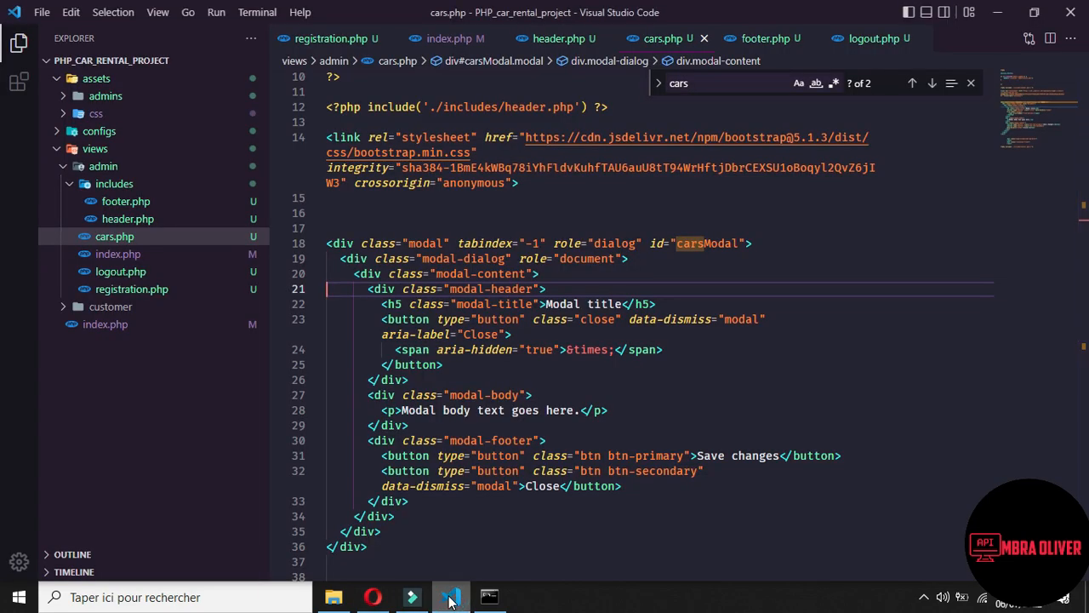
scroll("down", 3)
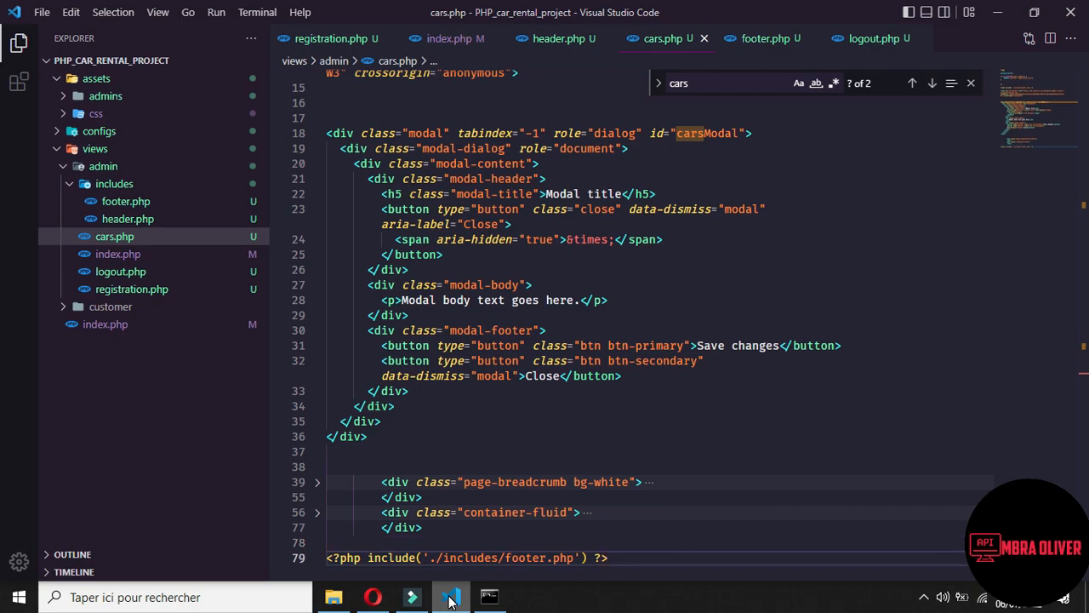
type("scri")
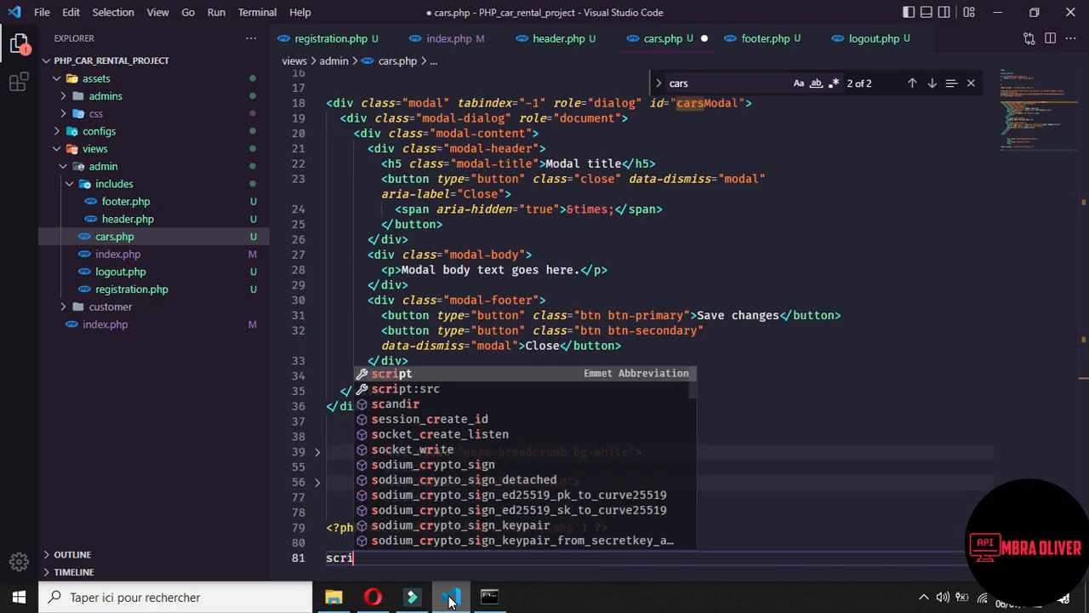
key("Tab")
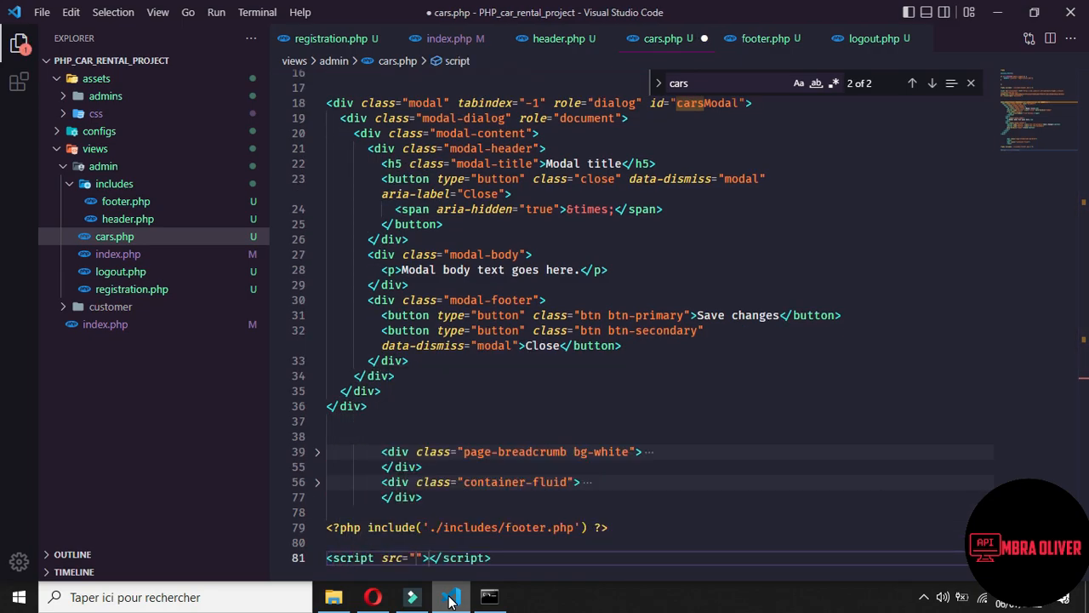
type("https://cdn.jsdelivr.net/npm/bootstrap@5.1.3/dist/js/bootstrap.min.js")
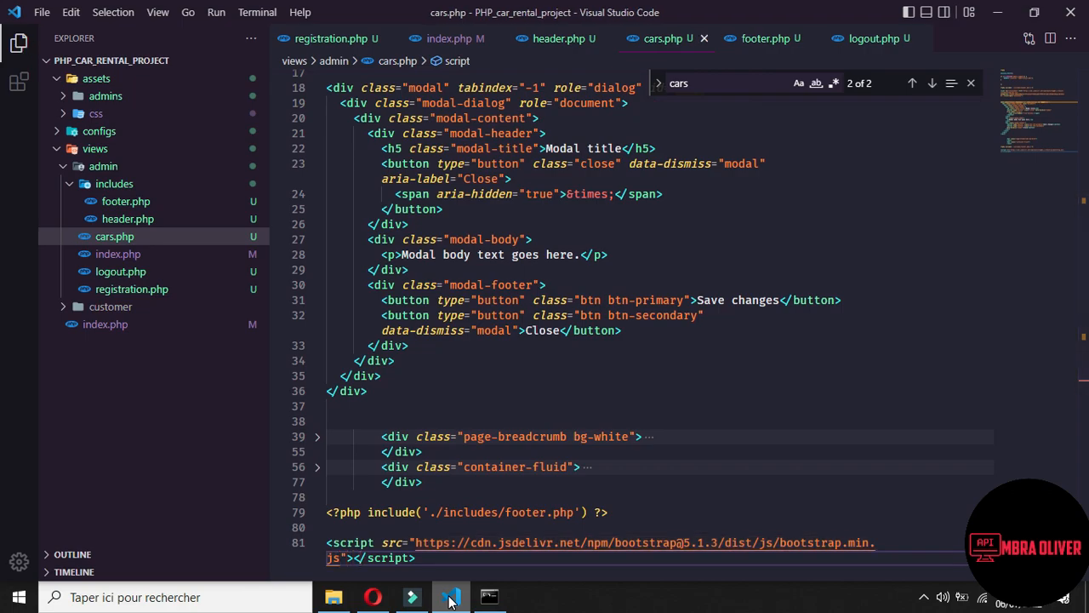
left_click(373, 596)
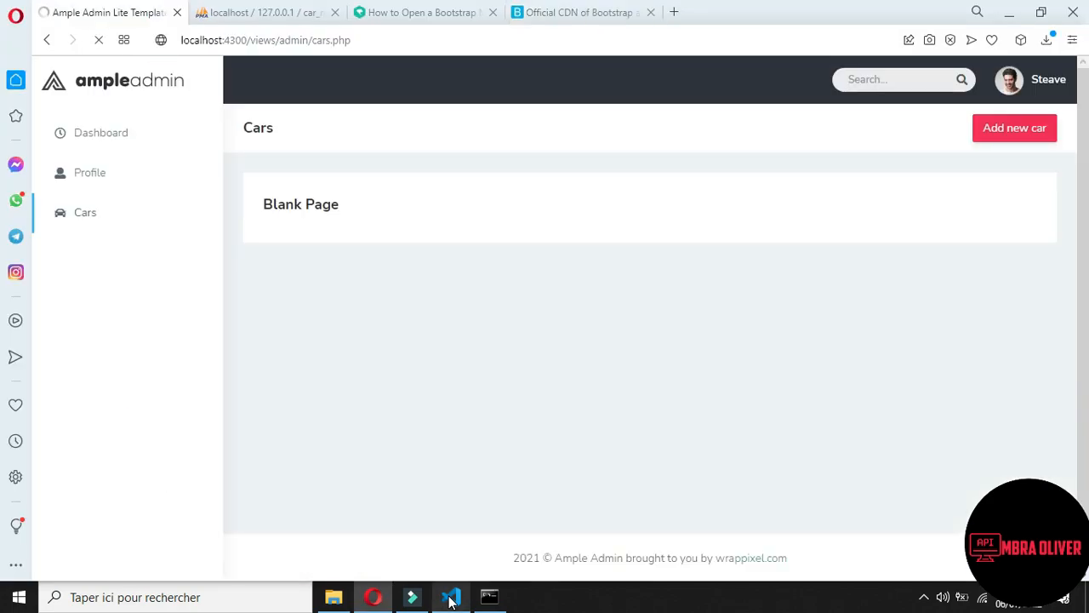
left_click(98, 40)
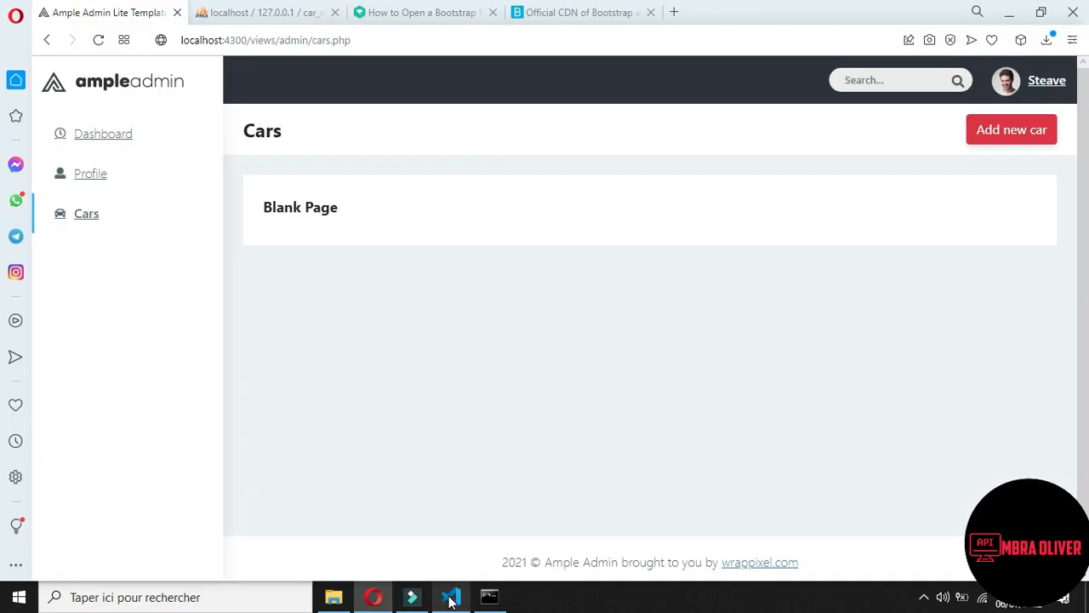
mouse_move(926, 247)
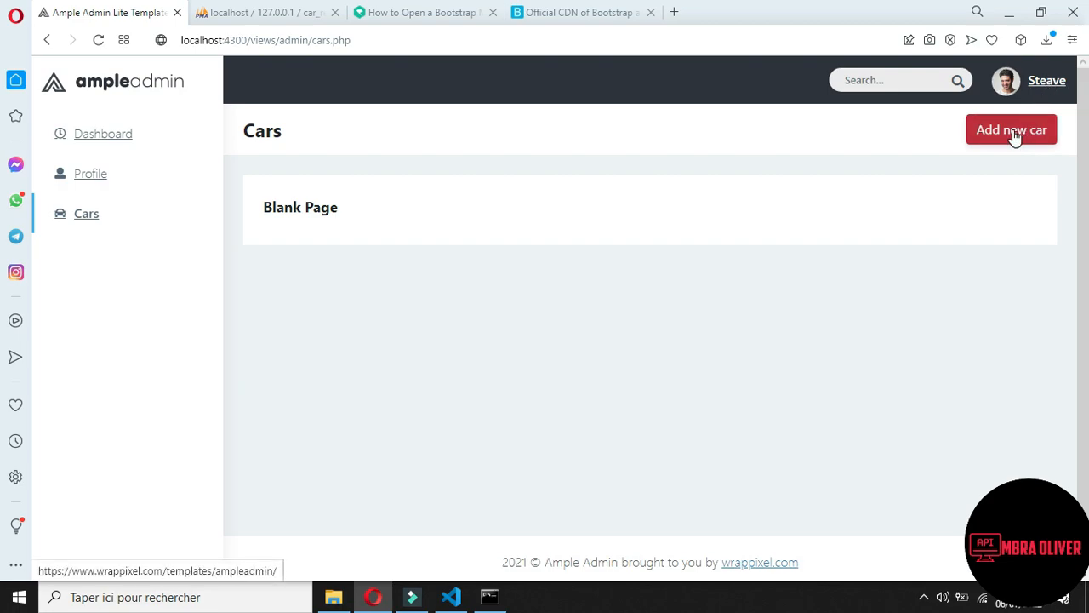
mouse_move(90, 174)
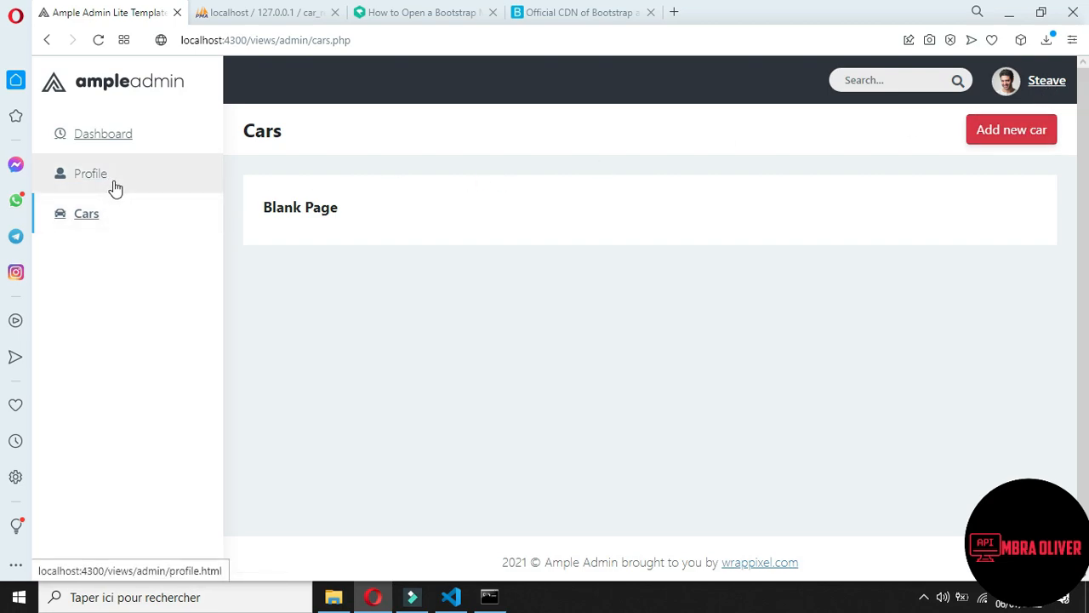
key("alt+tab")
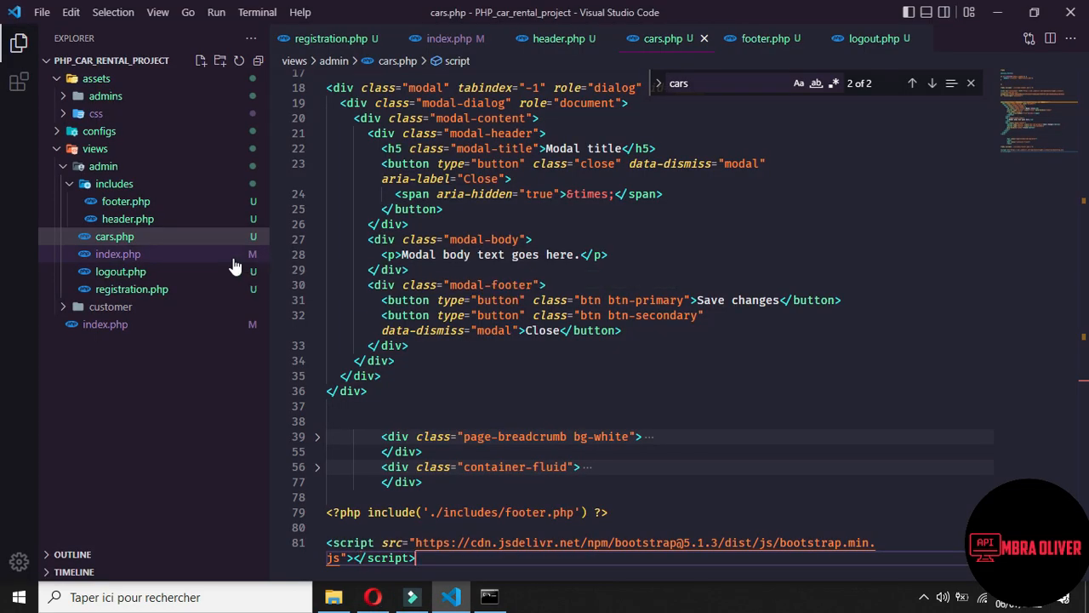
Step: Add a document-ready script block with a 'check if we press on open modal button' comment
type("script>")
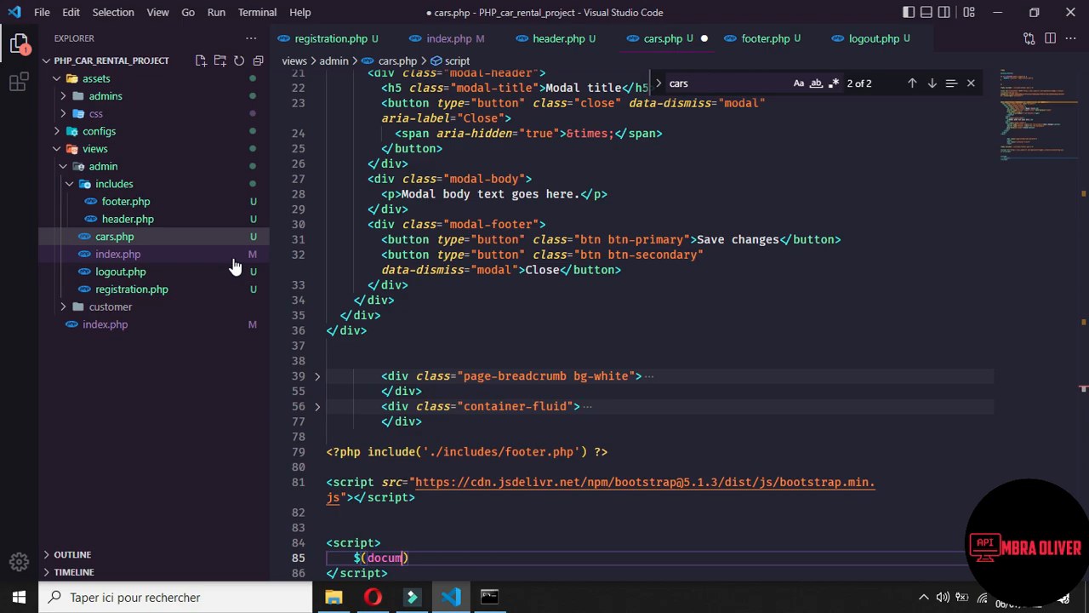
type(").ready(function(){")
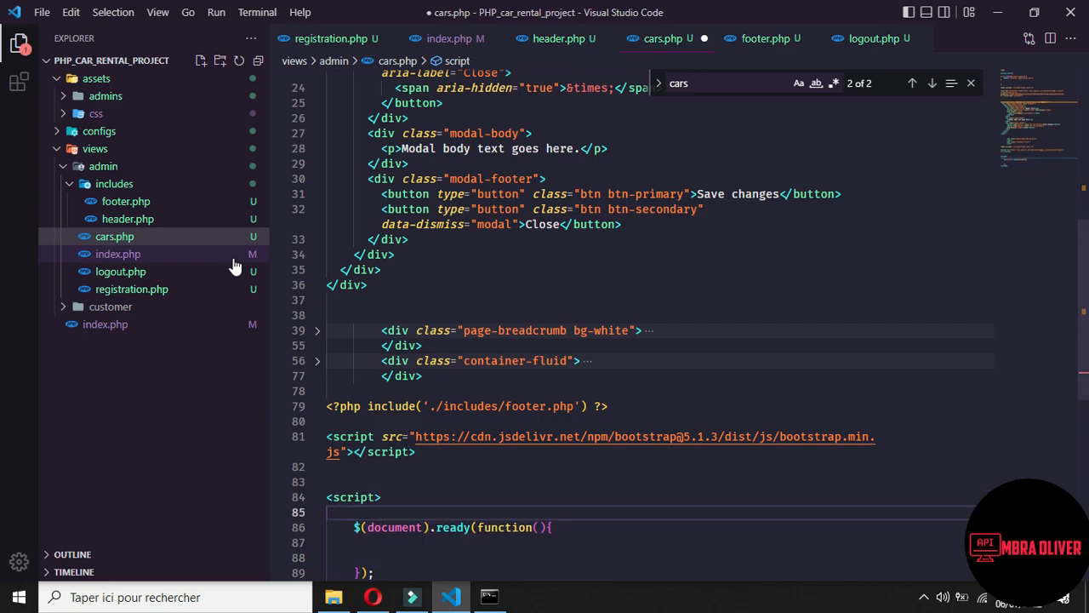
type("//initialize jquery")
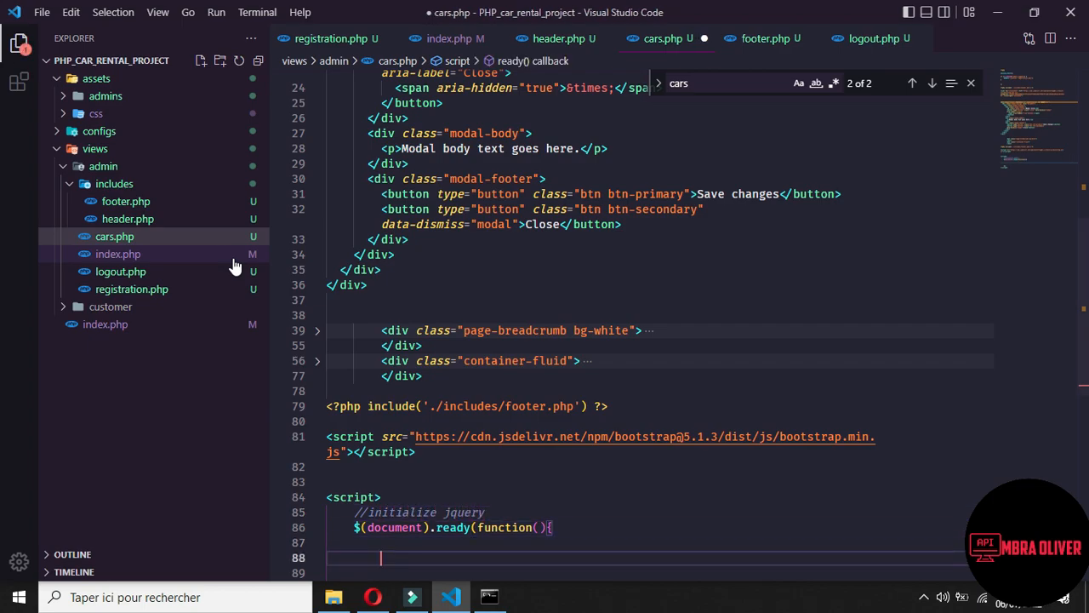
type("//")
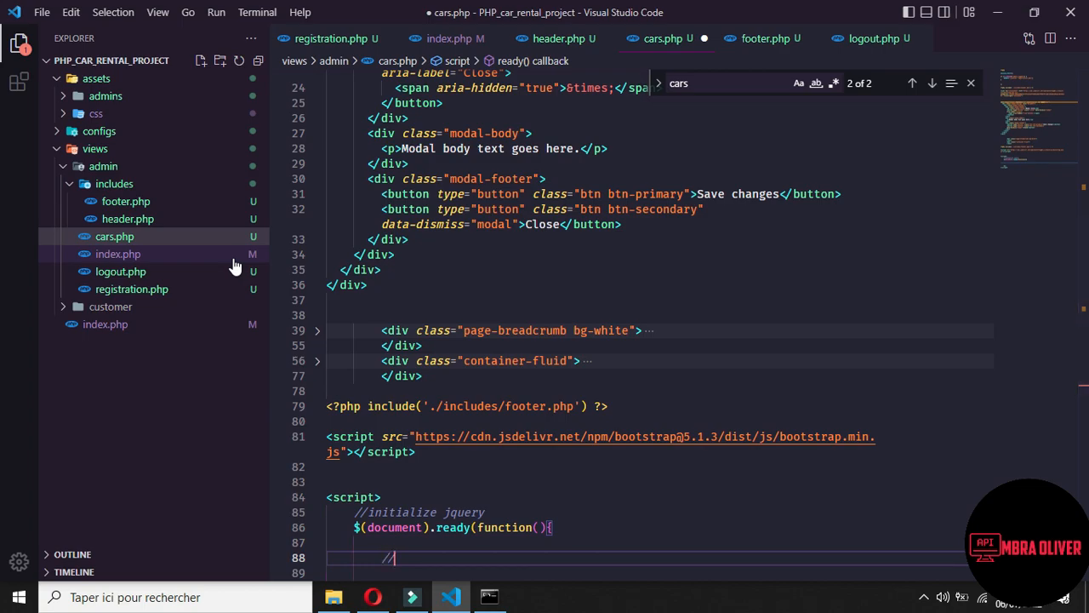
type("check if")
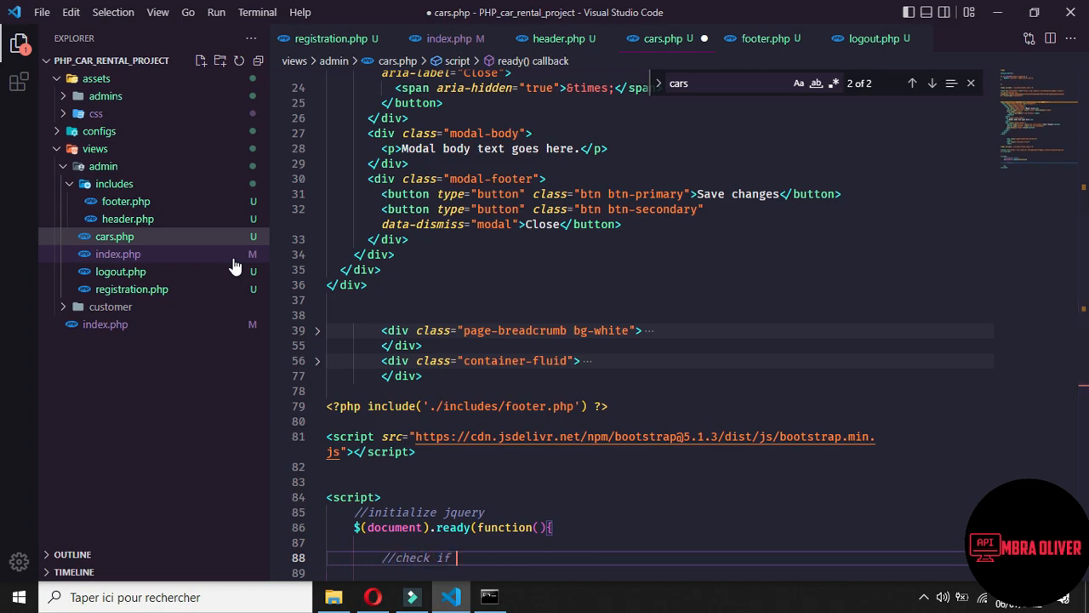
type("we press")
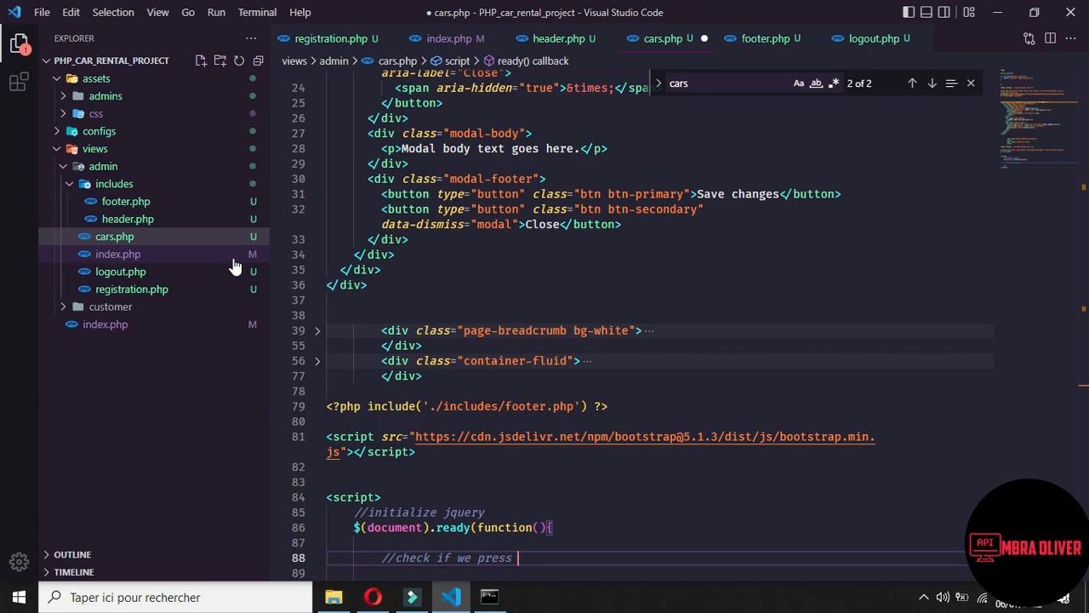
type("on open modal buttton")
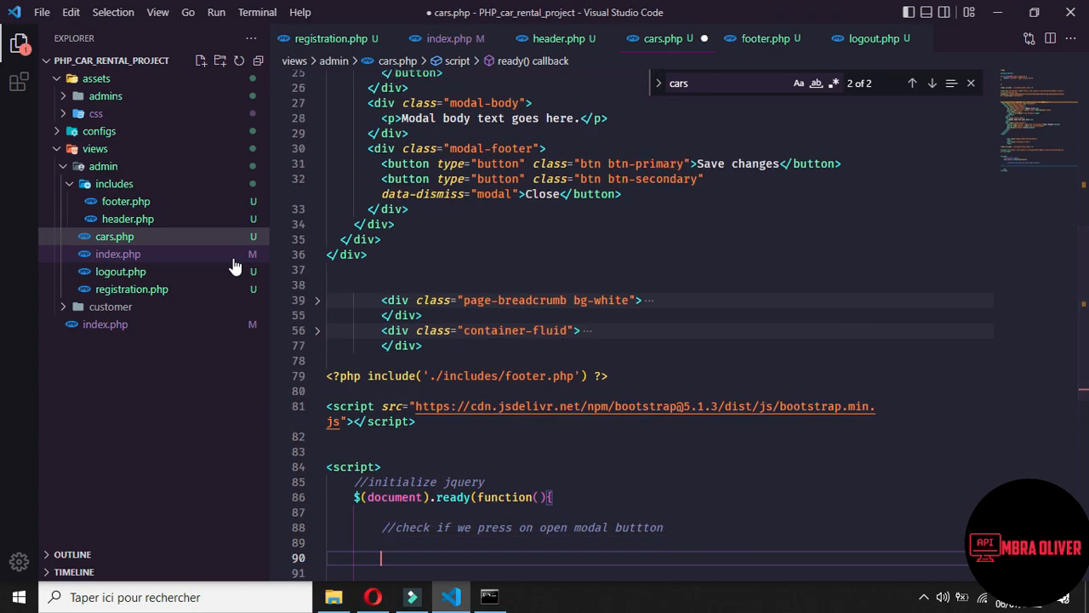
Step: Start a jQuery $('.open-car-modal').click() handler inside the ready block
type("$('')")
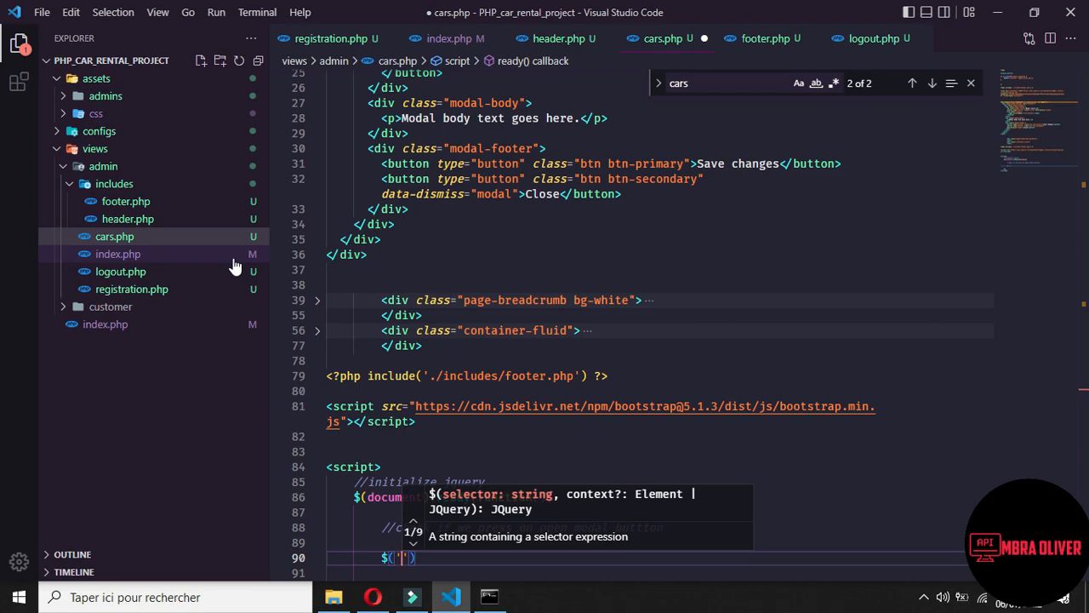
type(".open-car-modal")
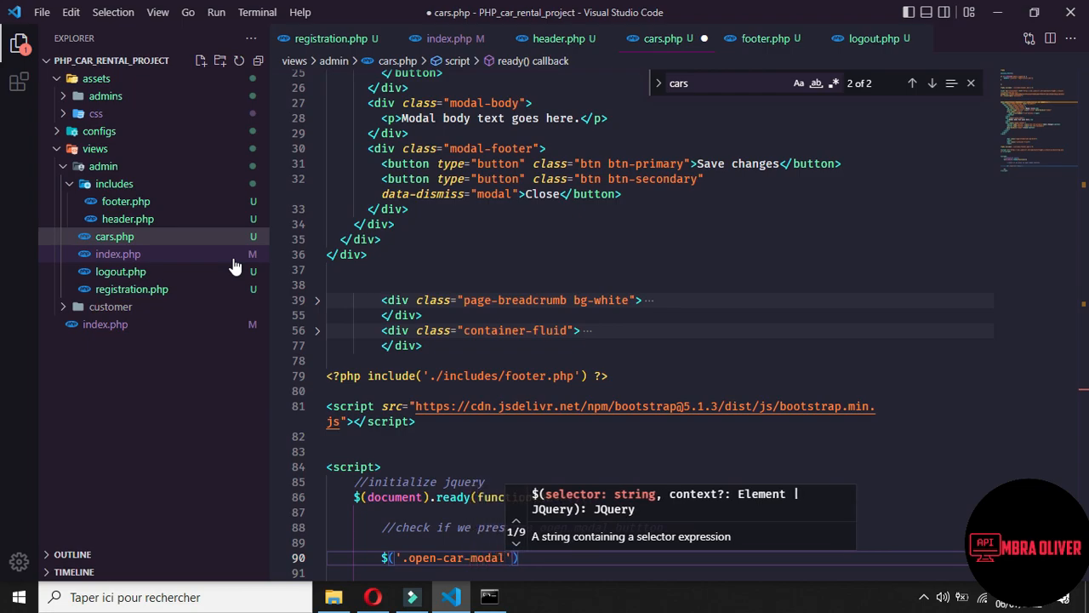
type(".click")
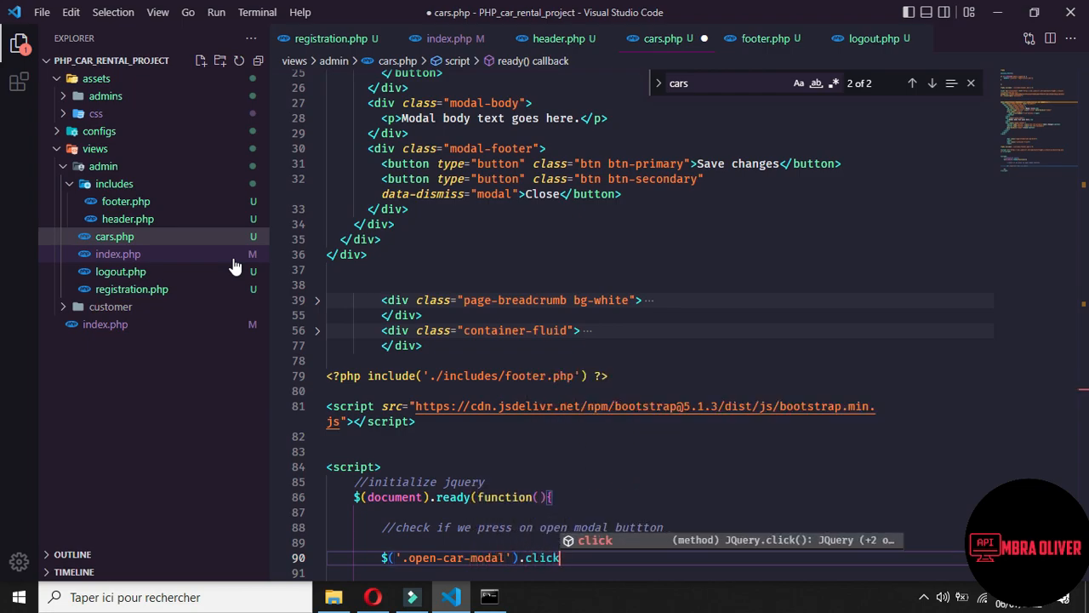
type("()")
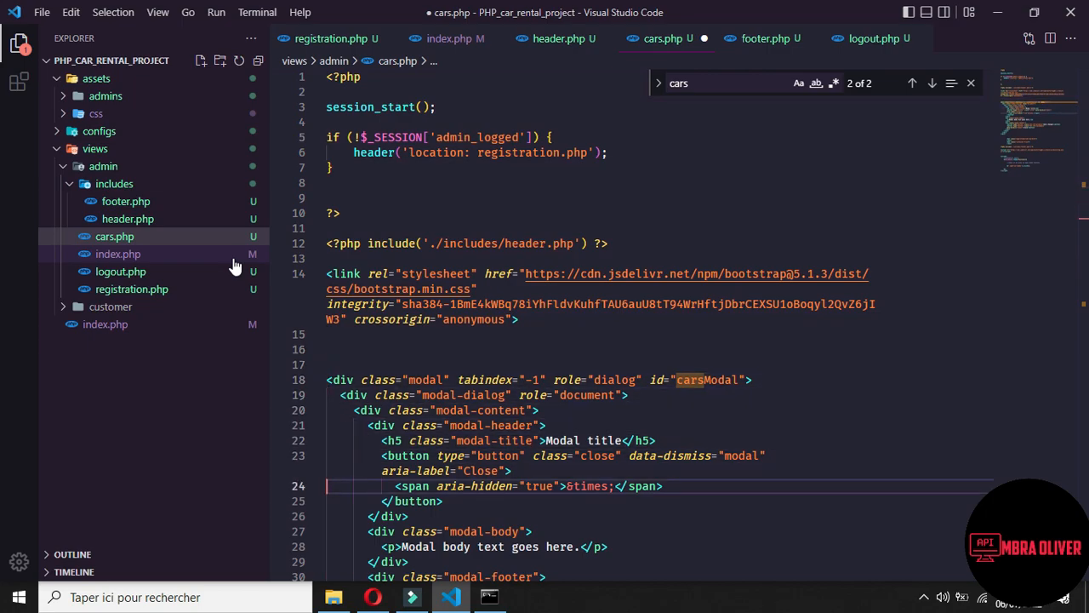
Step: Add class="open-car-modal" to the Add new car anchor while keeping its red button styling
scroll("down", 3)
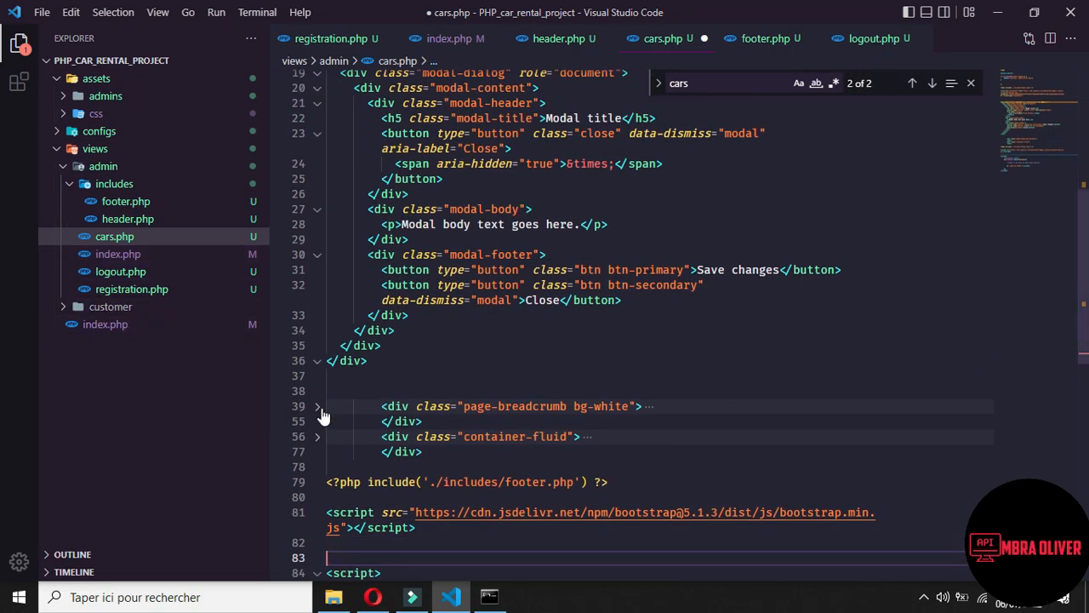
left_click(317, 405)
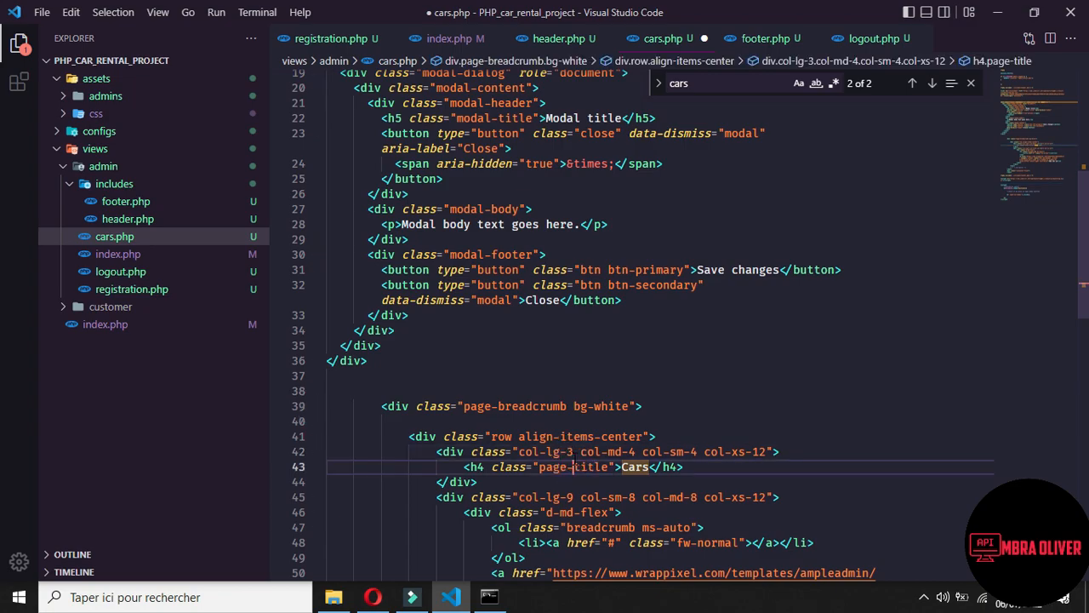
scroll("down", 3)
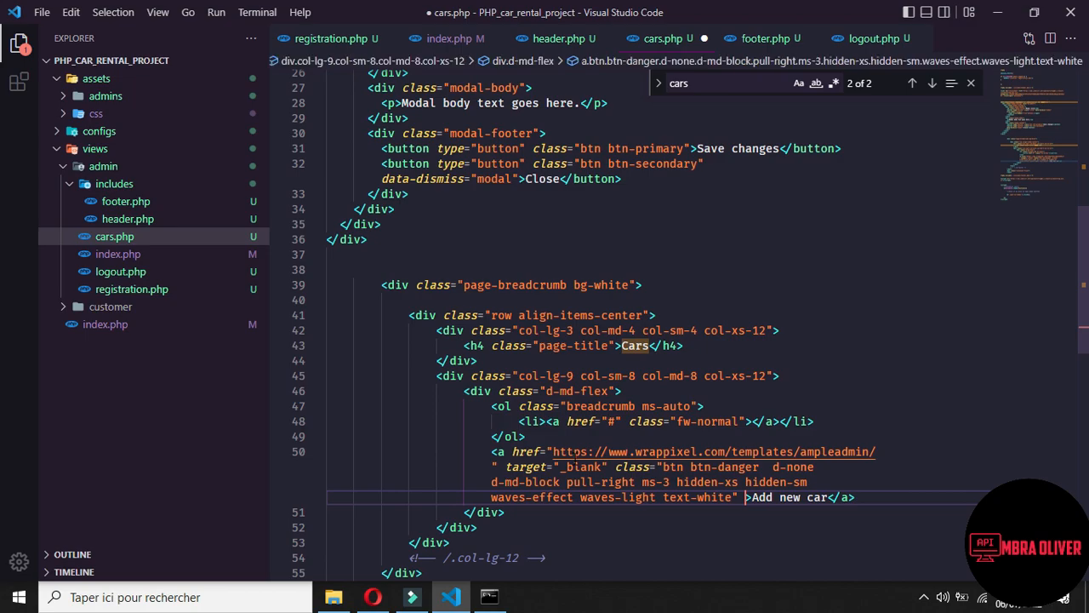
type("class=\"open-car-modal\">Add new car</>")
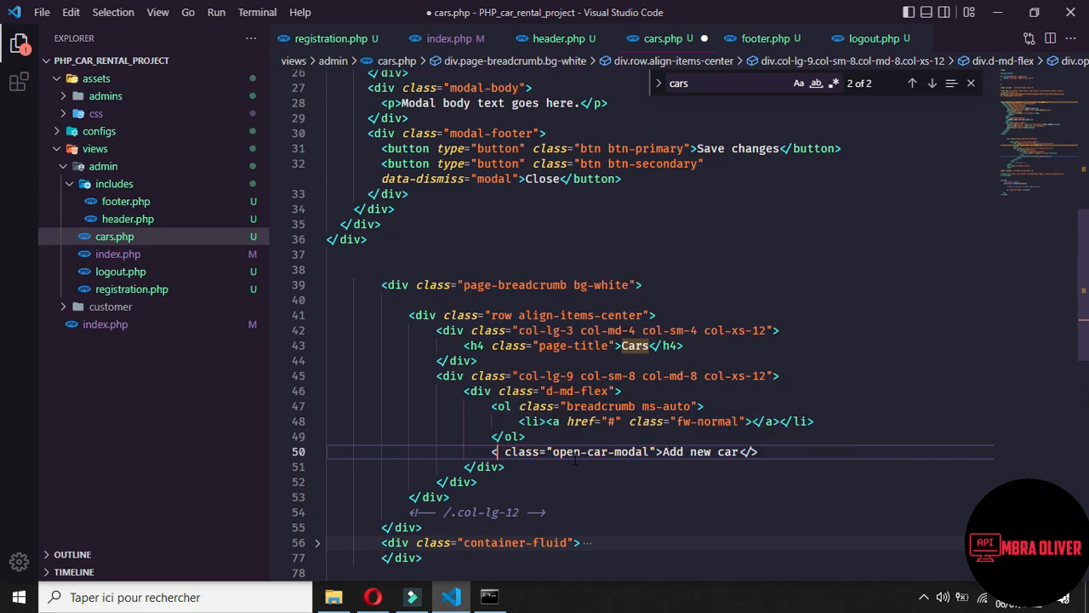
type("div")
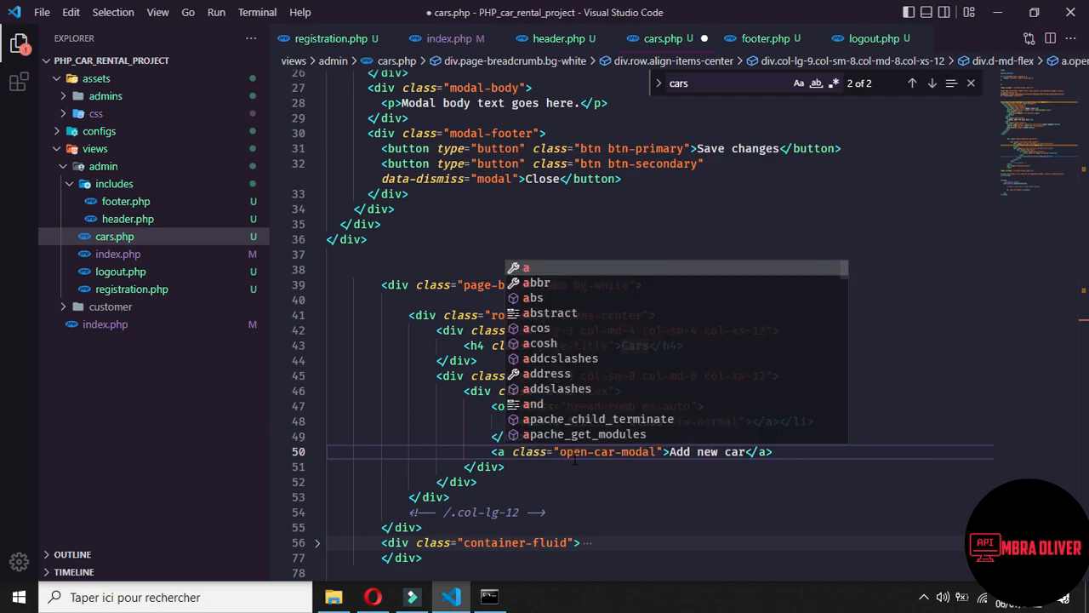
key("Escape")
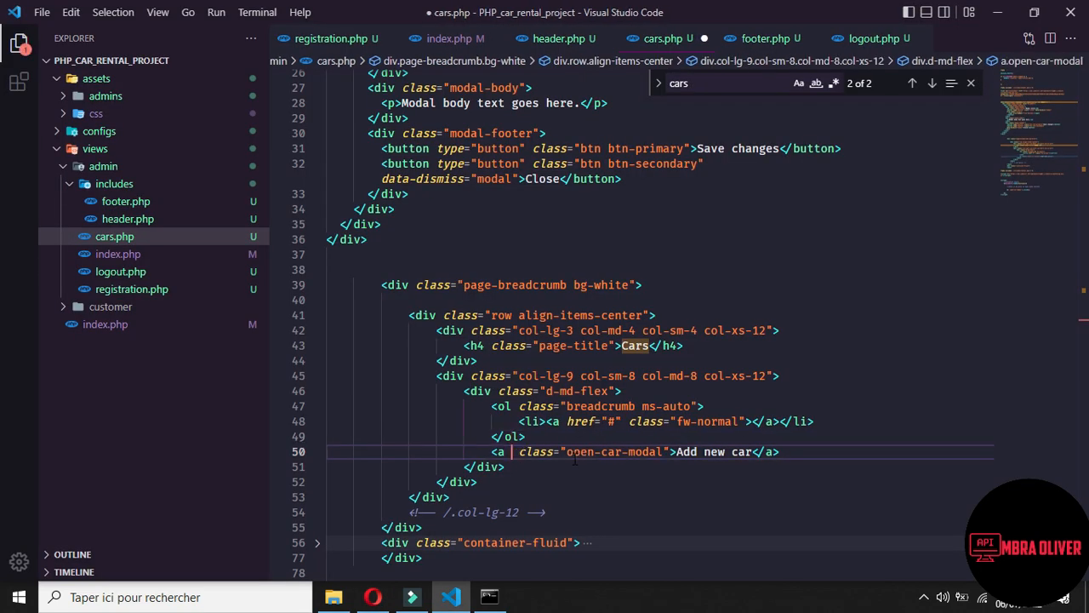
type("href=\"")
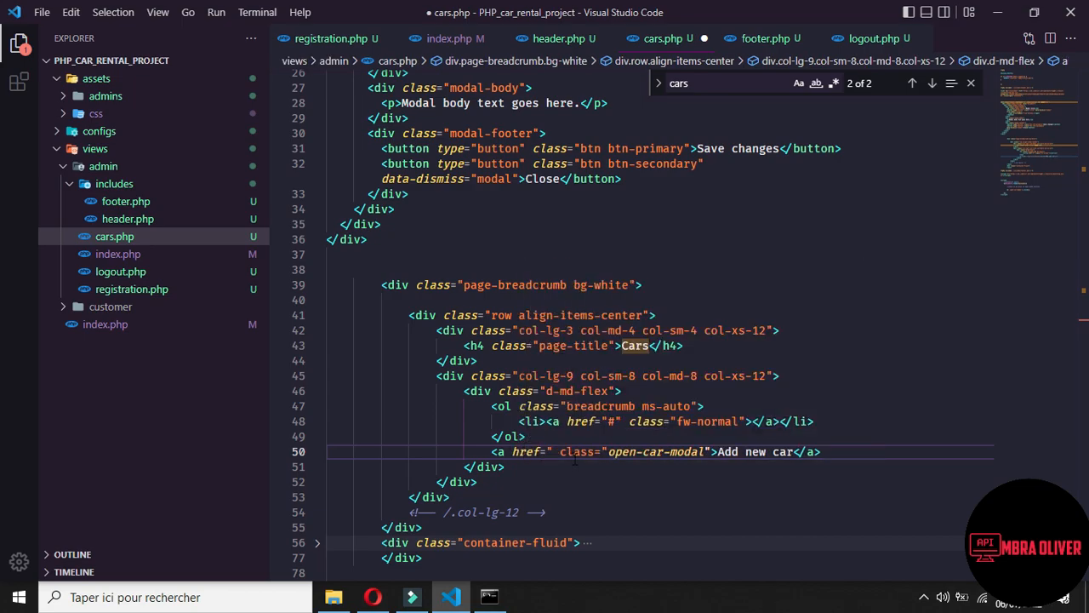
Step: Reload the cars admin page in Opera and bring up the Bootstrap modal tutorial for reference
left_click(373, 596)
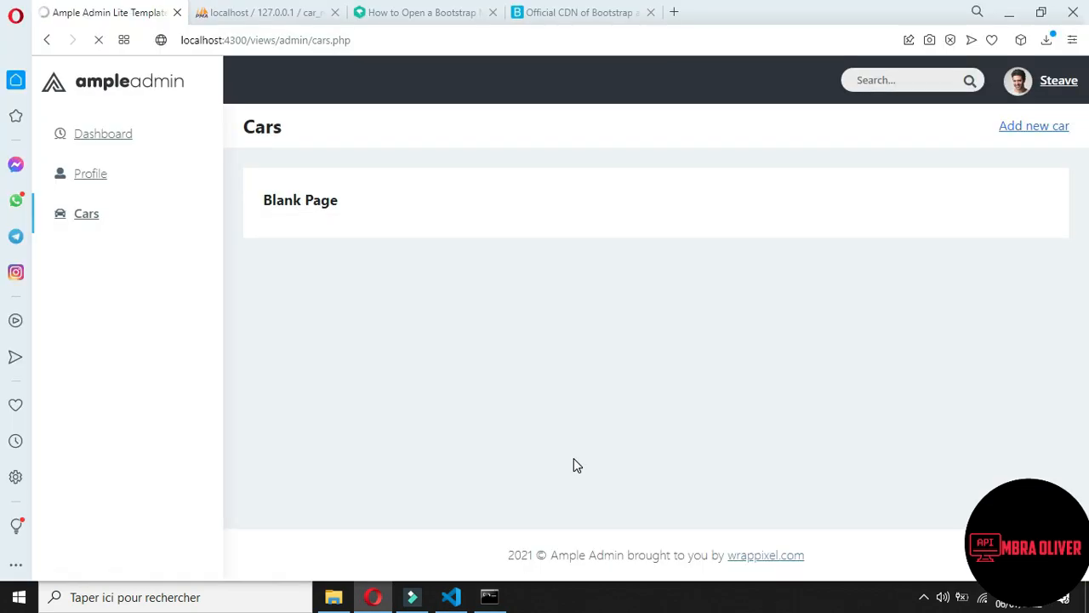
left_click(449, 595)
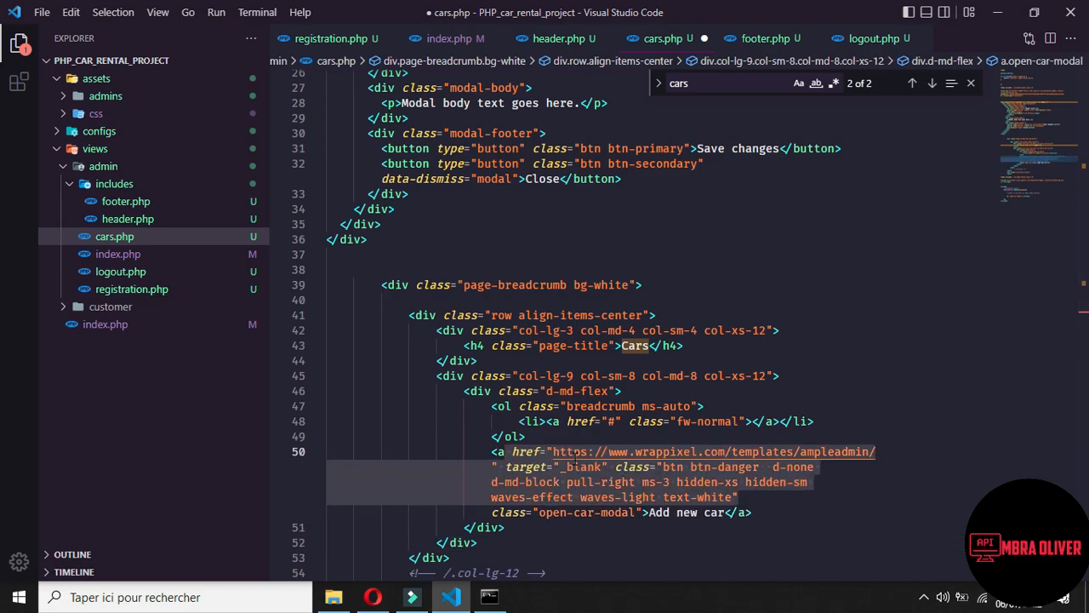
left_click(504, 451)
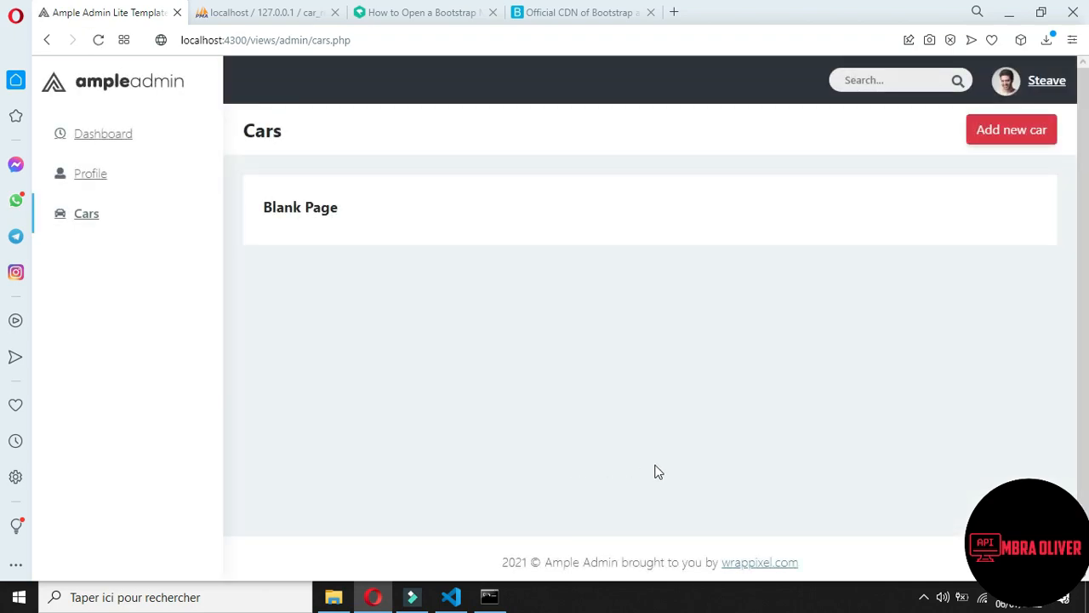
mouse_move(1011, 129)
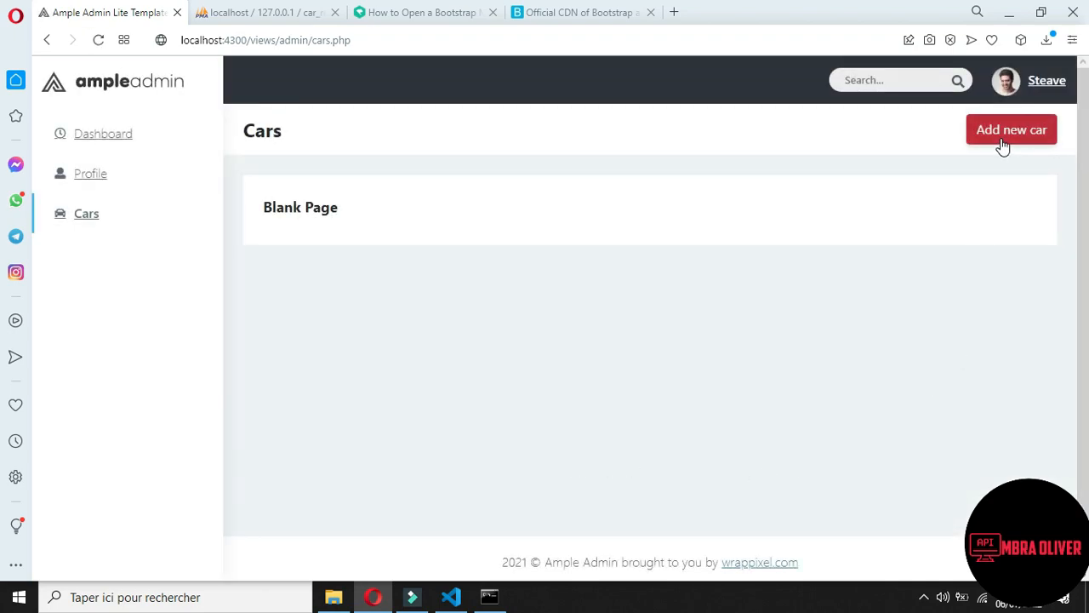
mouse_move(893, 157)
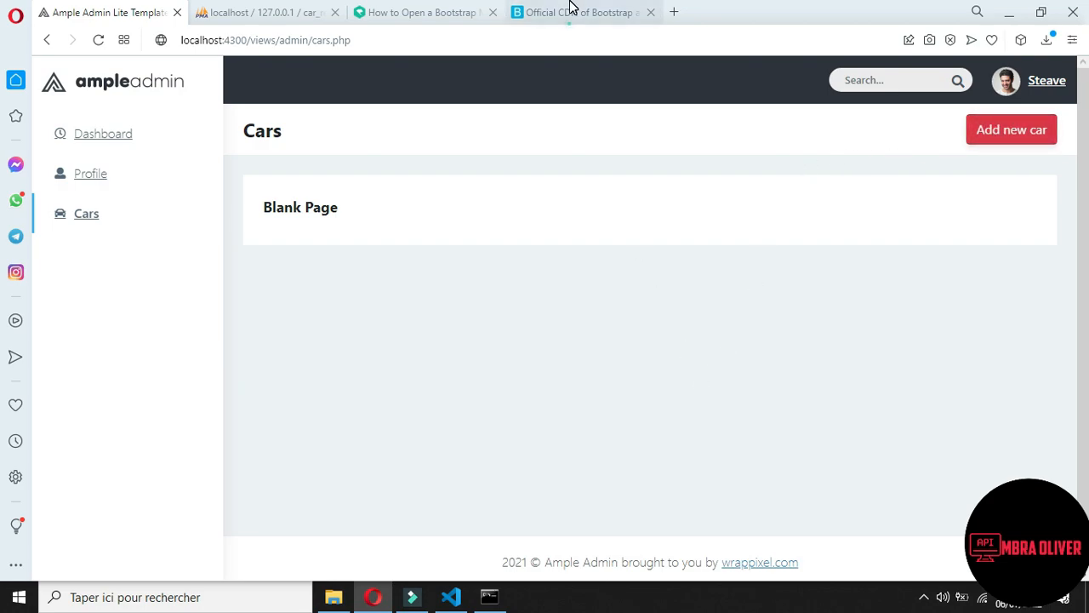
left_click(417, 11)
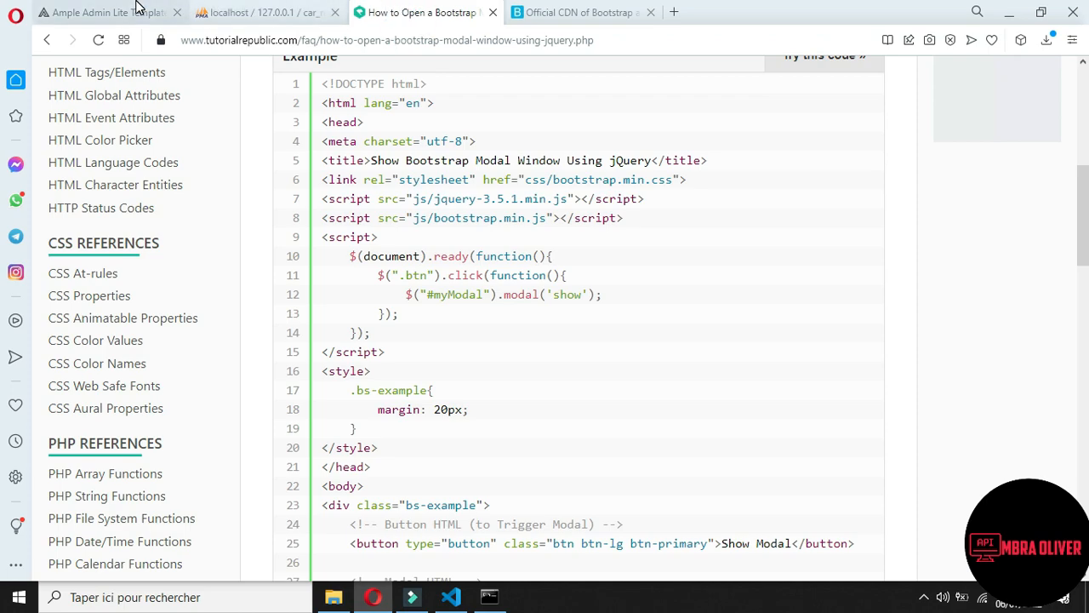
Step: Locate the .open-car-modal click handler in cars.php, checking the admin page in between
left_click(102, 12)
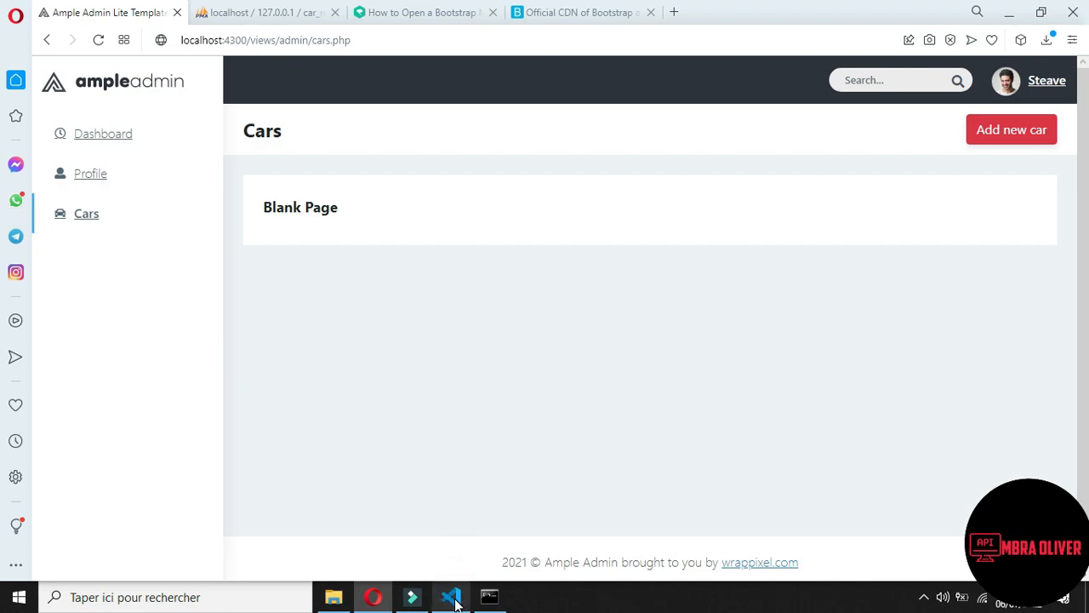
left_click(451, 596)
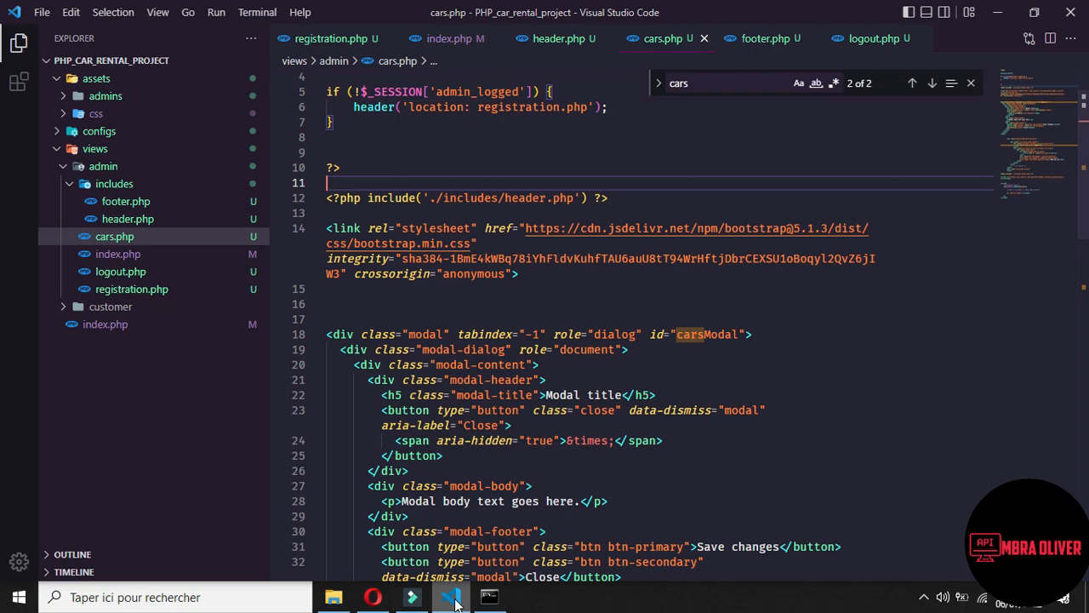
left_click(531, 349)
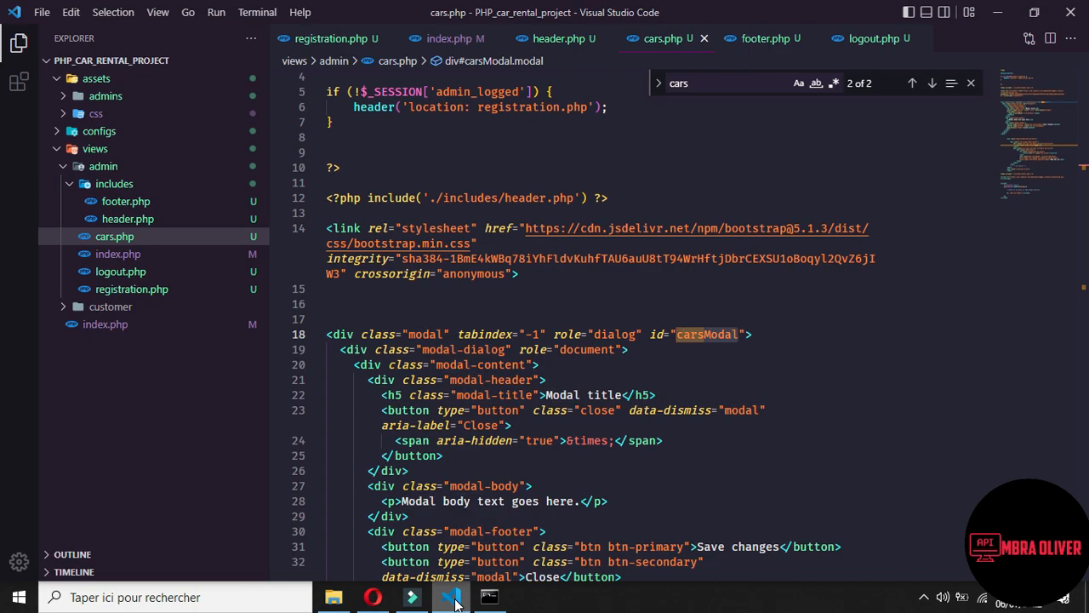
scroll("down", 3)
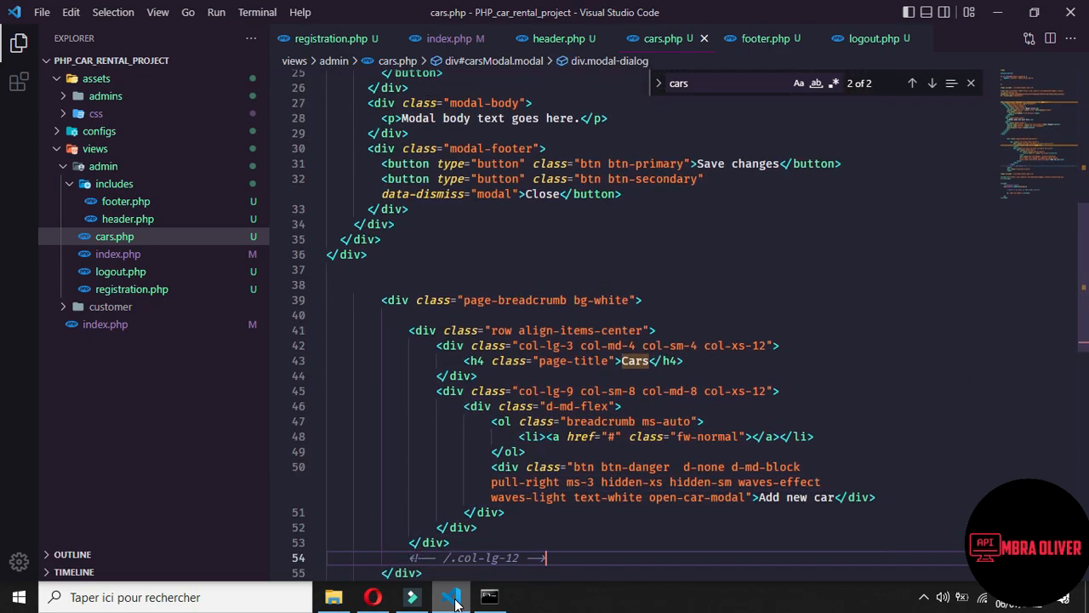
scroll("down", 3)
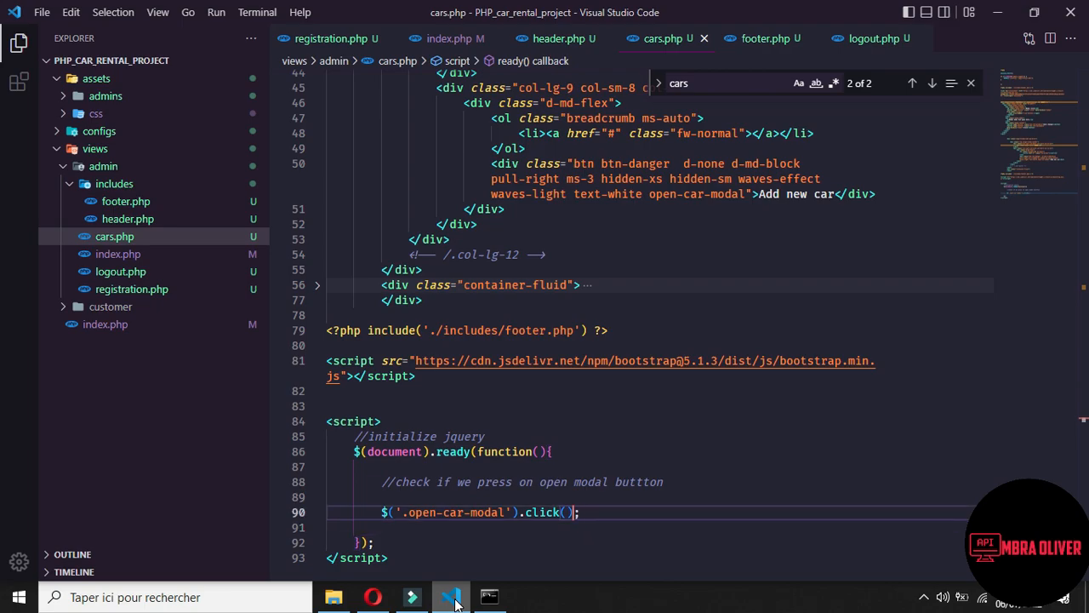
left_click(373, 595)
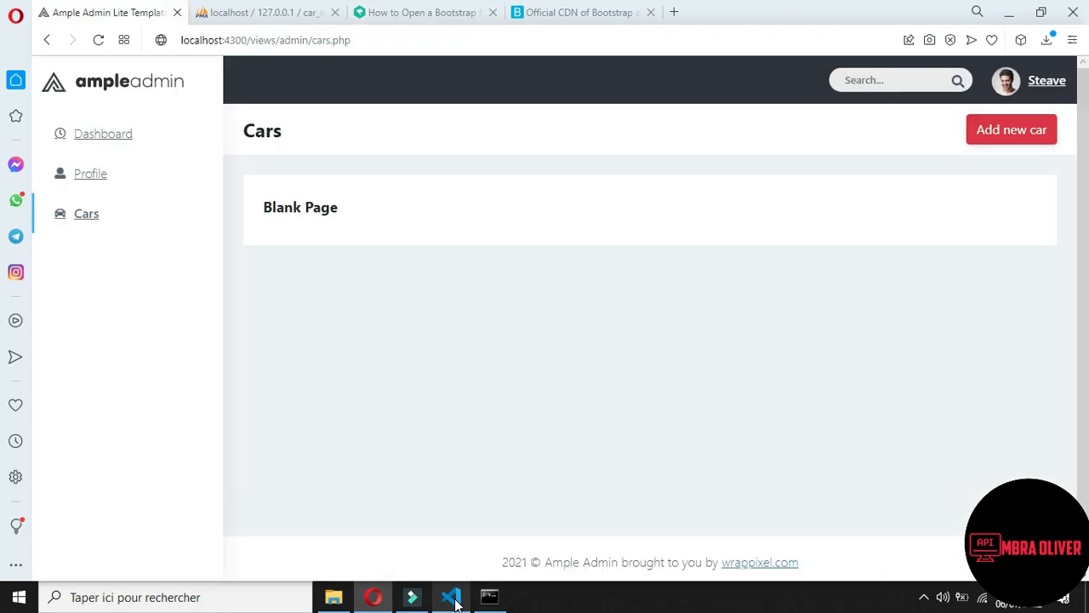
left_click(451, 595)
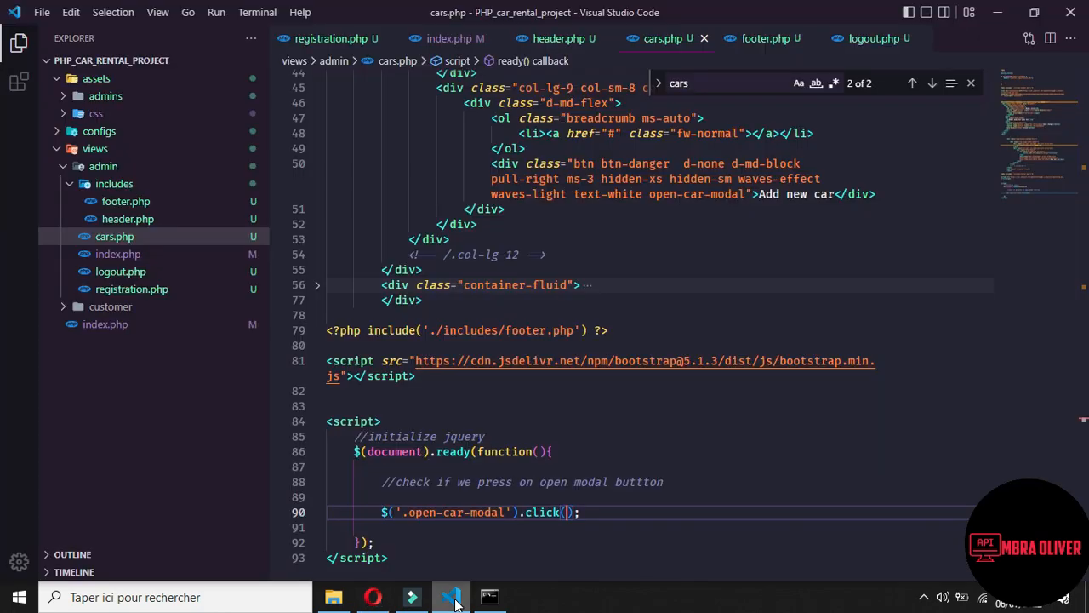
Step: Complete the handler with $('#carsModal').modal('show'); and switch to Opera to test
type("function(")
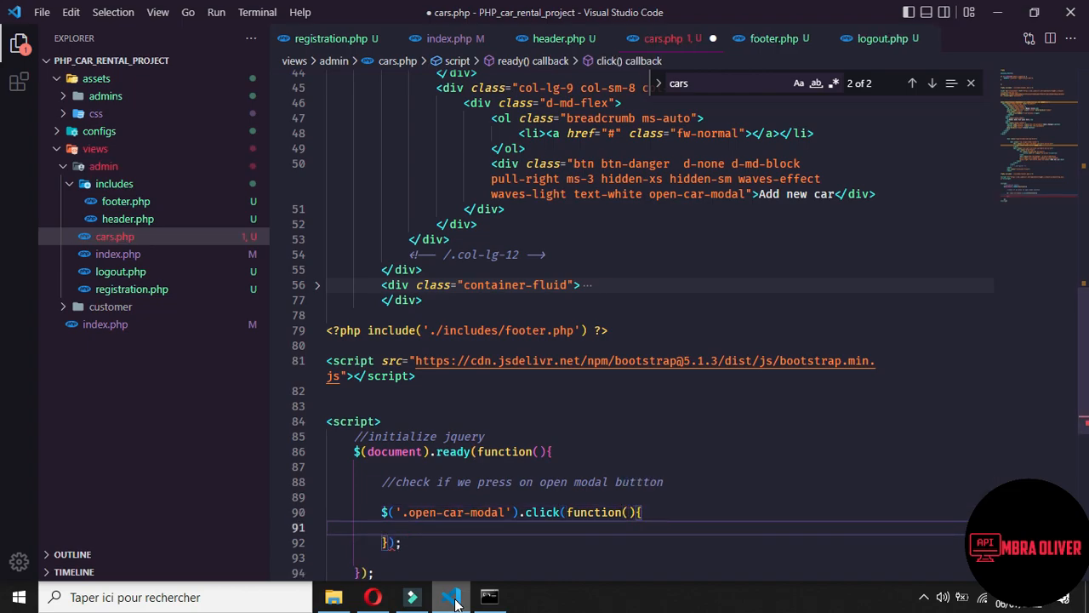
type("$('#')")
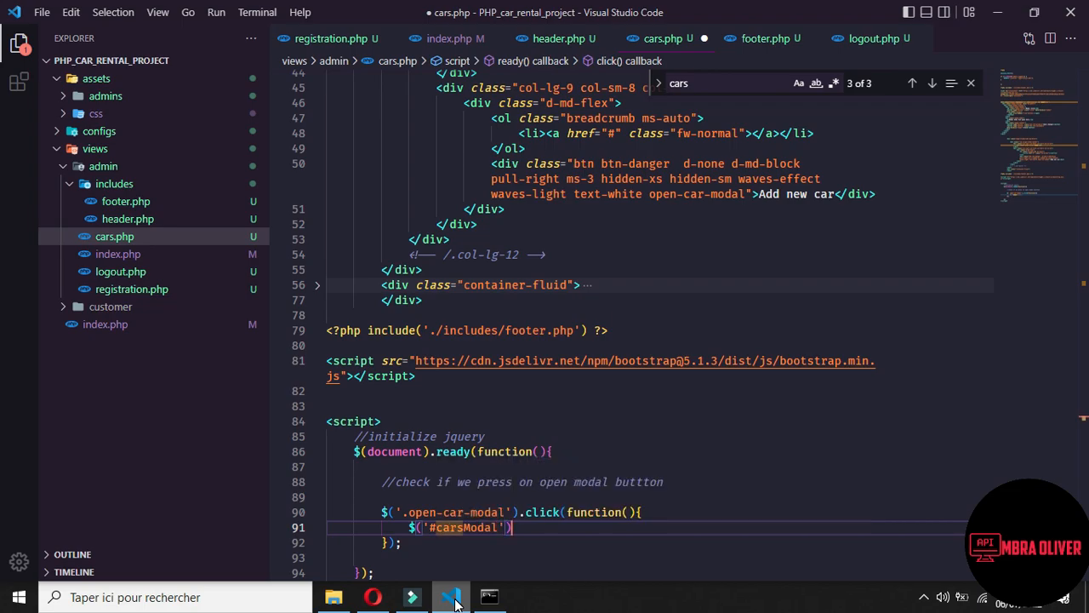
type(".modal")
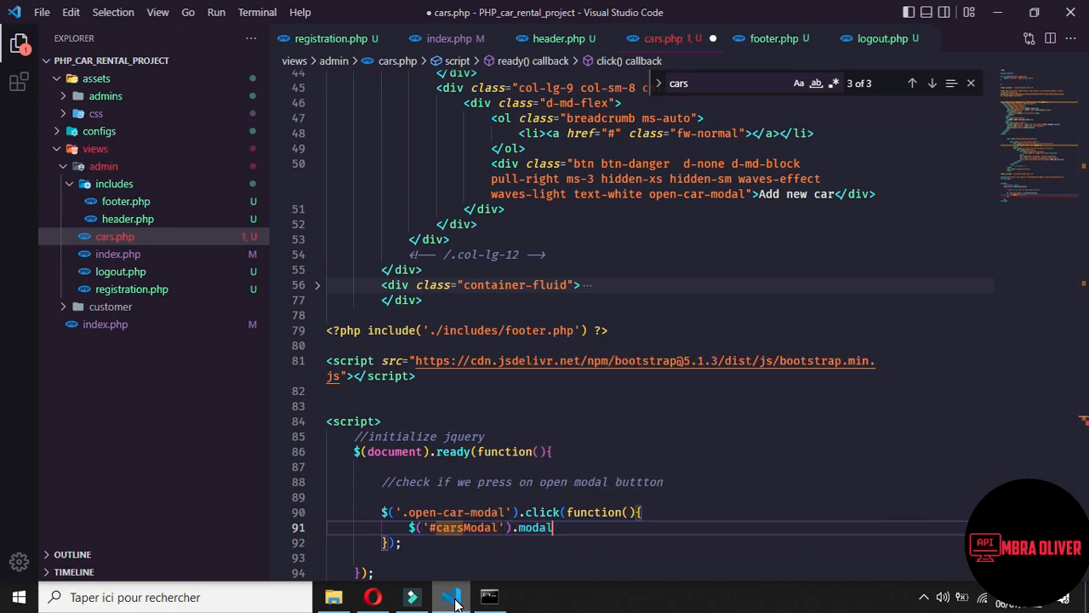
type("('show');")
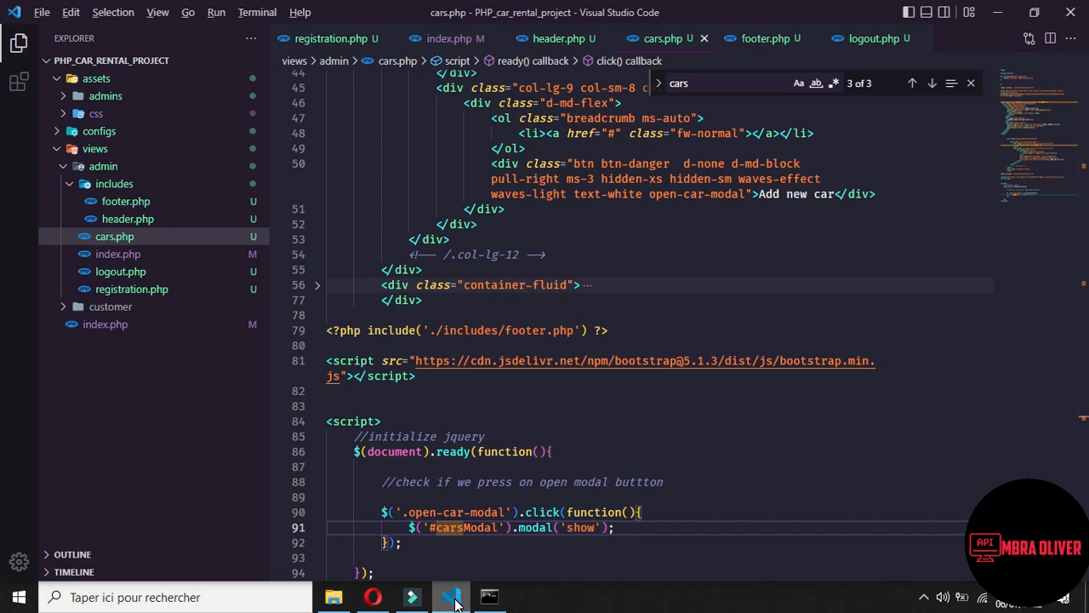
left_click(373, 595)
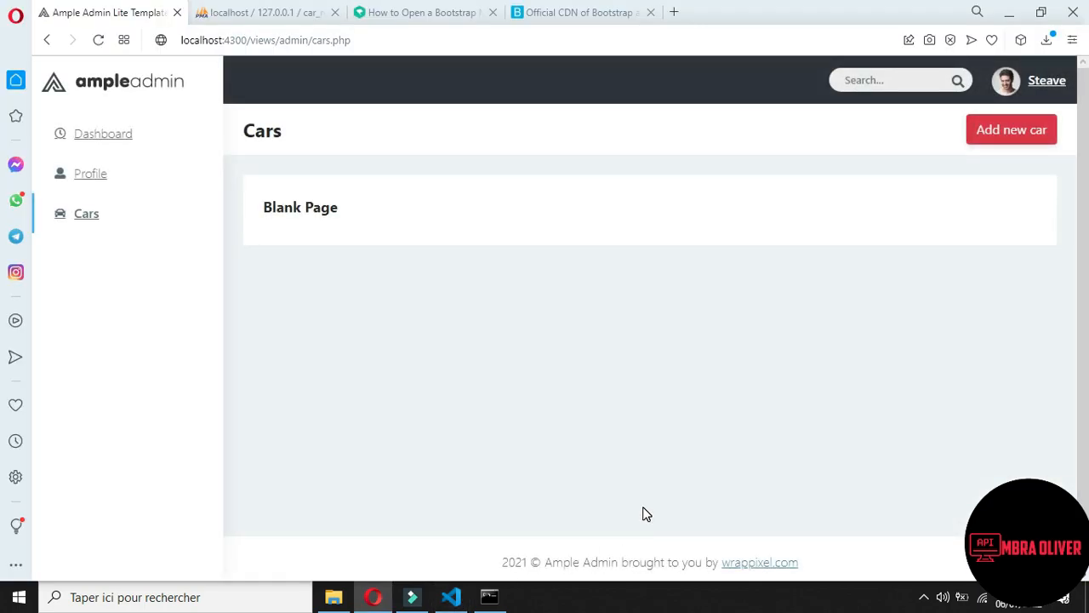
mouse_move(1011, 130)
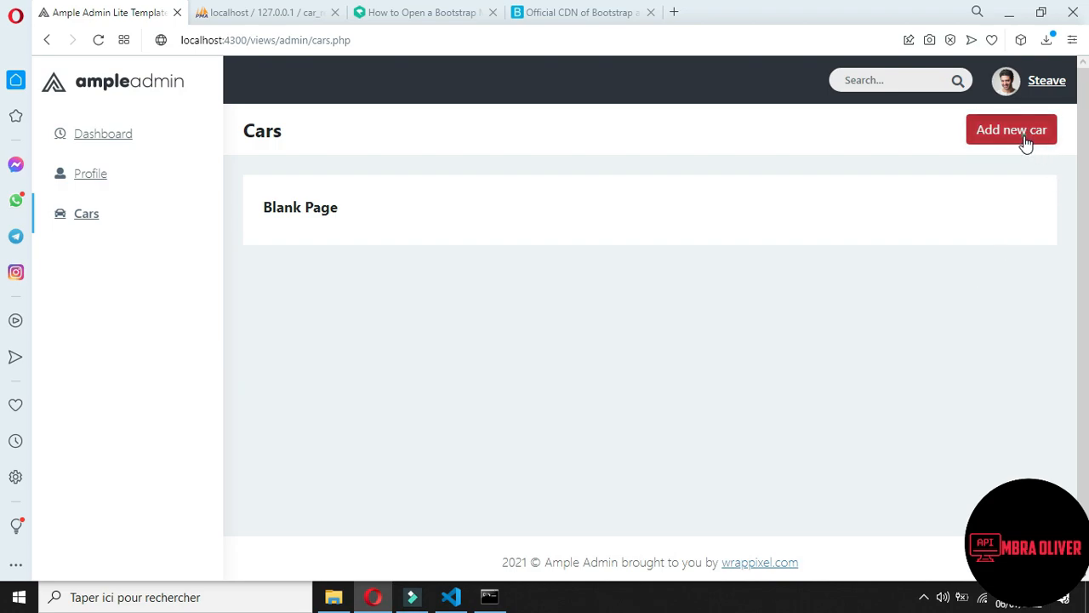
left_click(1011, 130)
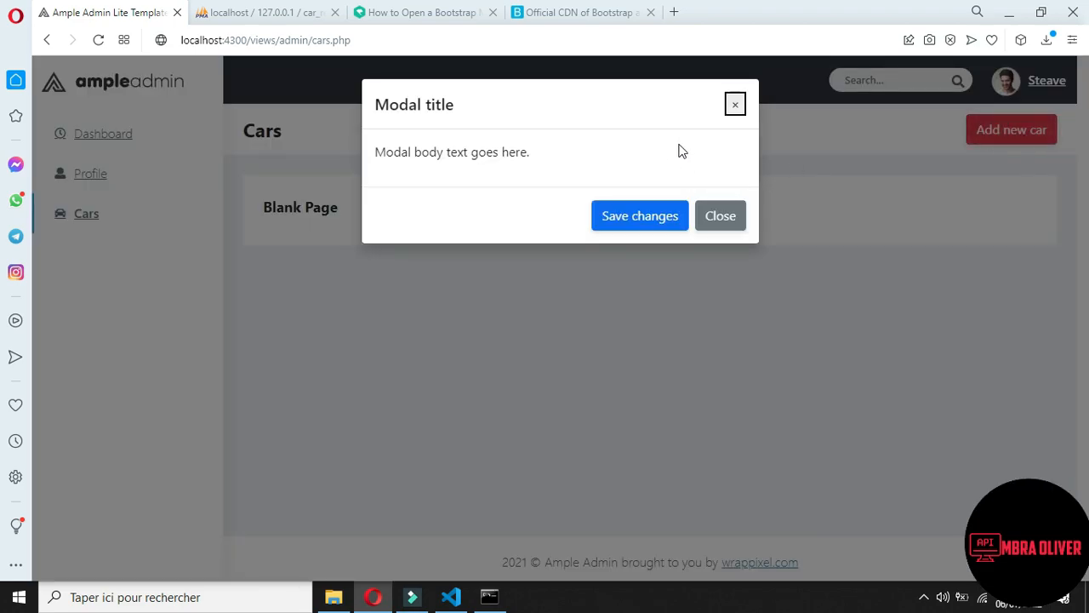
mouse_move(547, 259)
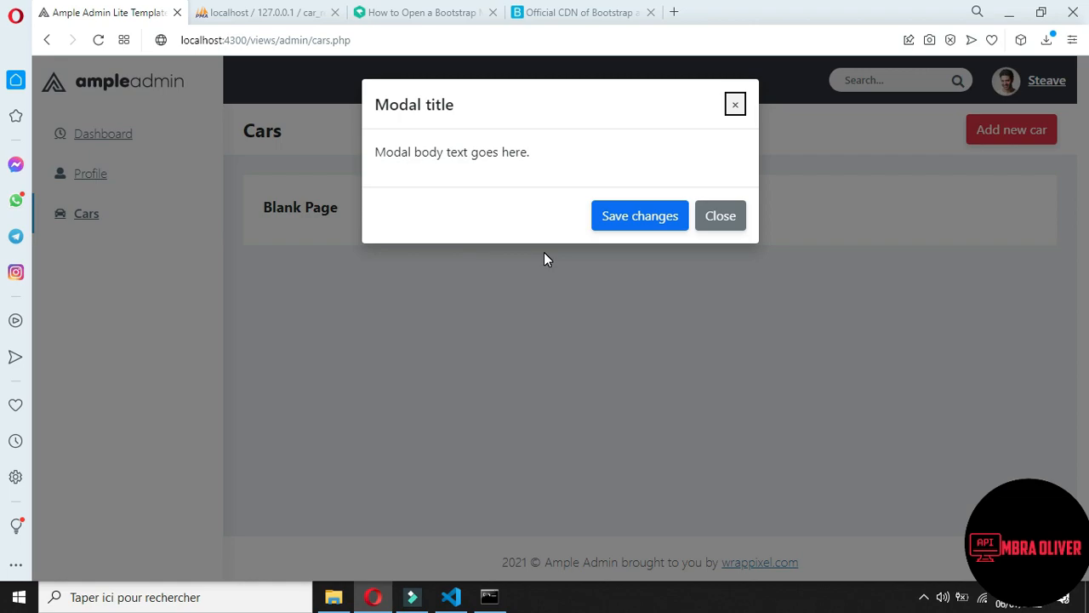
left_click(450, 596)
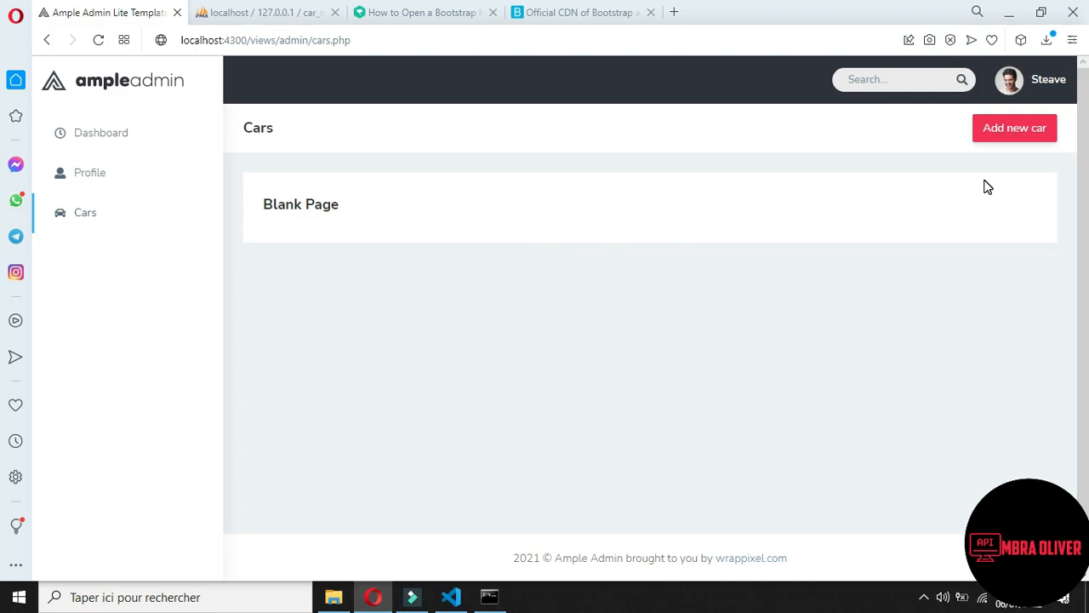
Step: Show the placeholder modal via Add new car, close it, and reopen it to confirm it works repeatedly
left_click(1015, 127)
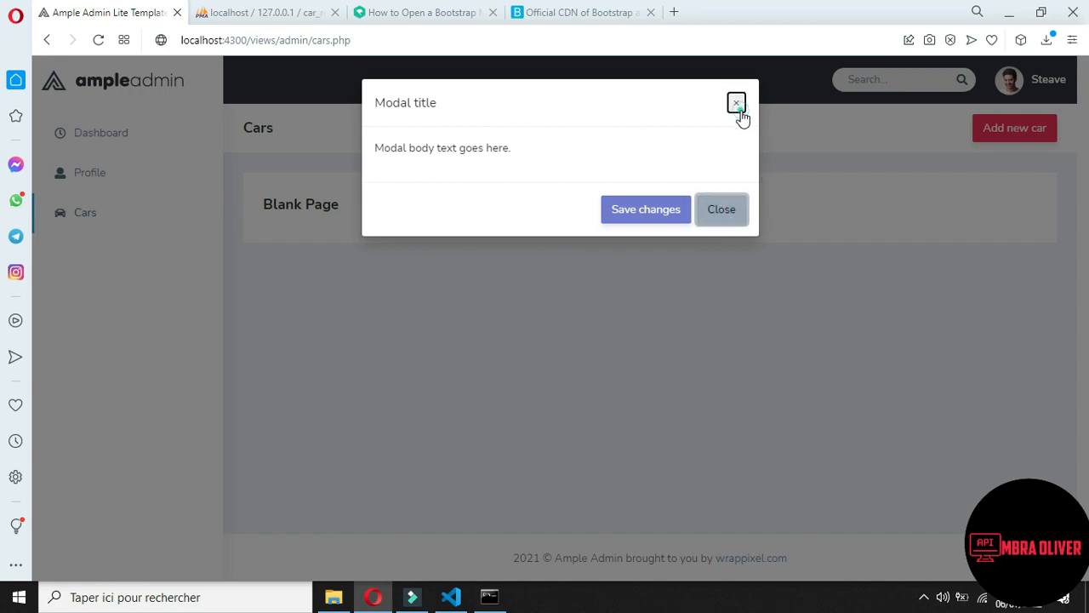
mouse_move(694, 167)
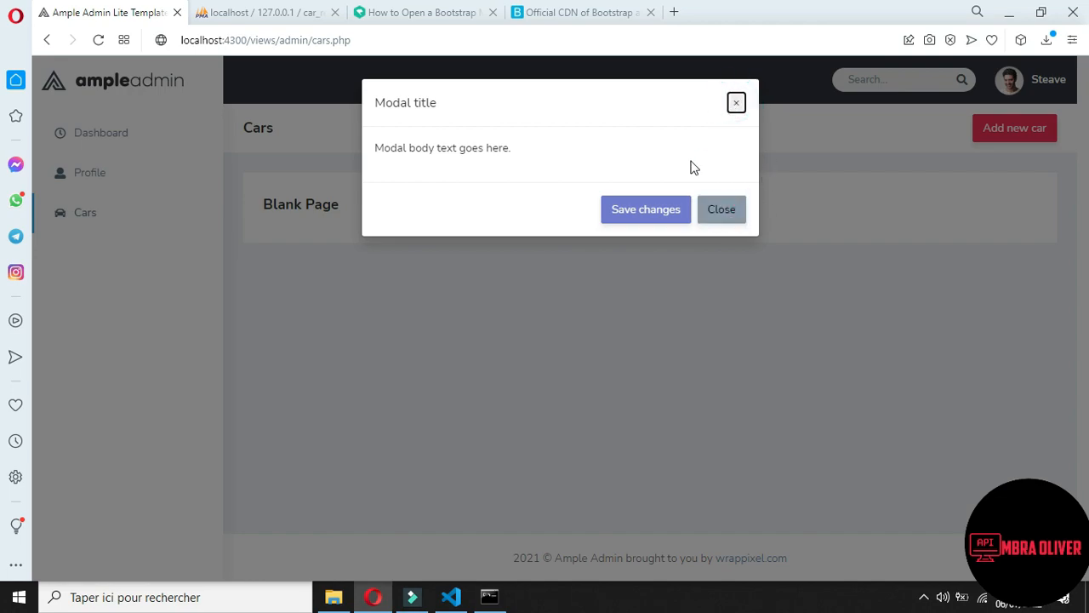
left_click(722, 210)
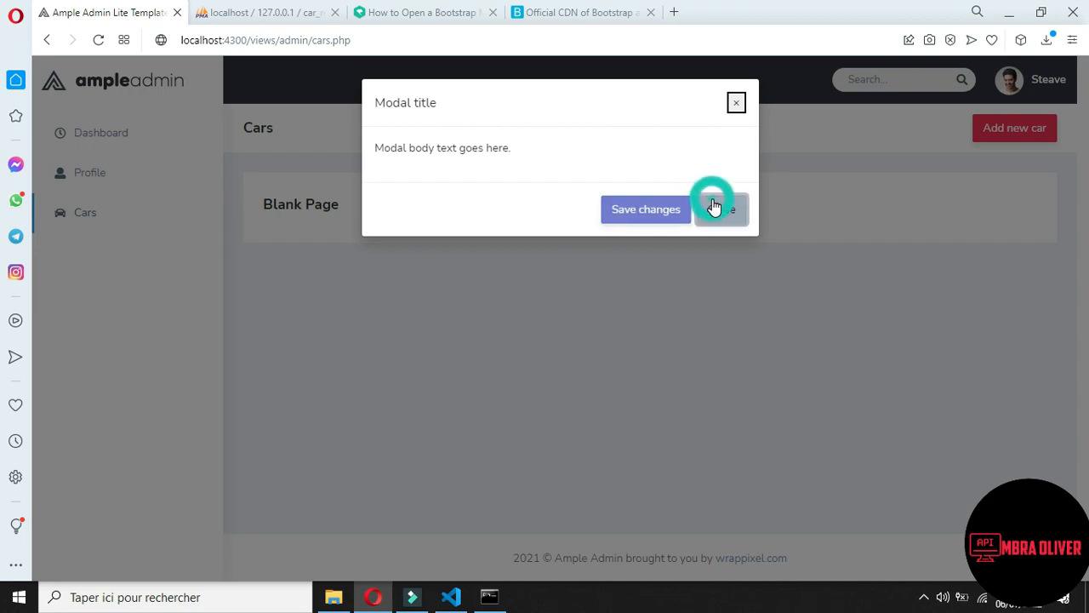
left_click(719, 209)
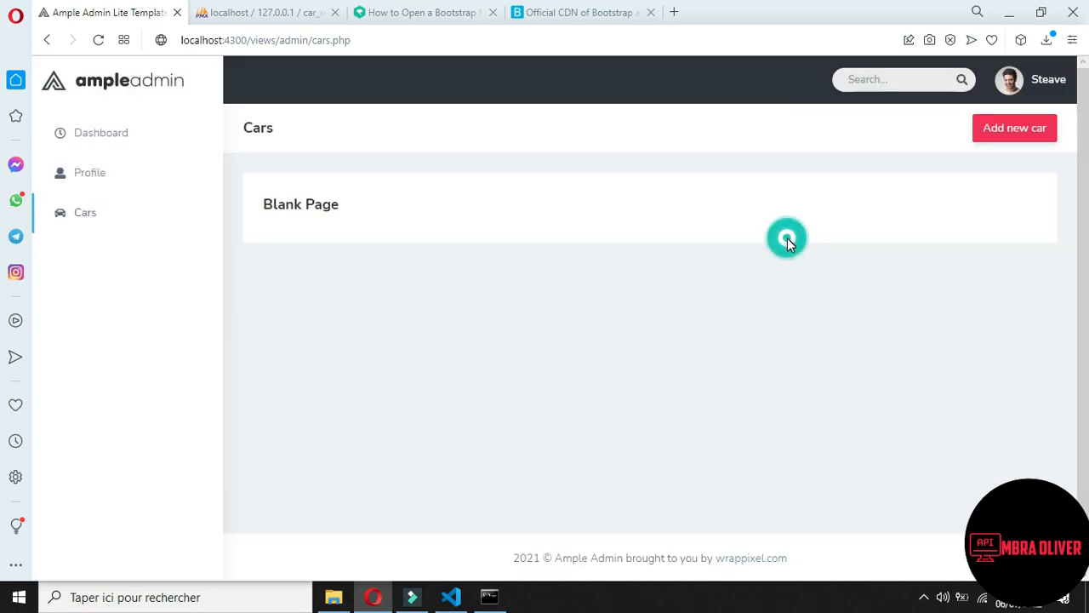
left_click(1014, 128)
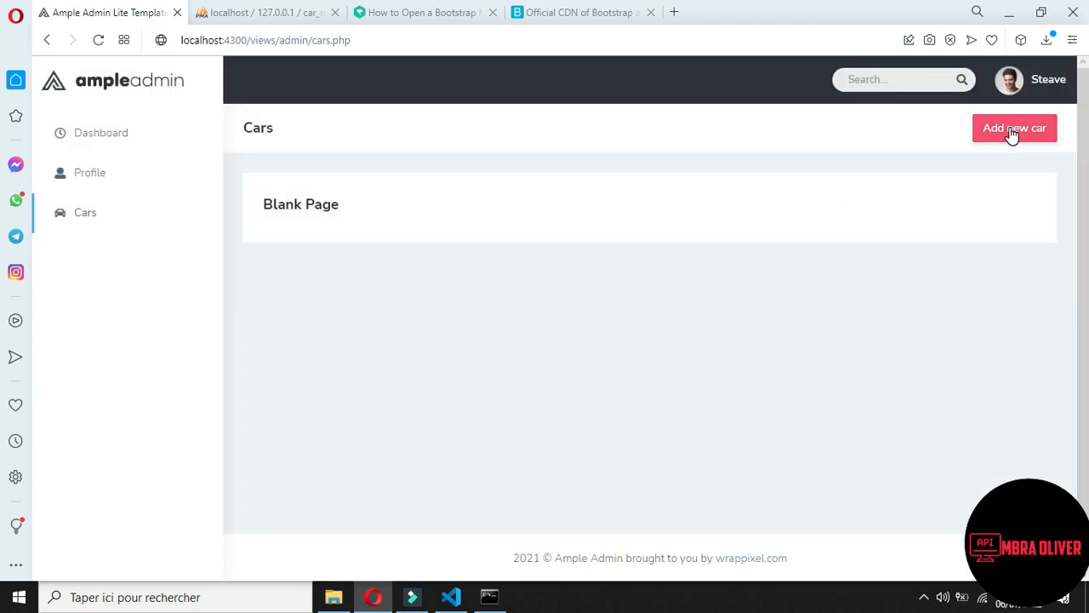
left_click(1014, 127)
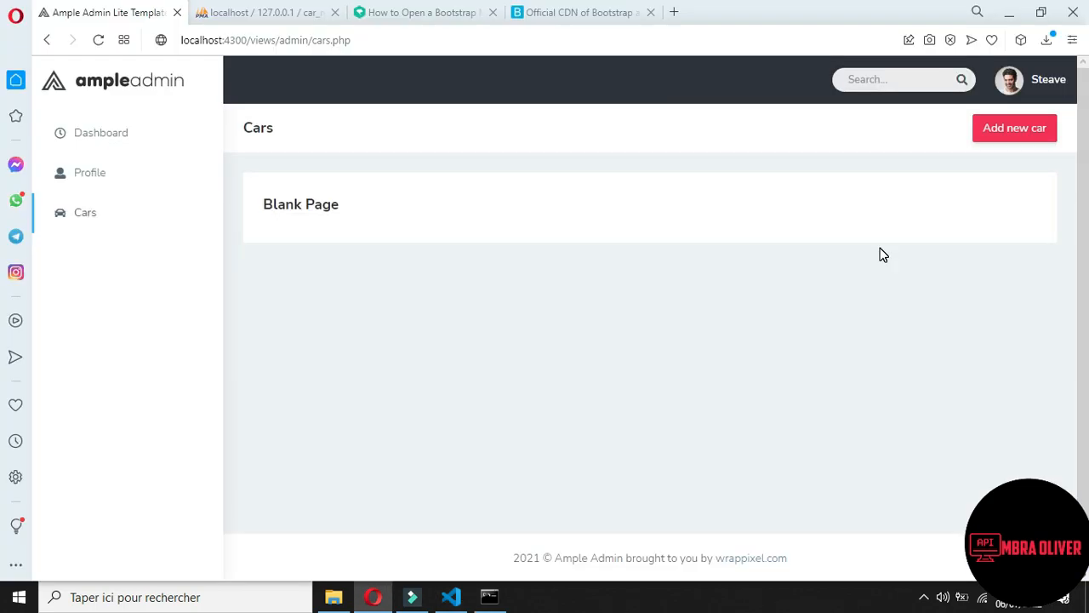
mouse_move(1014, 128)
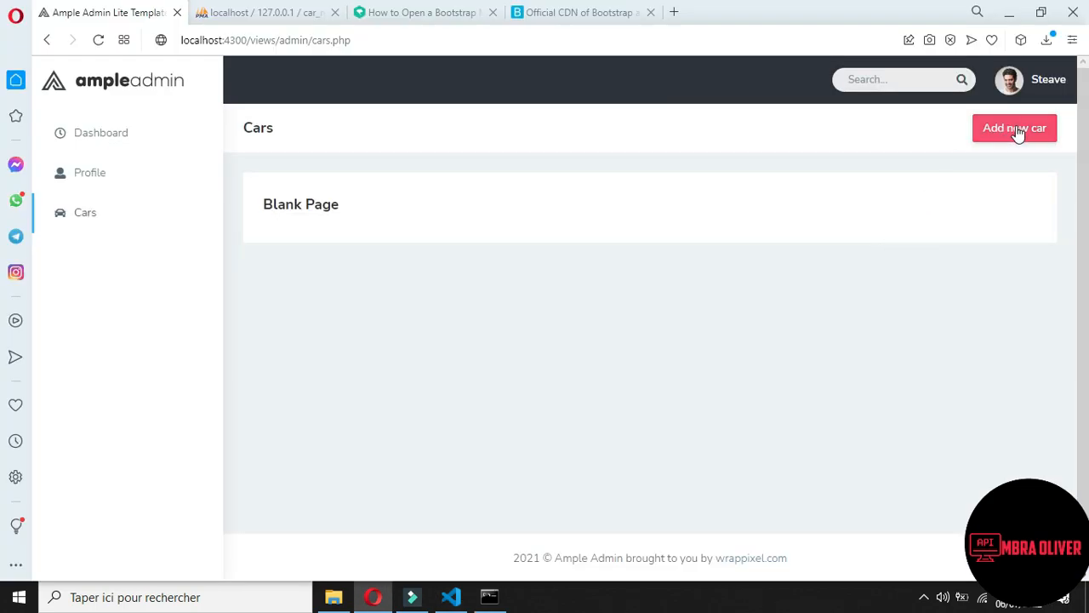
left_click(1014, 128)
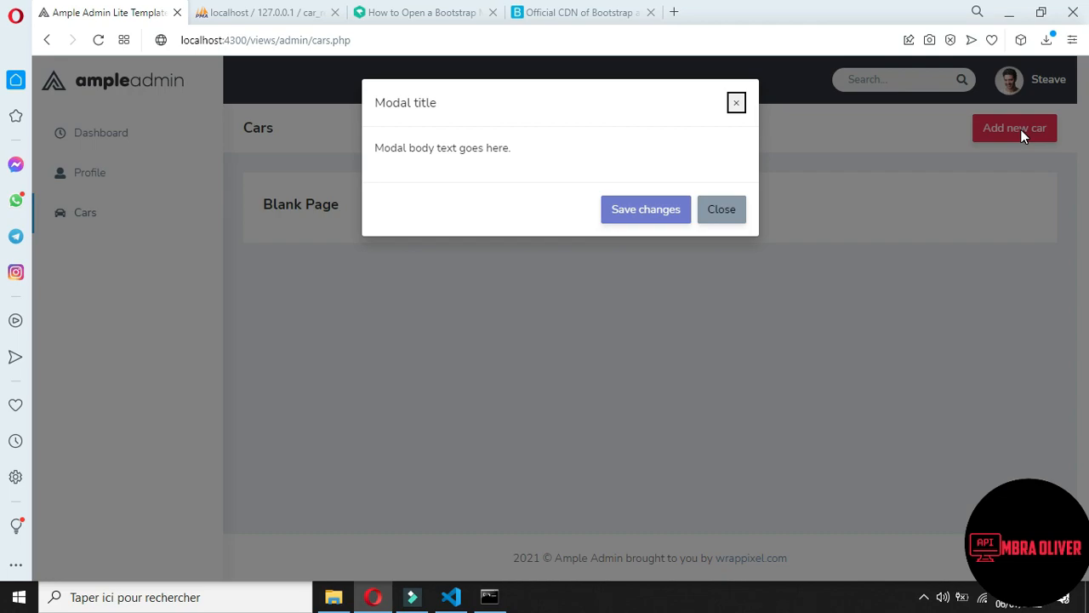
Step: Replace the h5 modal-title text 'Modal title' with 'Add new car' in cars.php and save
key("alt+tab")
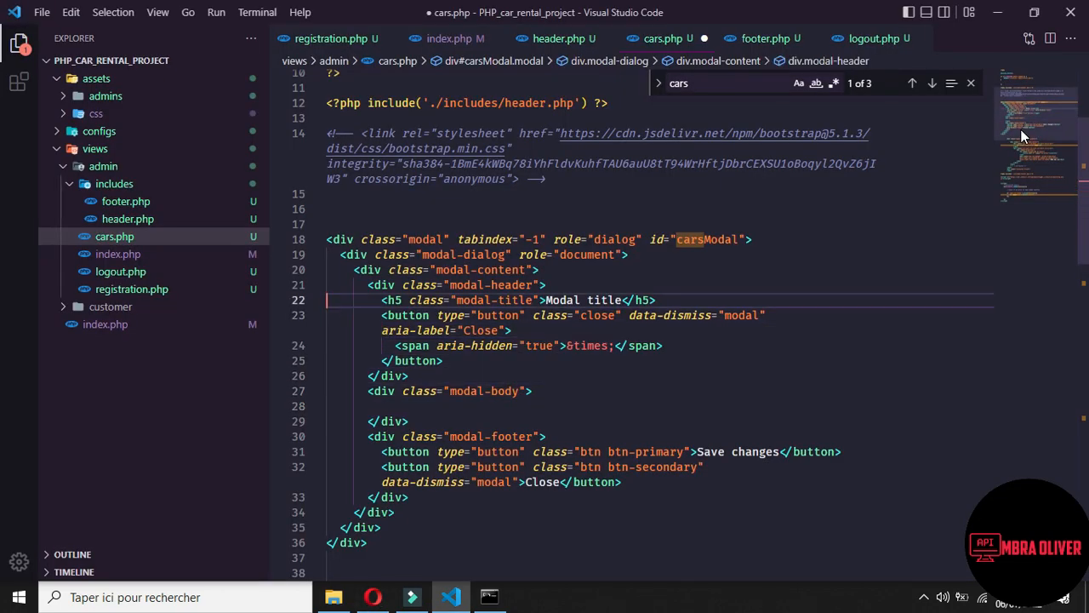
left_click(527, 300)
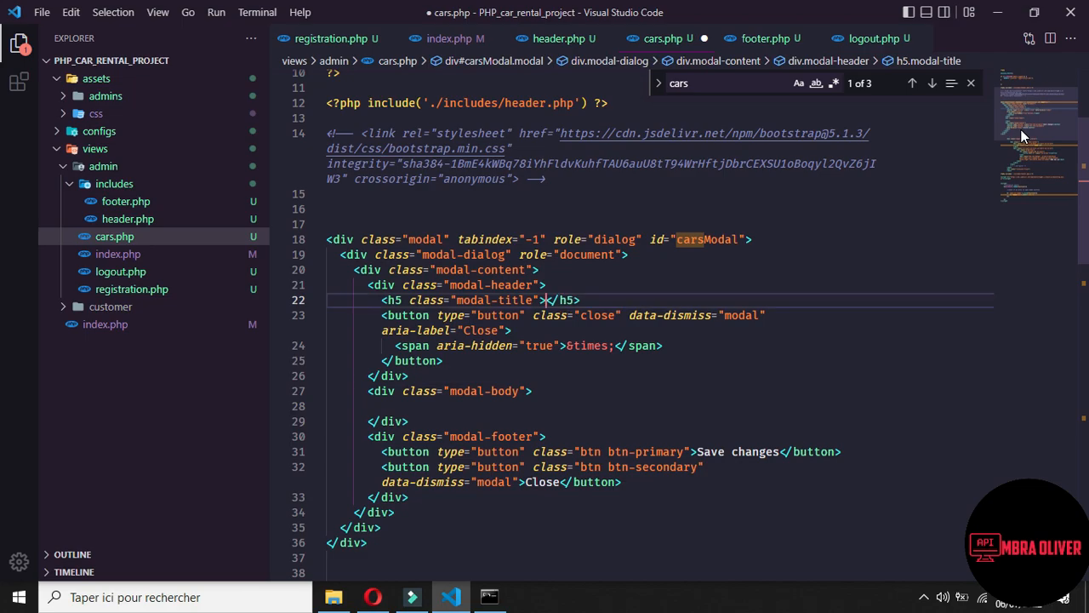
type("Add new car")
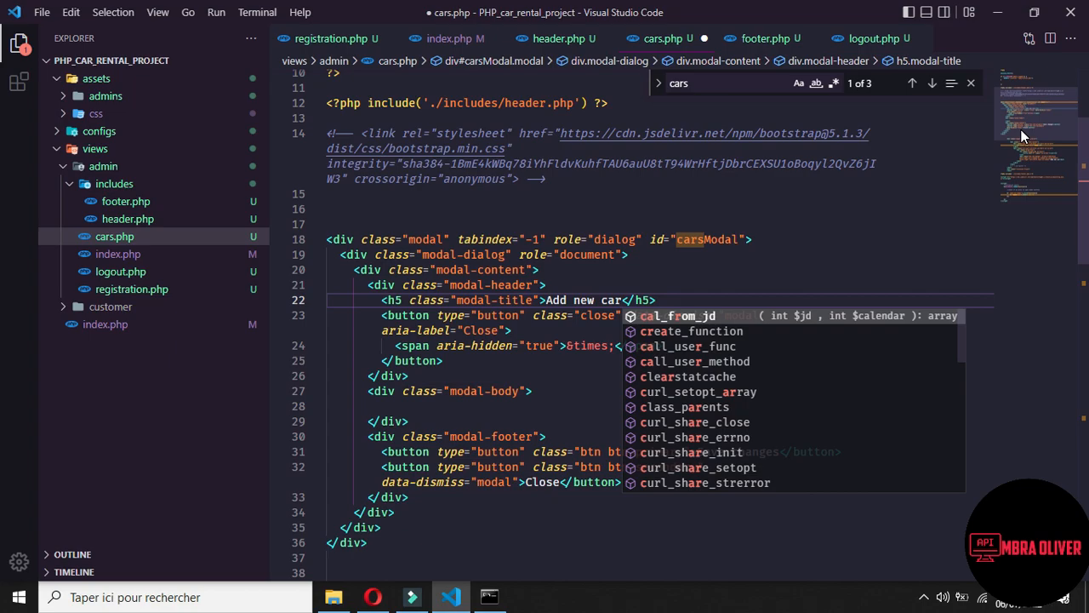
key("Escape")
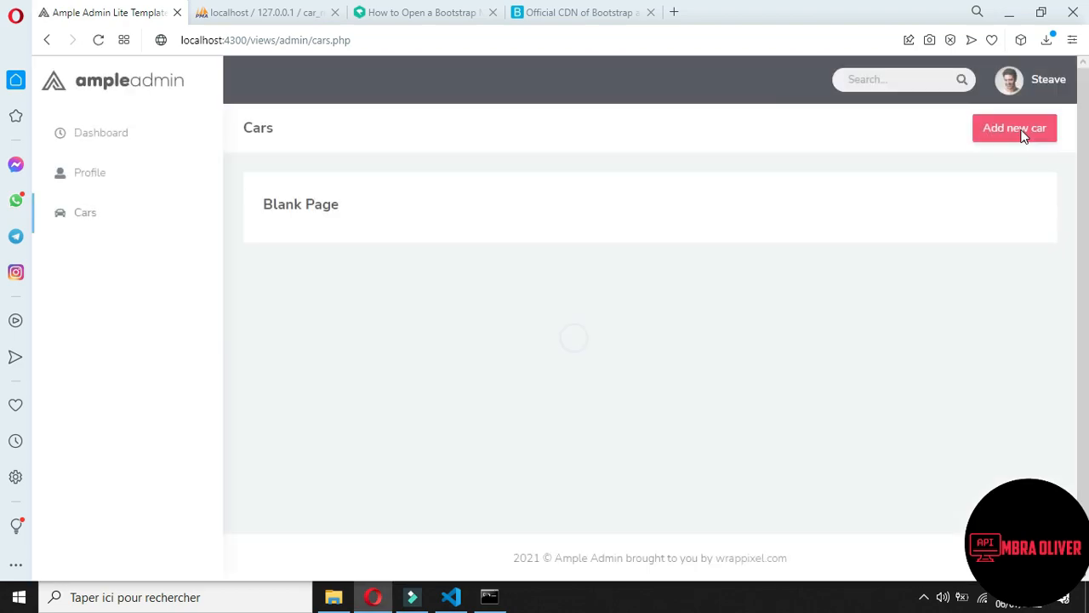
Step: Confirm the modal now headed 'Add new car' opens, closes with ×, and reopens after reload
left_click(1014, 127)
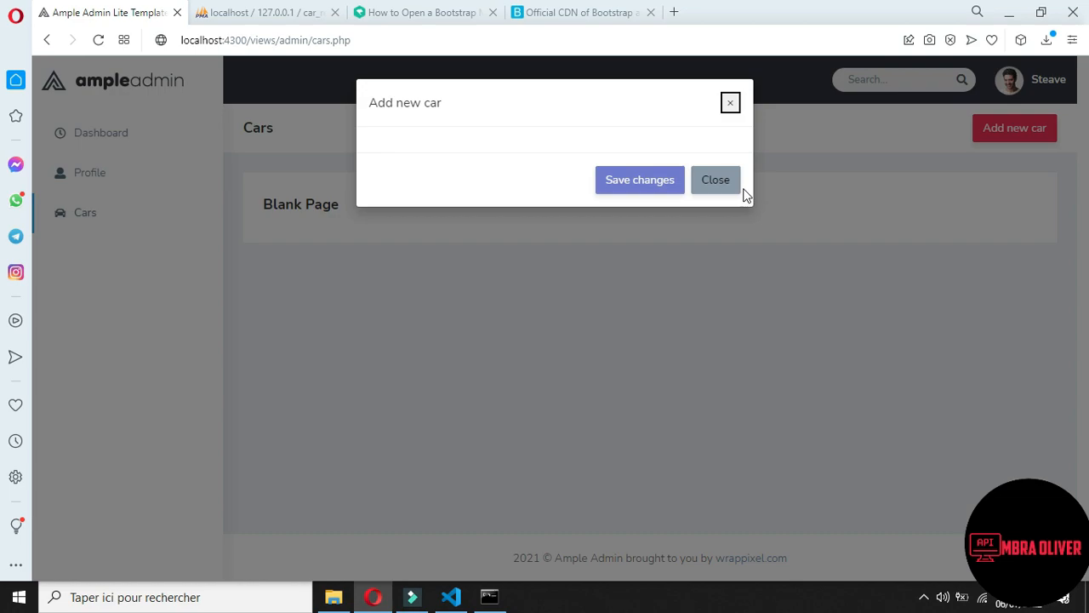
mouse_move(730, 102)
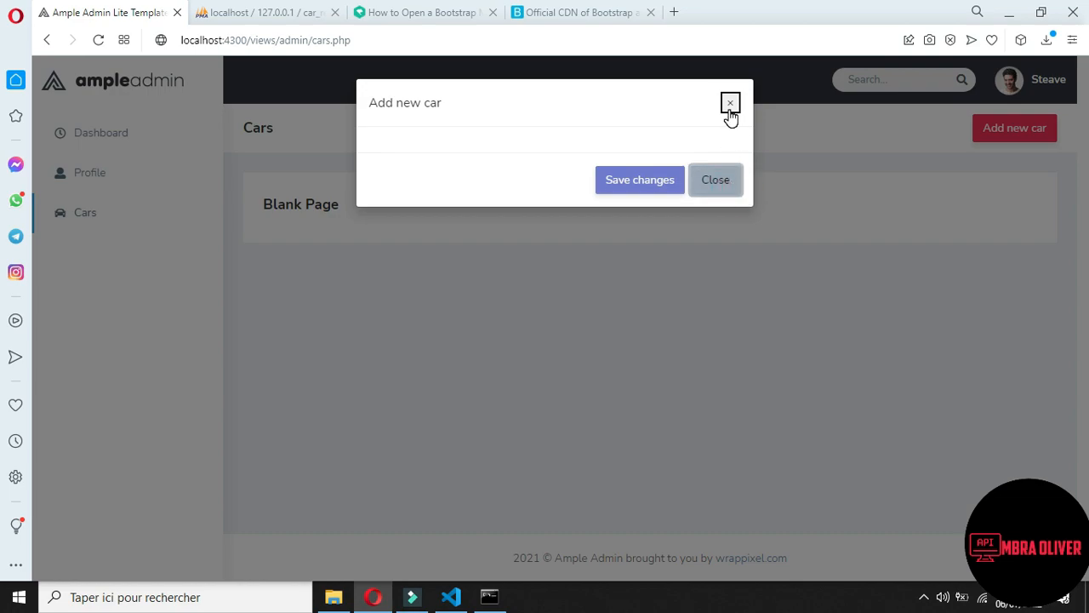
left_click(729, 104)
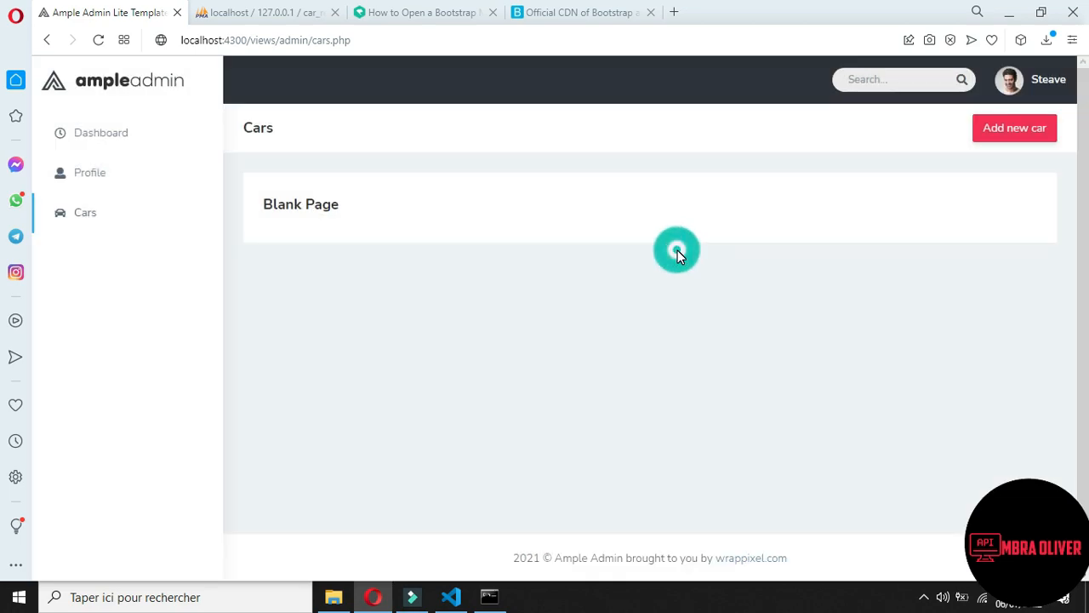
left_click(449, 595)
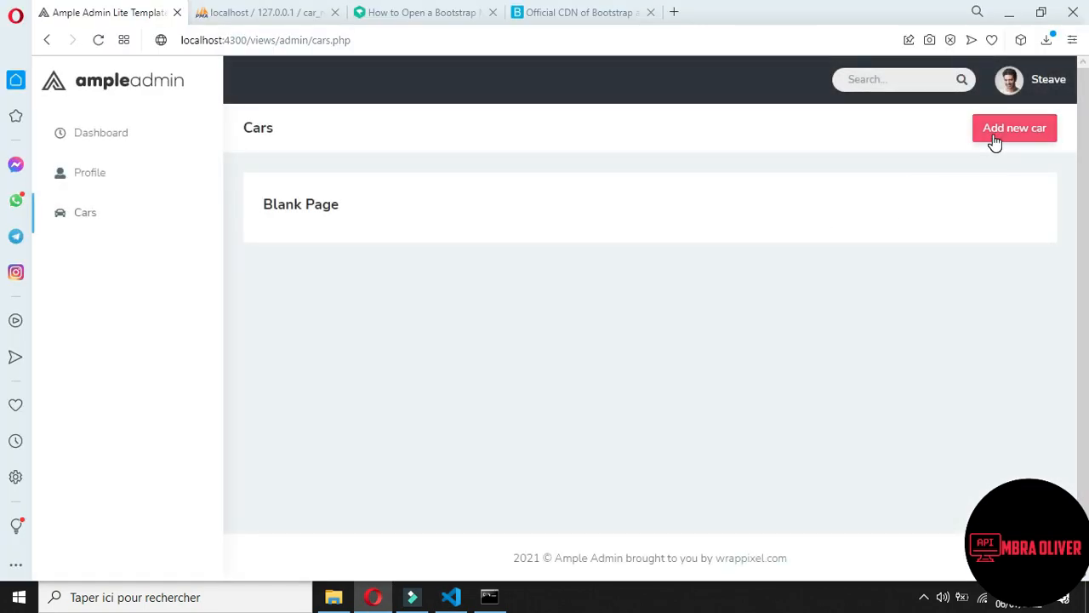
left_click(1014, 128)
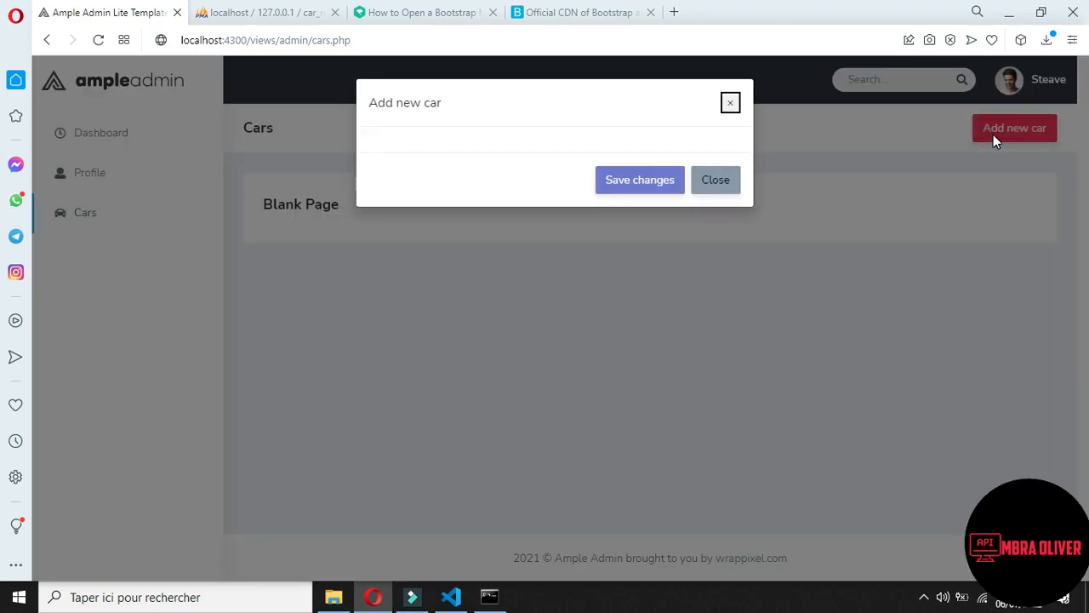
mouse_move(623, 129)
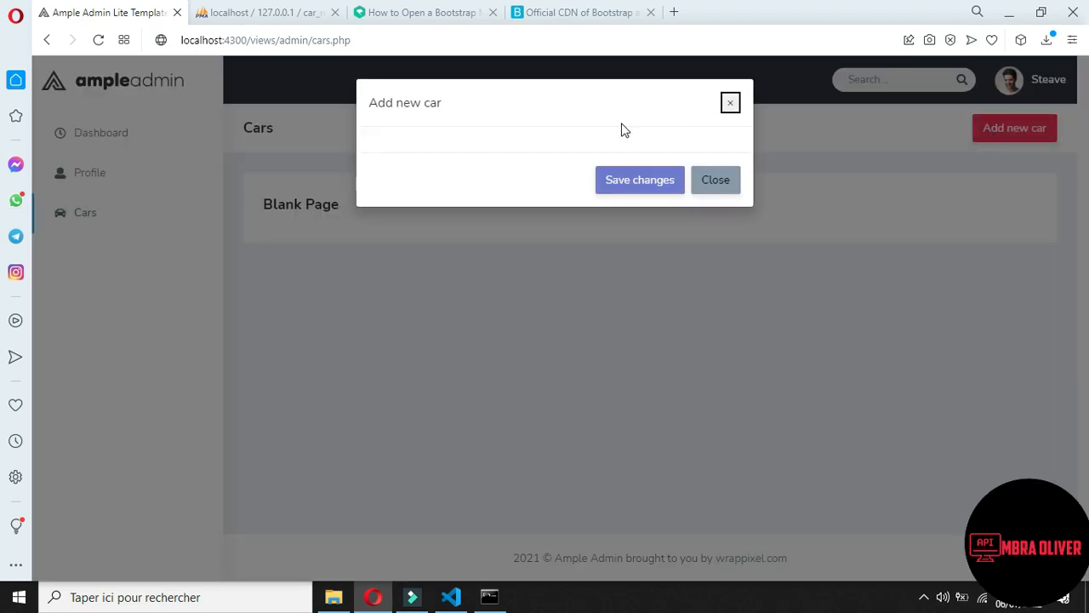
mouse_move(442, 140)
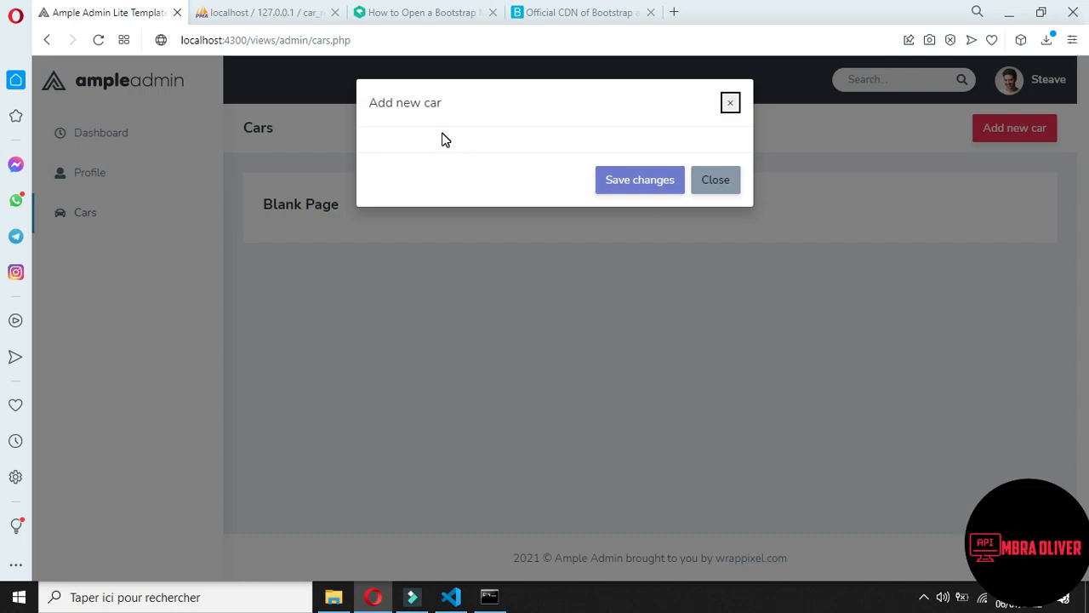